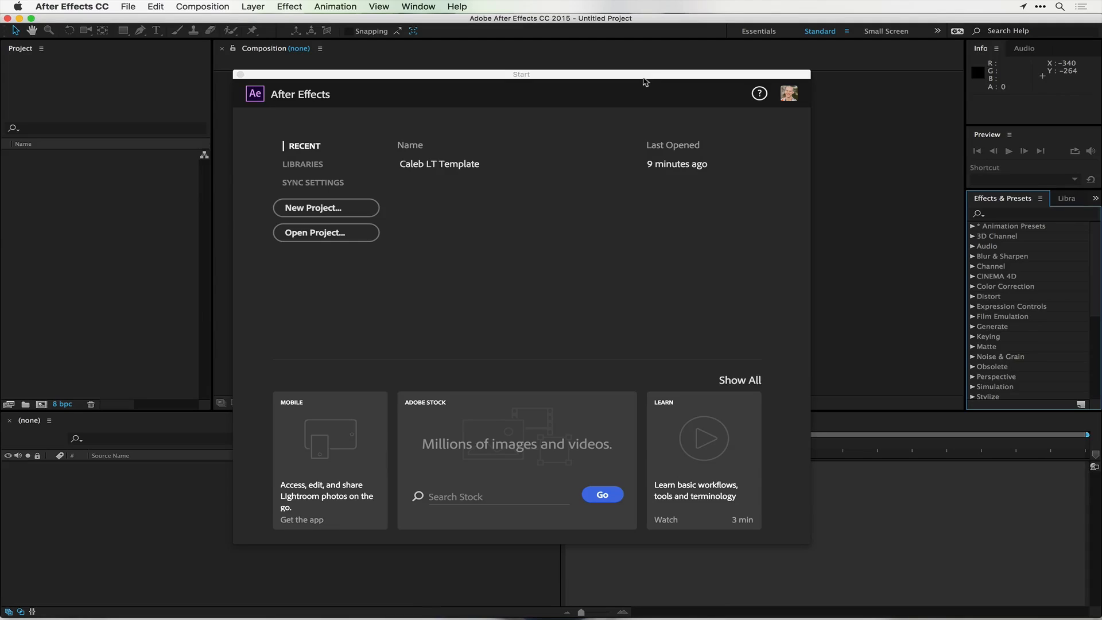
mouse_move(647, 78)
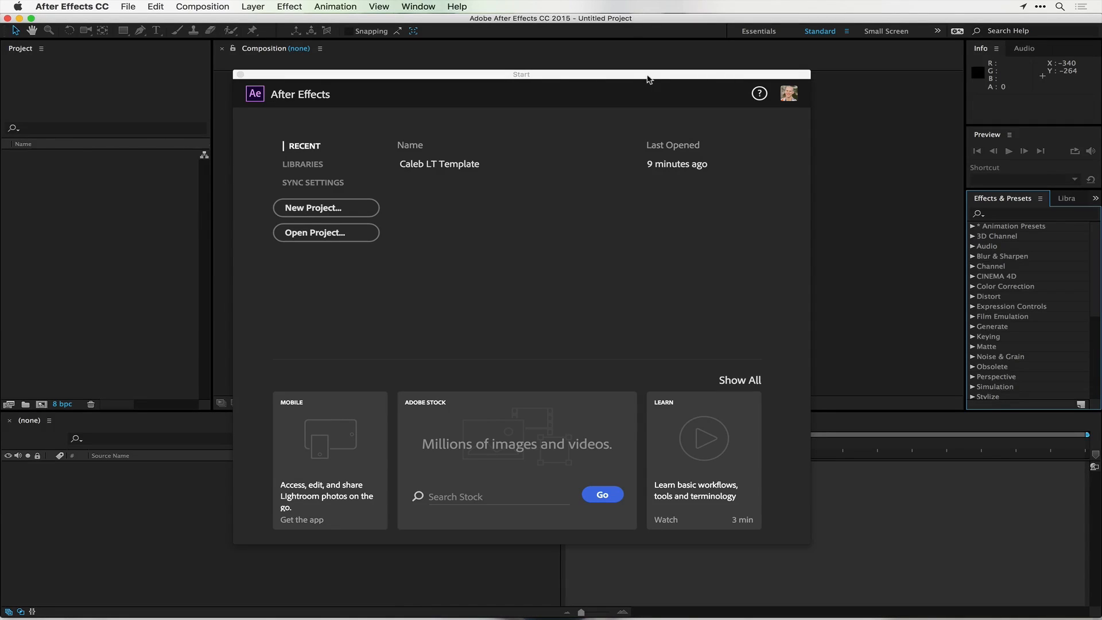
mouse_move(155, 237)
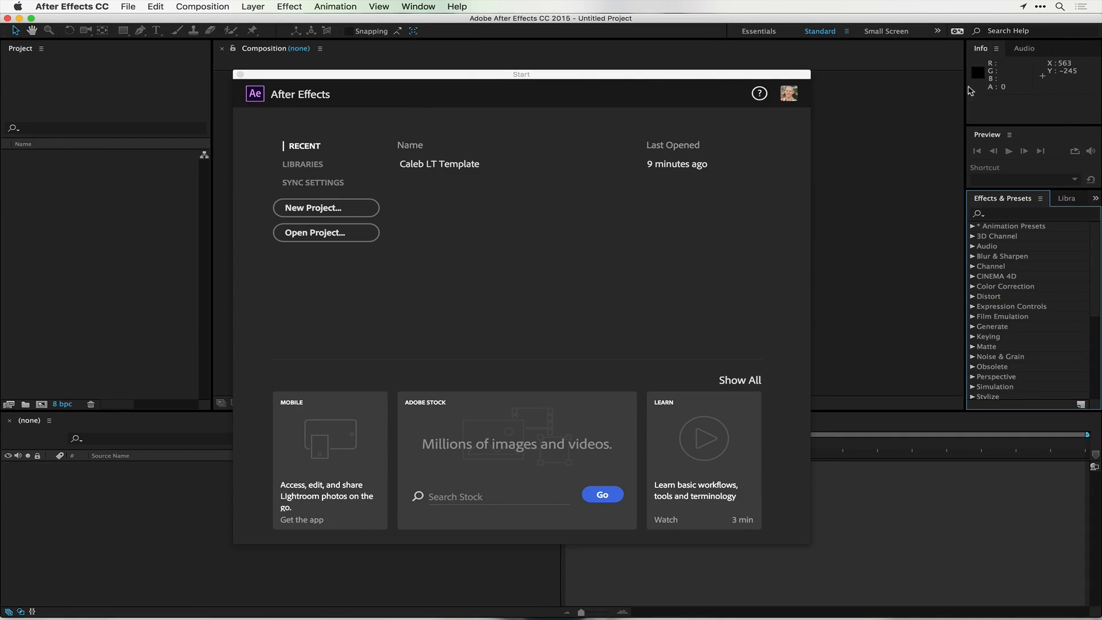
mouse_move(610, 77)
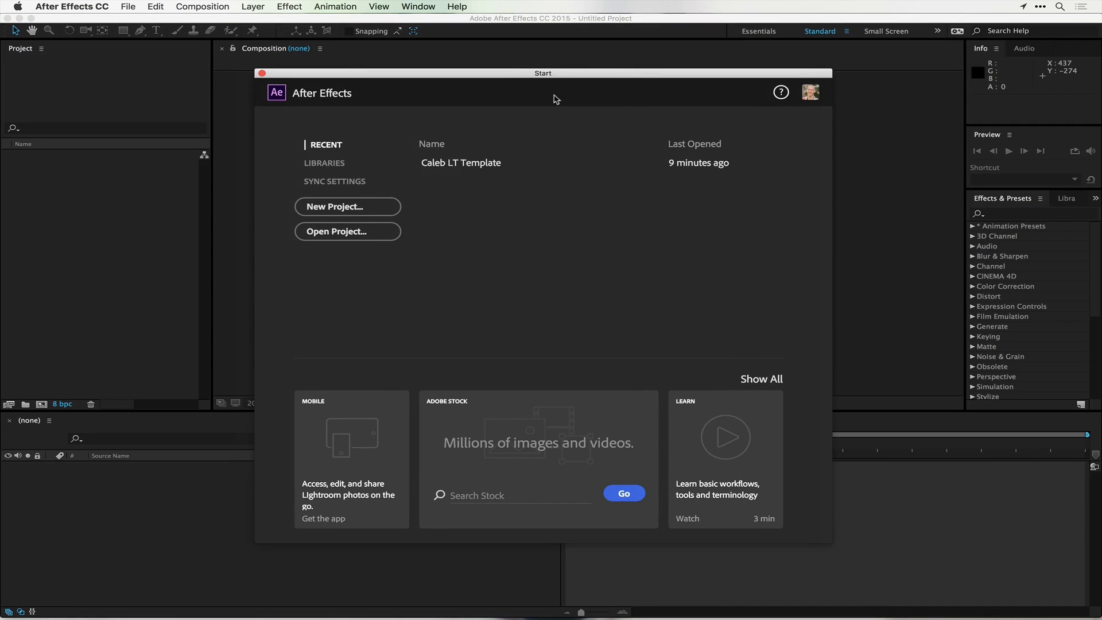
mouse_move(335, 265)
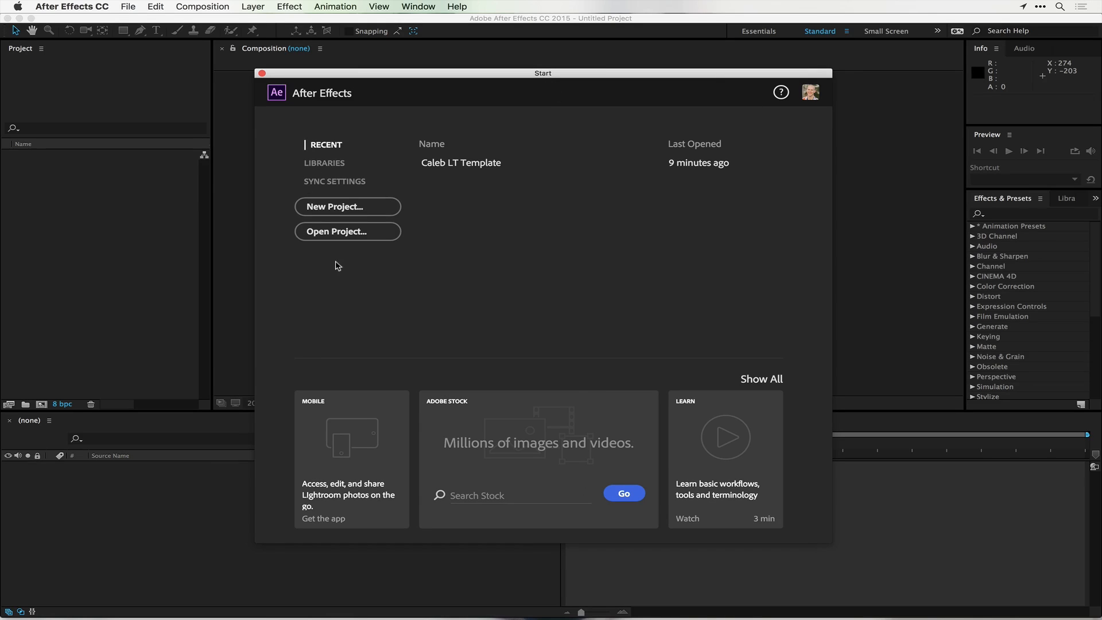
mouse_move(455, 128)
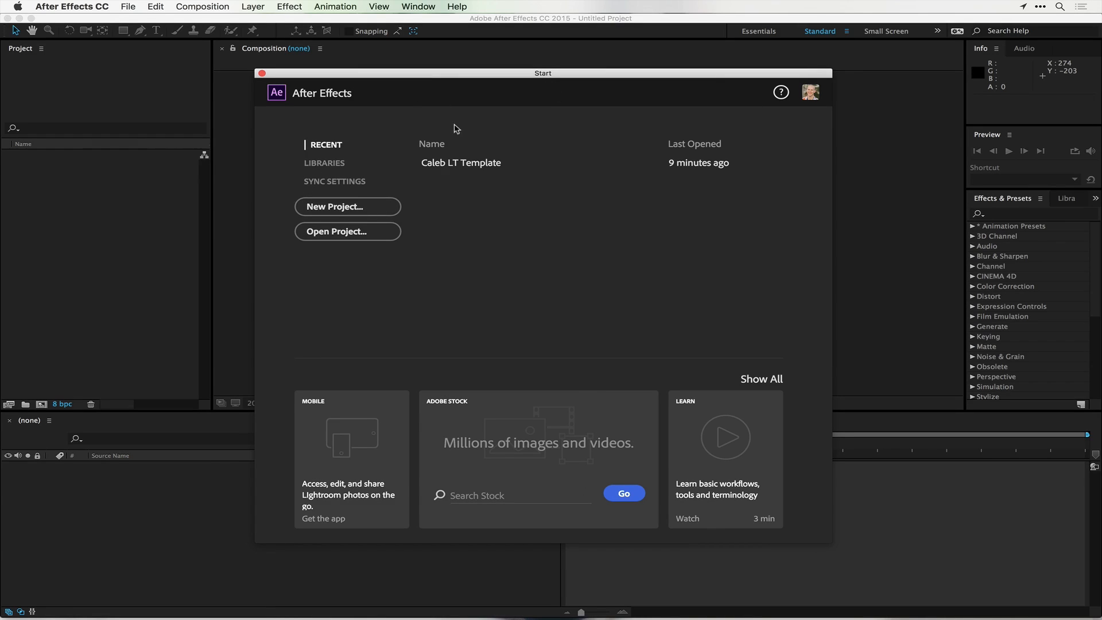
mouse_move(524, 42)
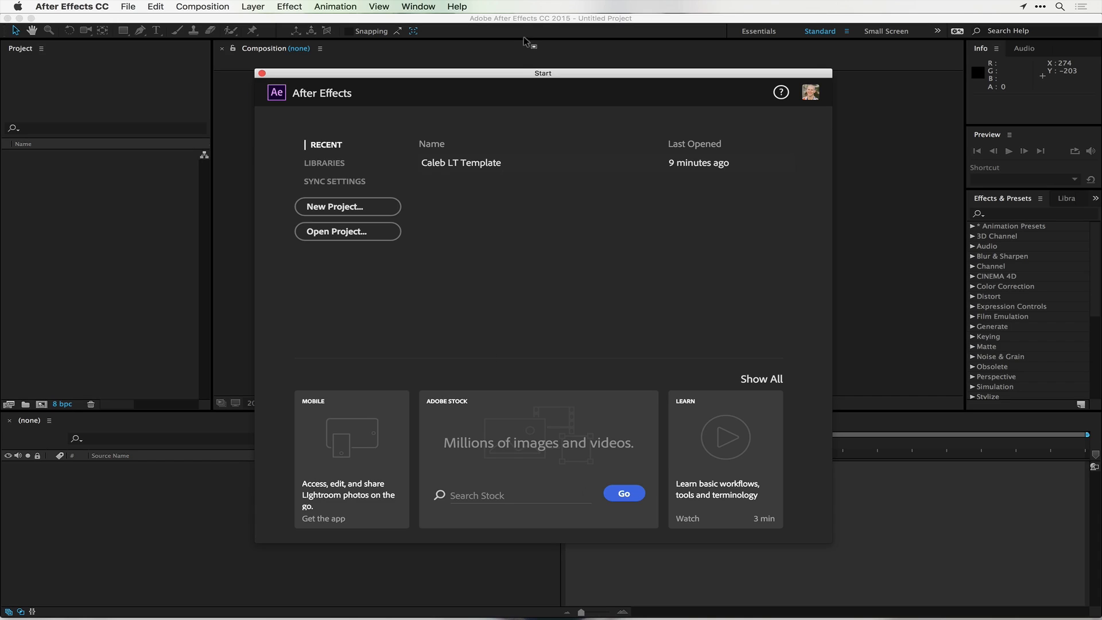
mouse_move(362, 245)
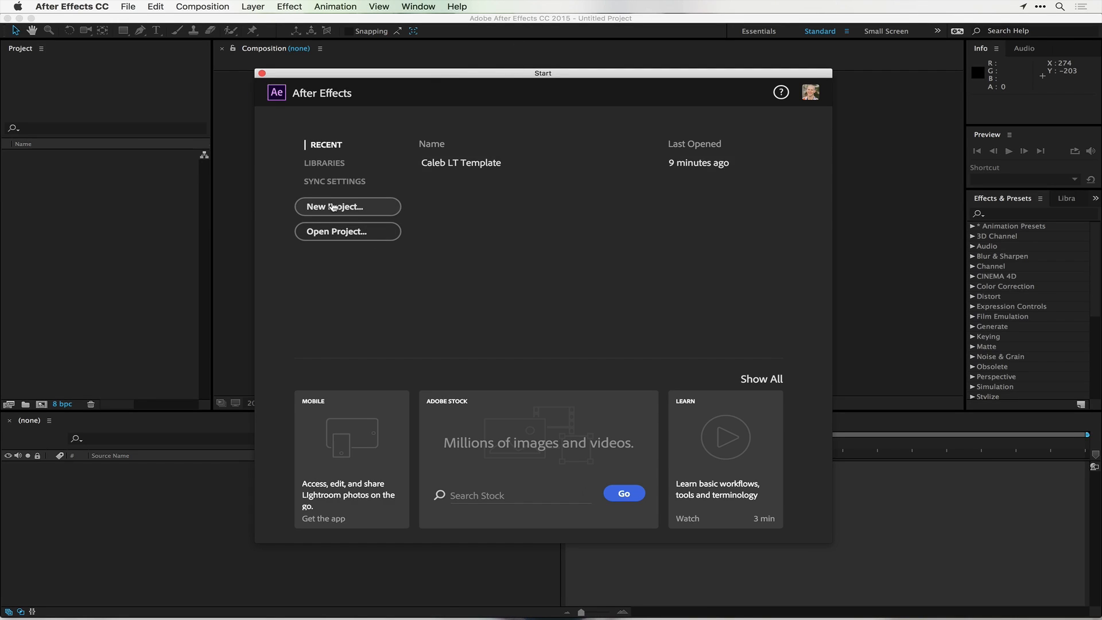
Create a new empty project from the Start window and browse the Window menu's panel list
left_click(348, 206)
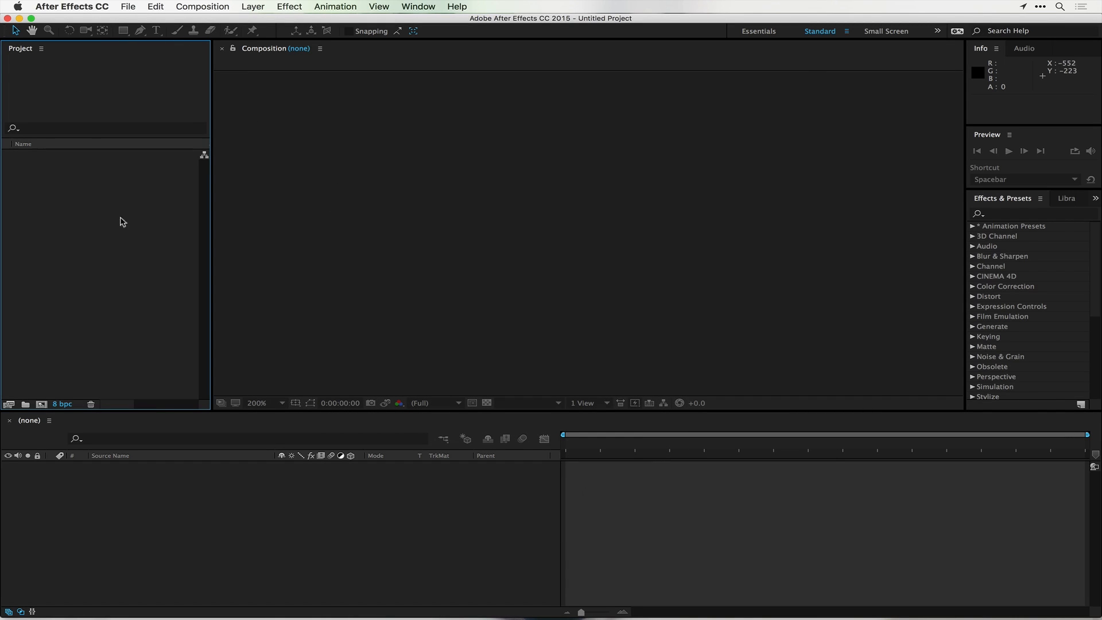
mouse_move(129, 35)
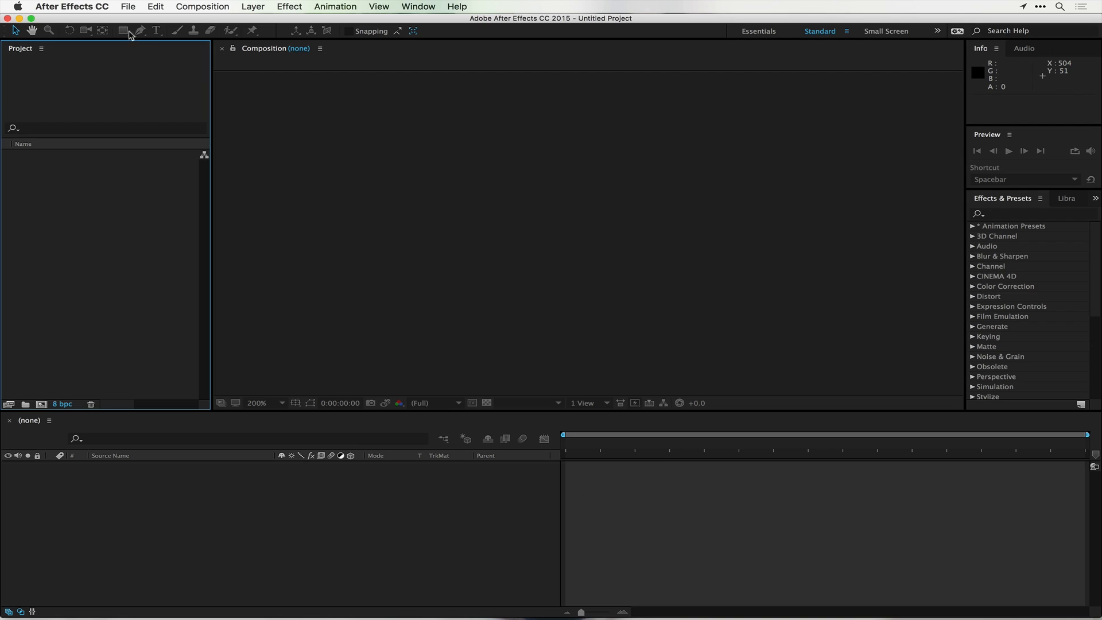
mouse_move(880, 219)
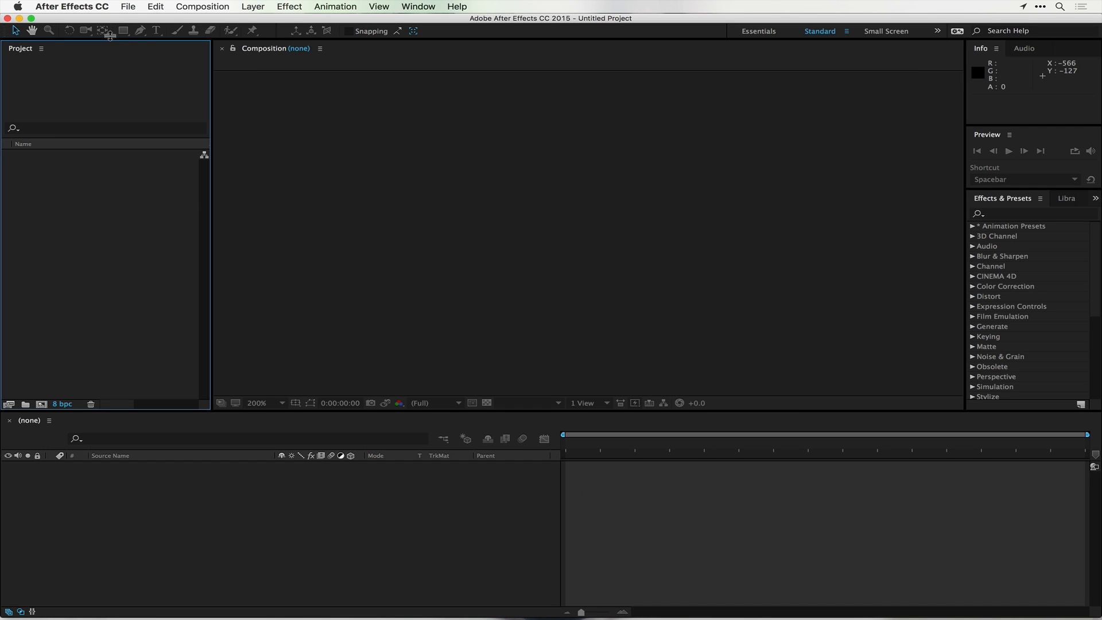
mouse_move(386, 39)
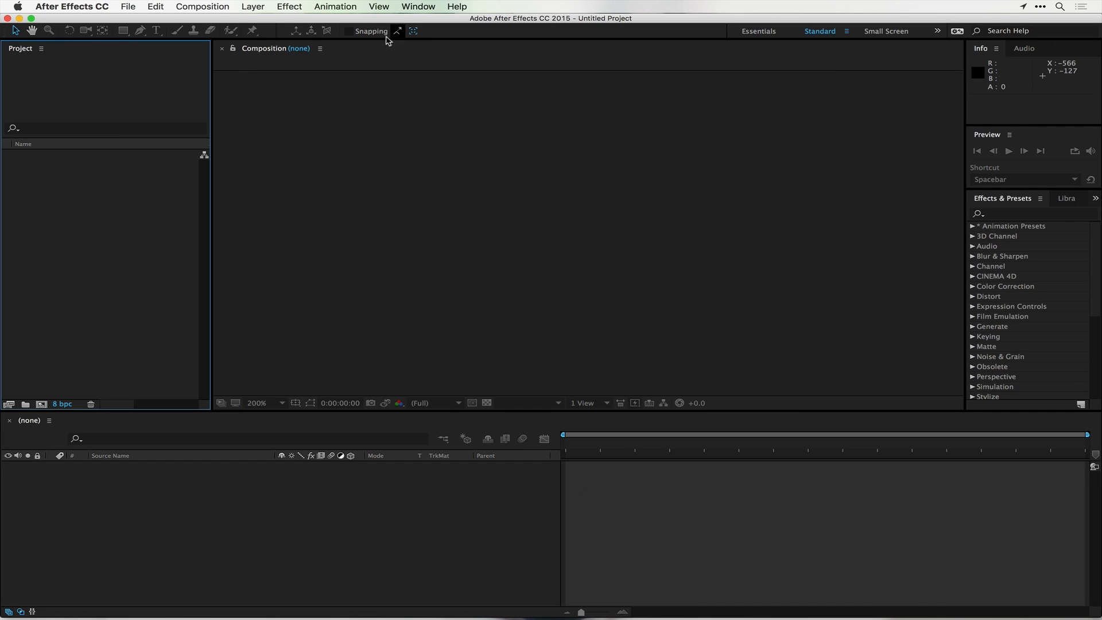
mouse_move(948, 111)
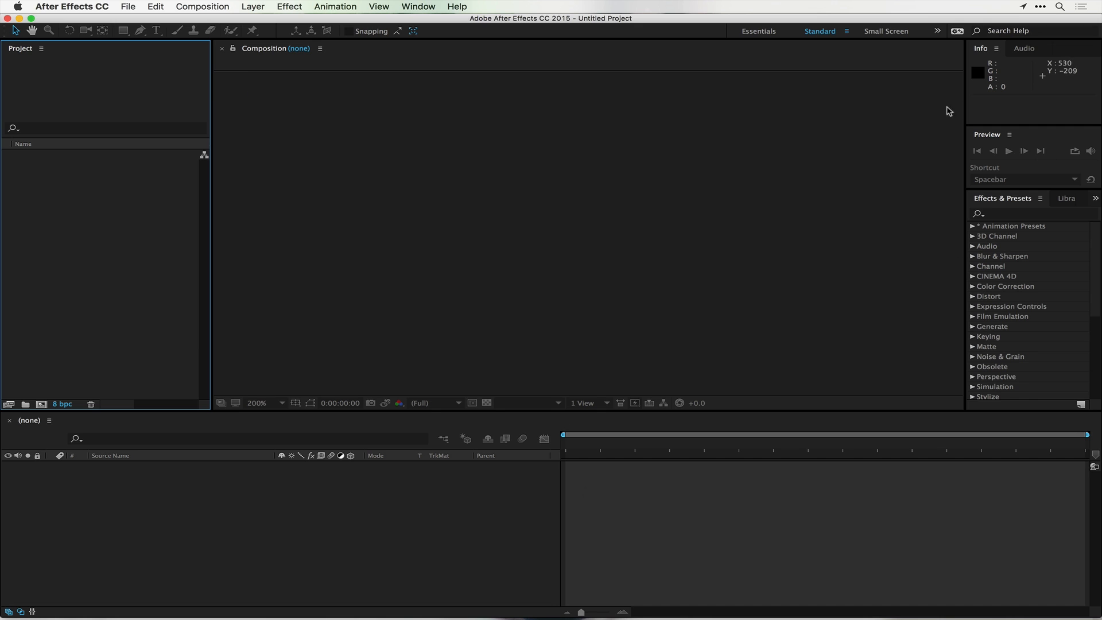
mouse_move(535, 406)
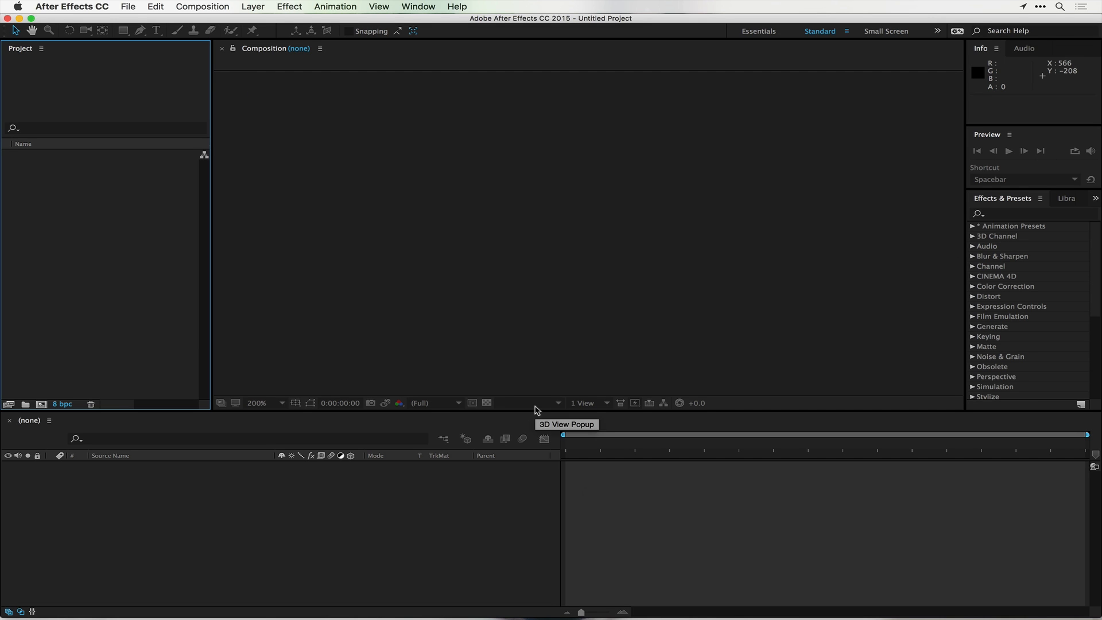
left_click(418, 6)
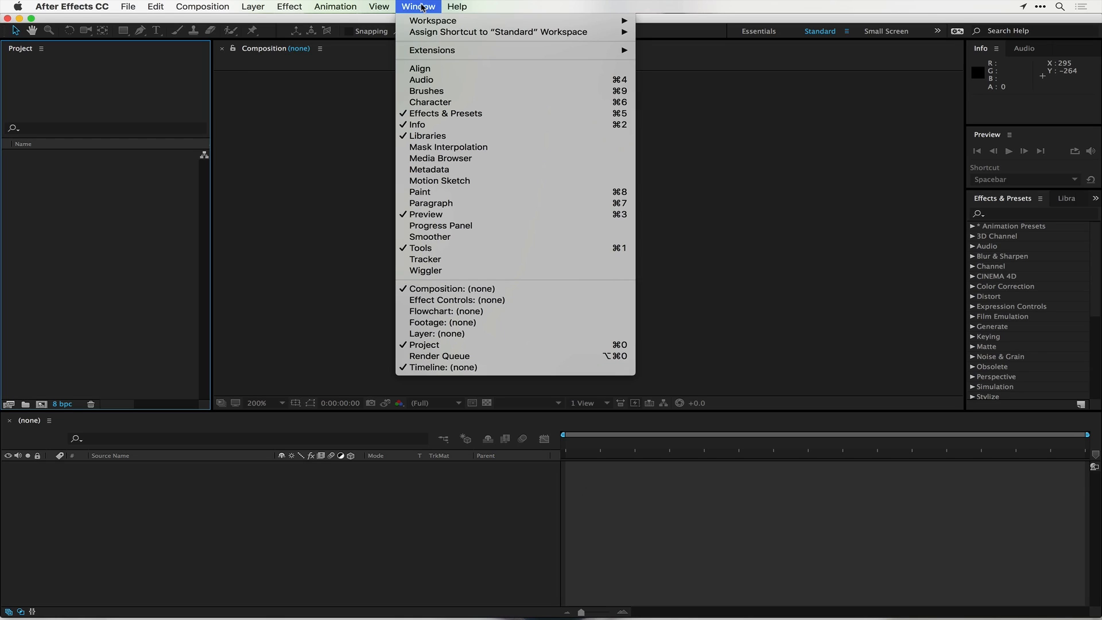
mouse_move(432, 21)
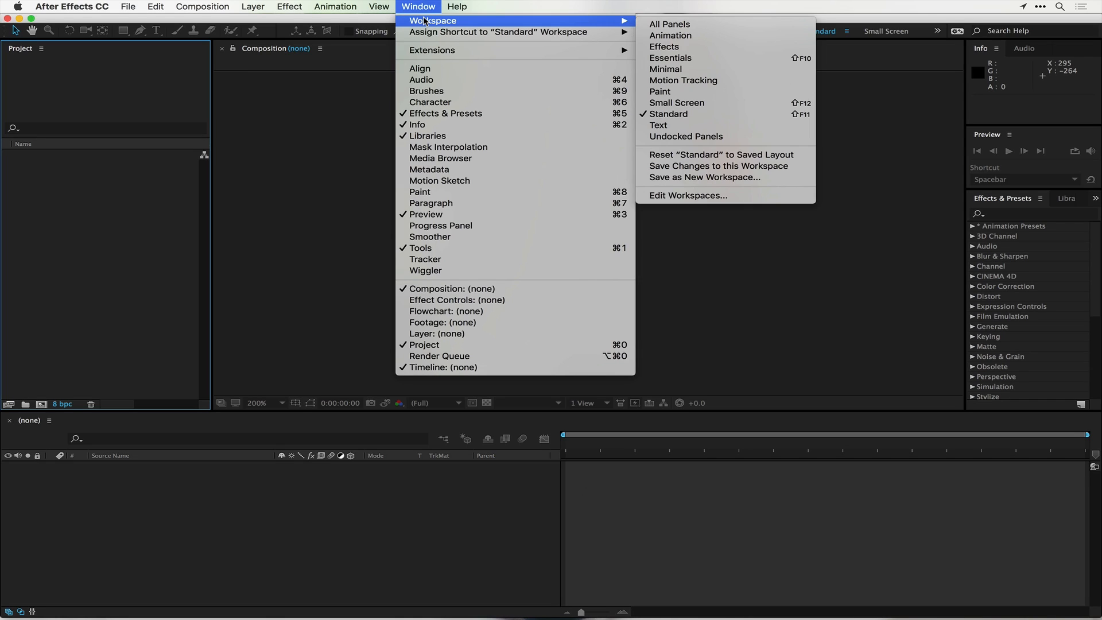
mouse_move(682, 80)
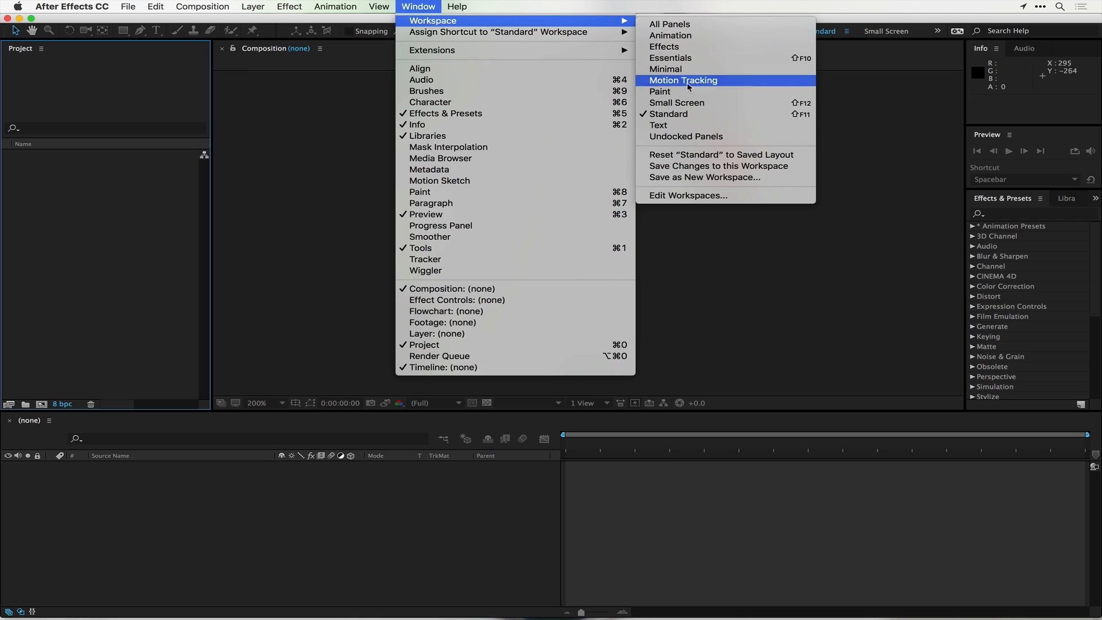
mouse_move(668, 114)
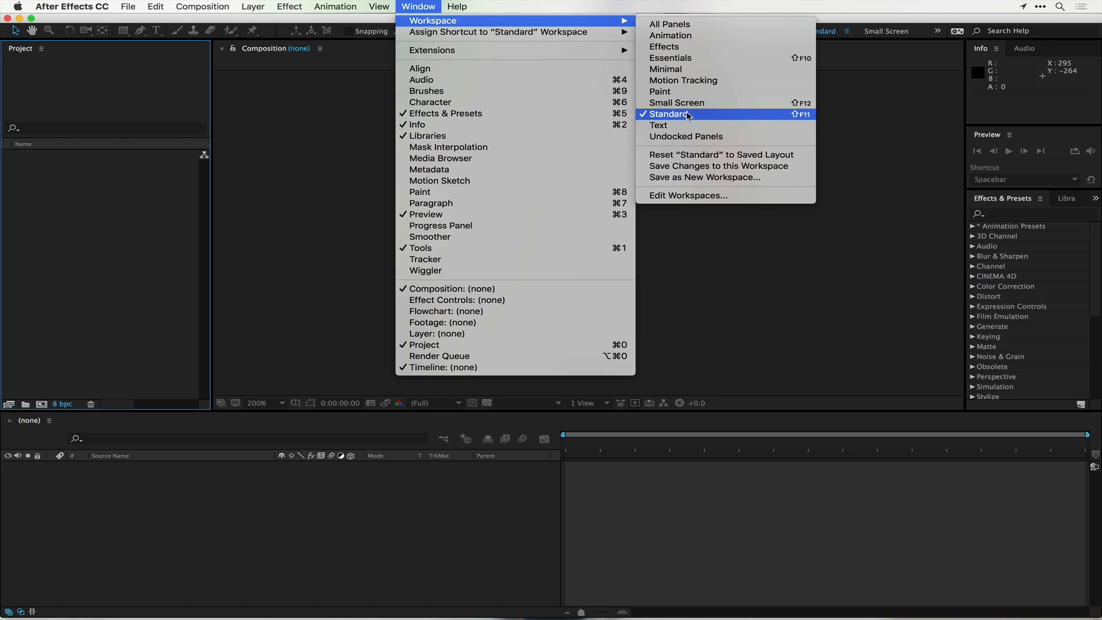
left_click(668, 114)
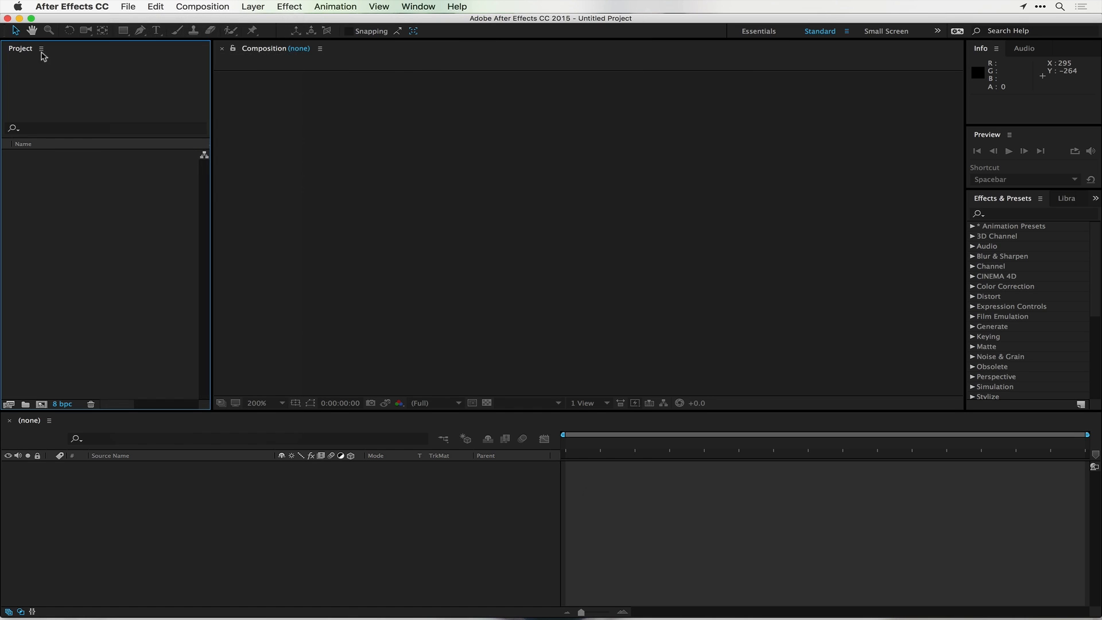
mouse_move(82, 85)
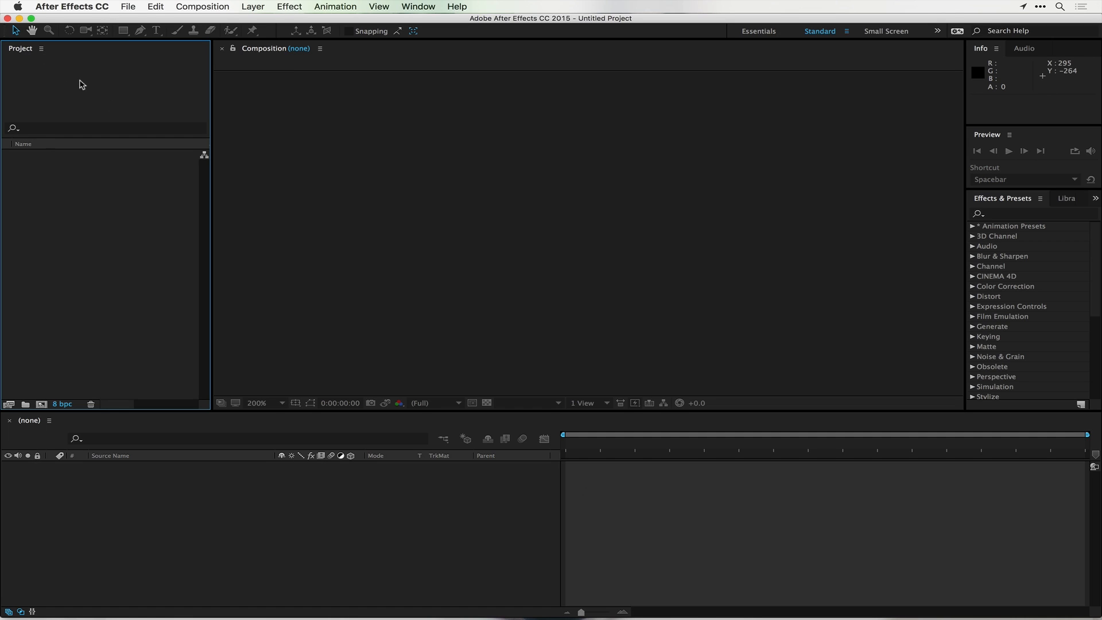
mouse_move(358, 167)
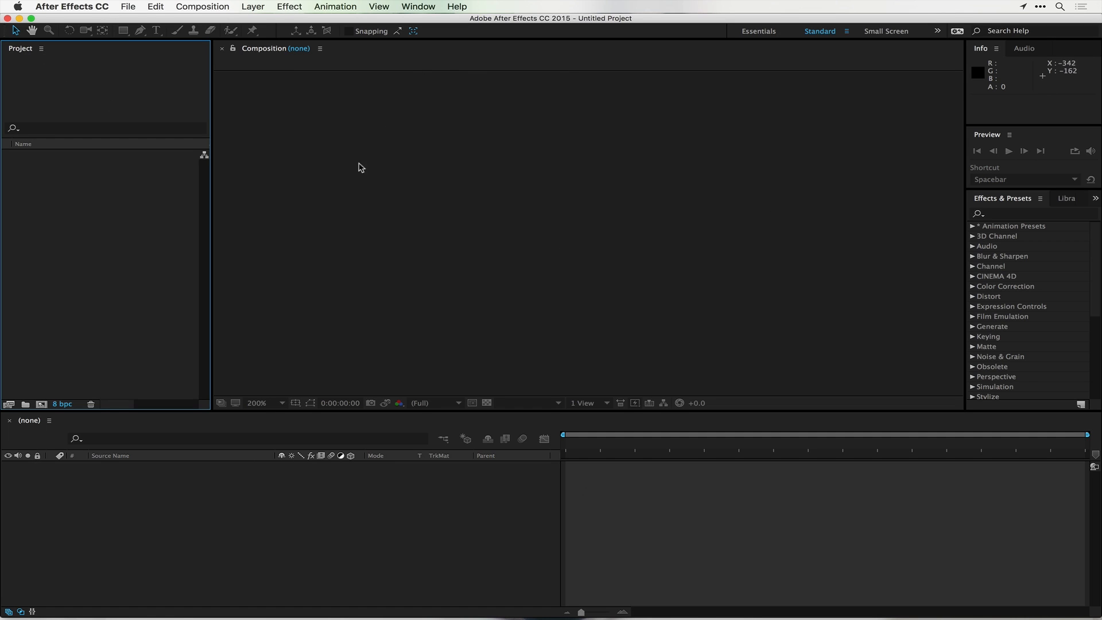
mouse_move(890, 85)
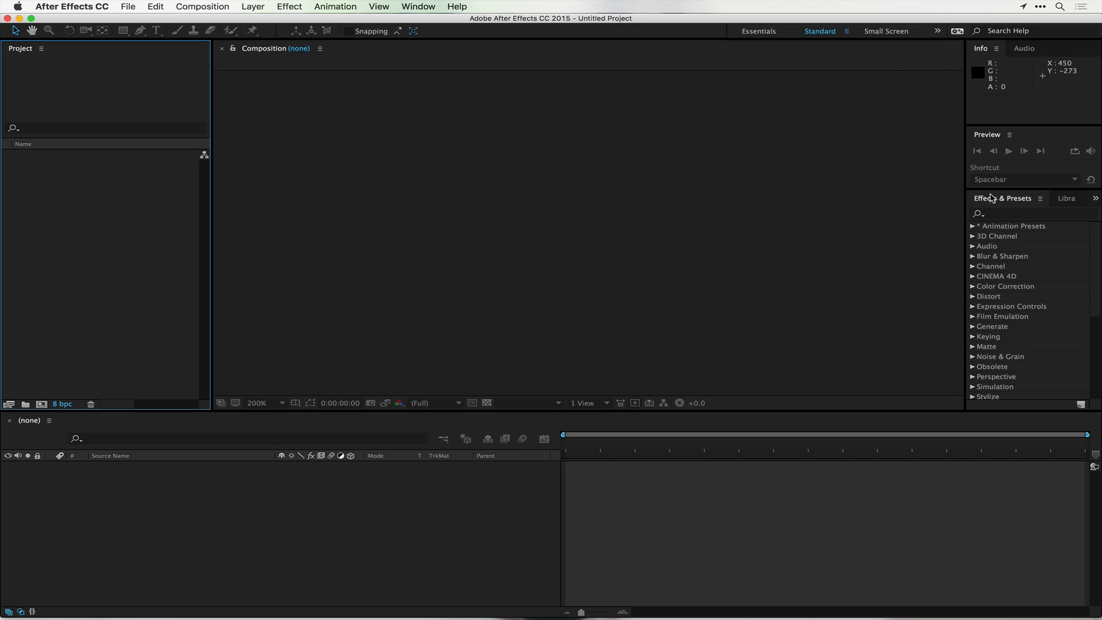
mouse_move(988, 276)
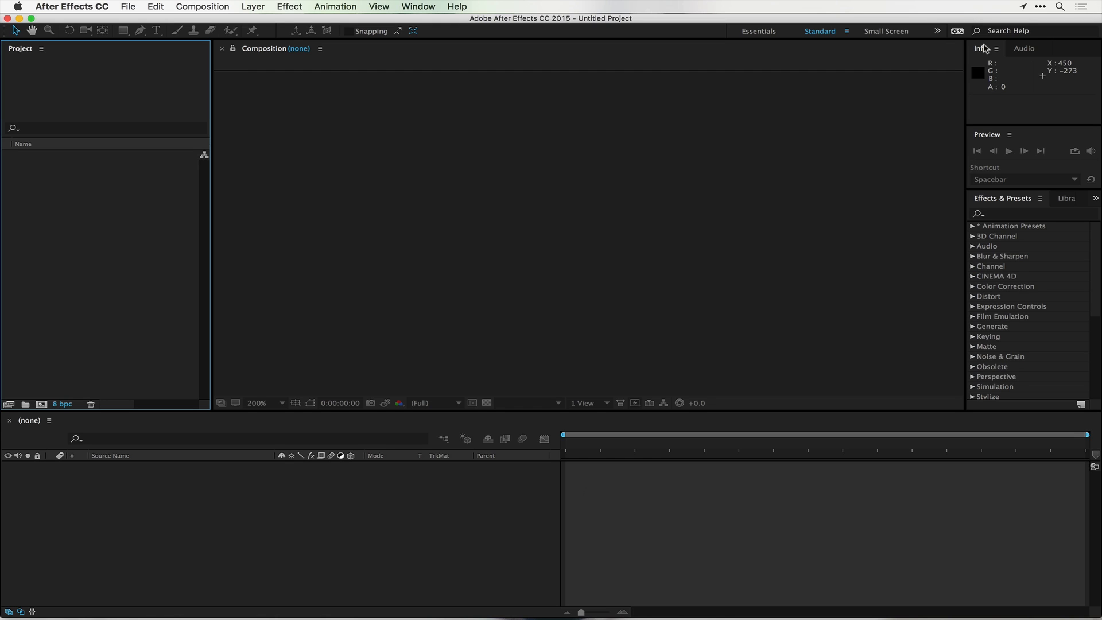
mouse_move(983, 217)
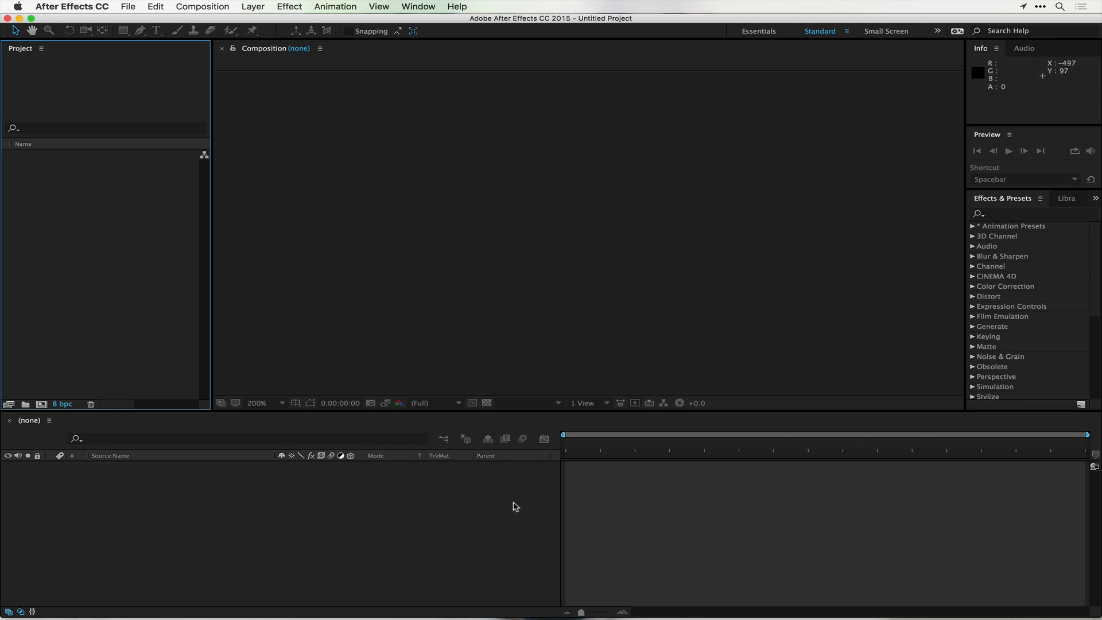
mouse_move(17, 65)
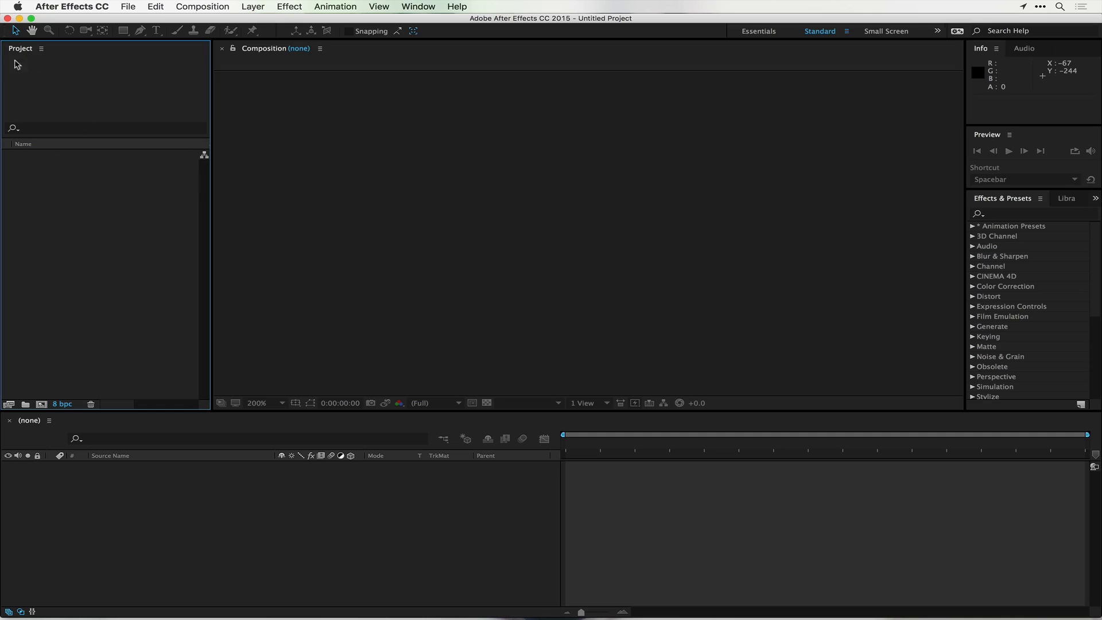
mouse_move(102, 272)
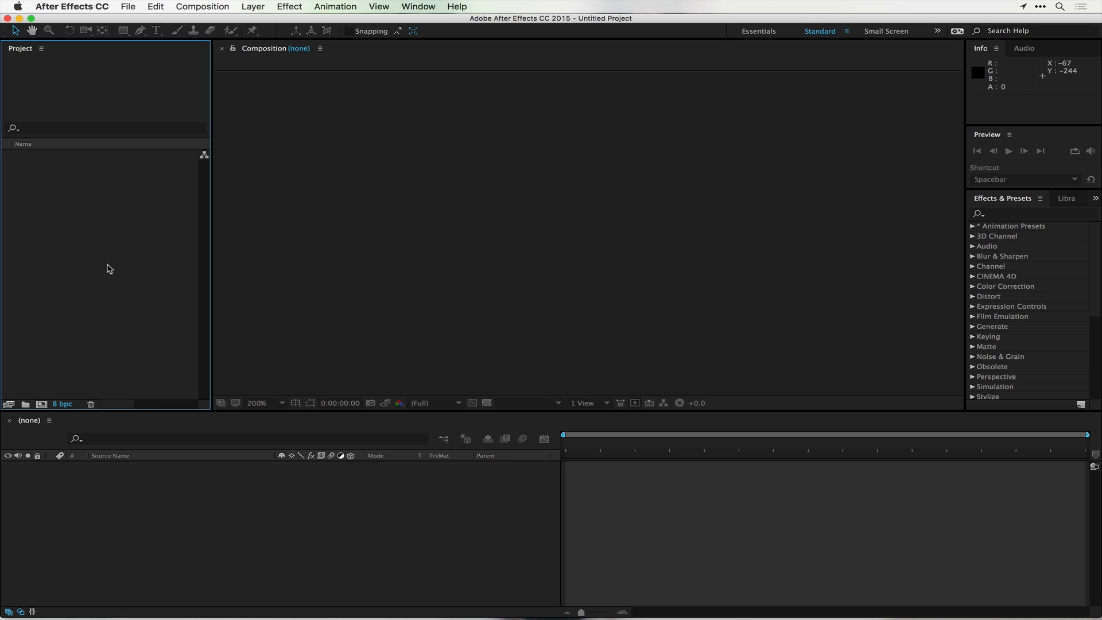
mouse_move(125, 225)
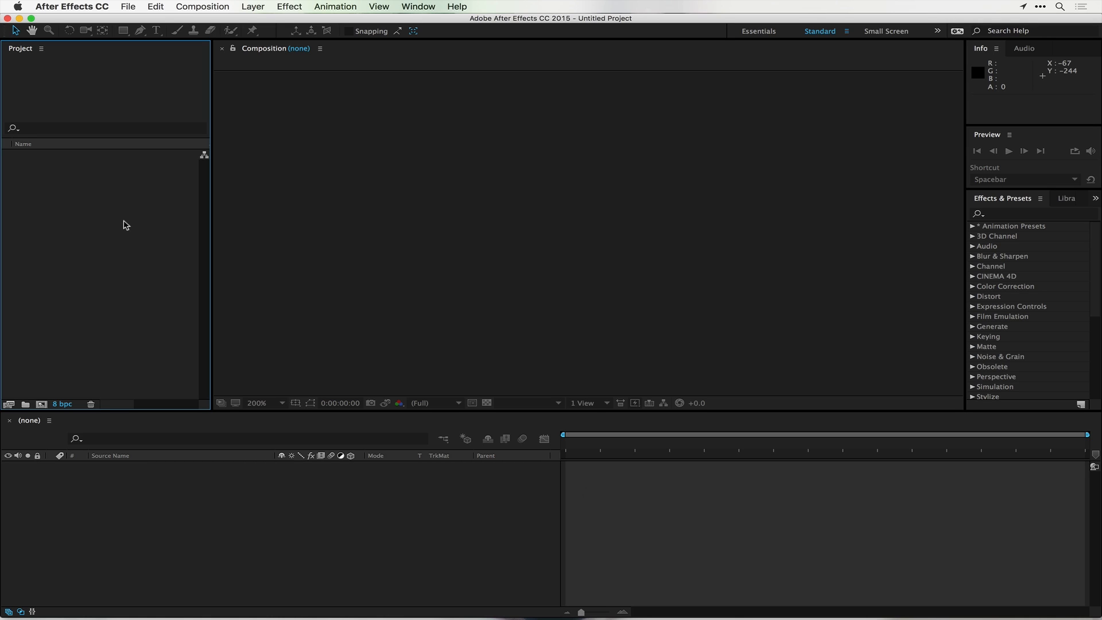
mouse_move(51, 119)
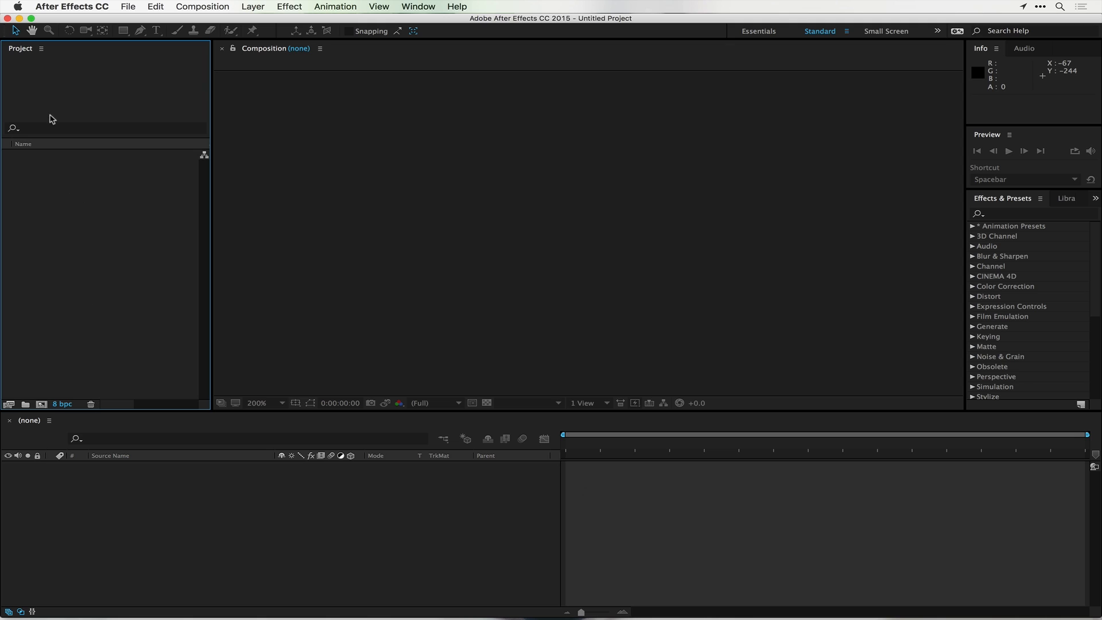
mouse_move(81, 186)
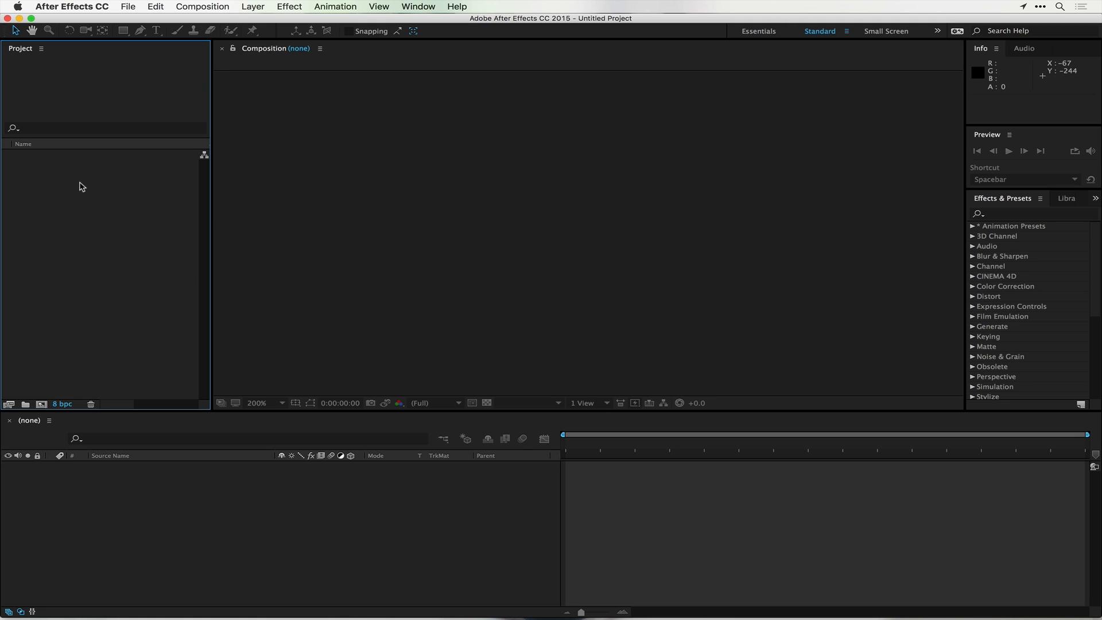
mouse_move(316, 62)
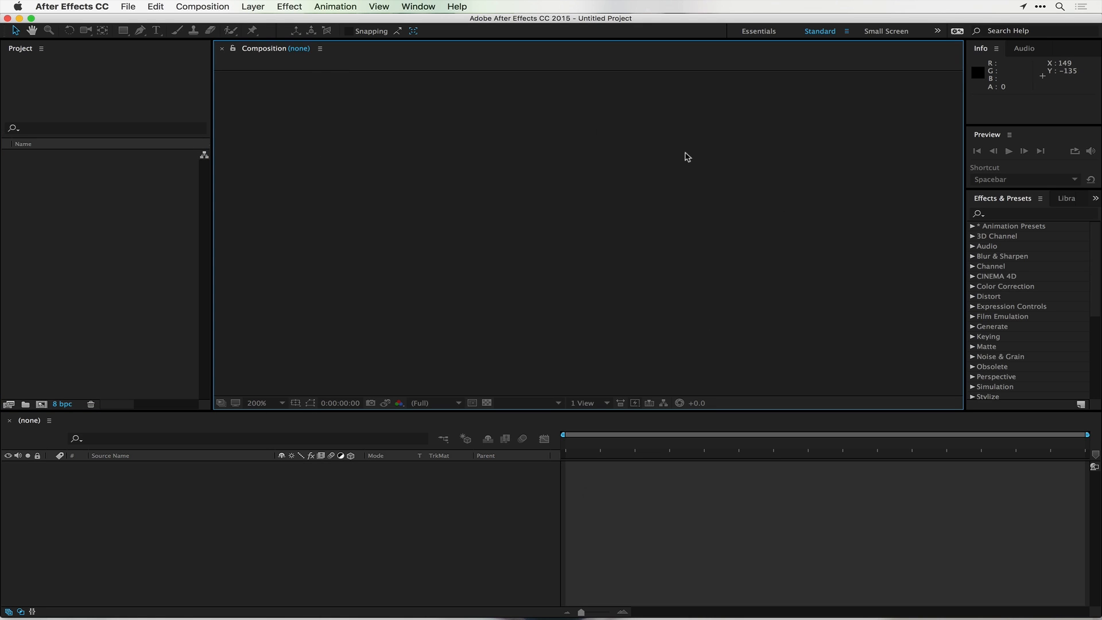
mouse_move(379, 337)
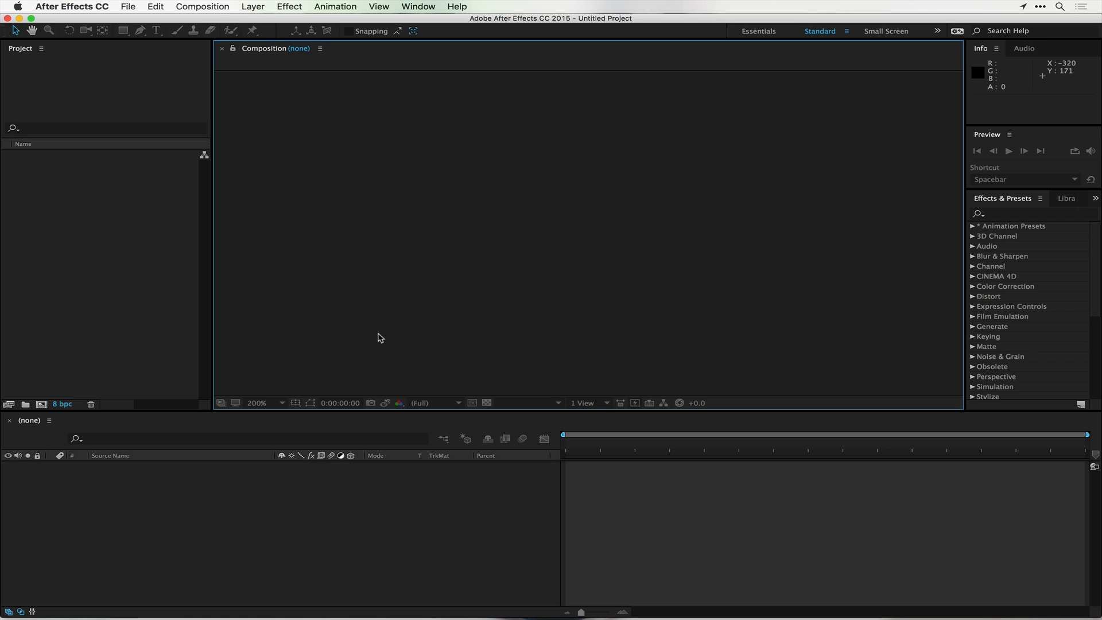
mouse_move(367, 173)
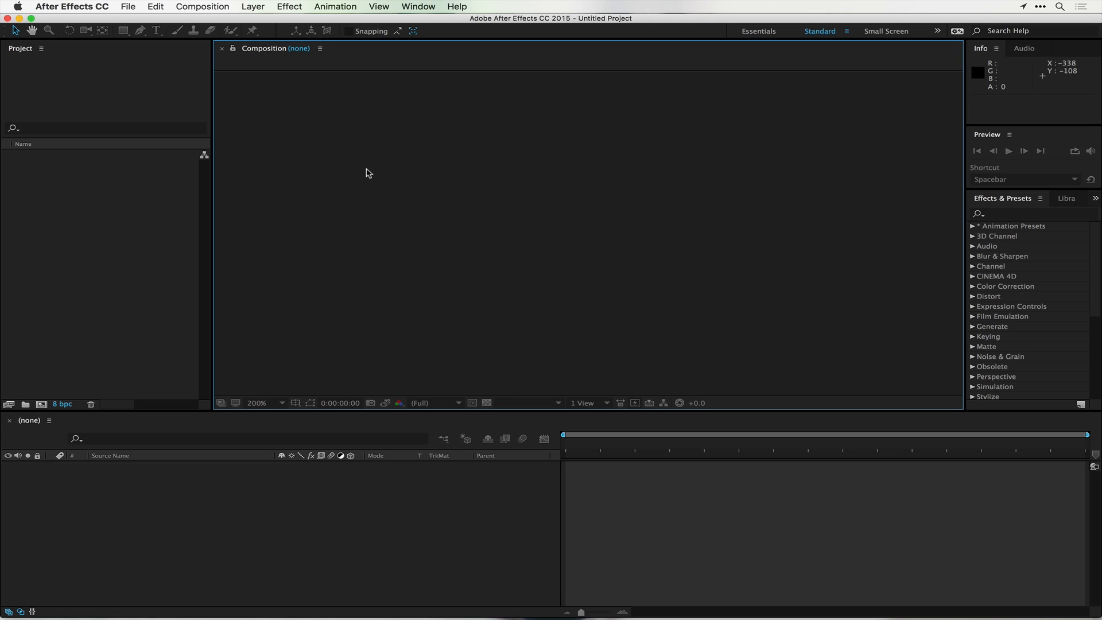
mouse_move(92, 231)
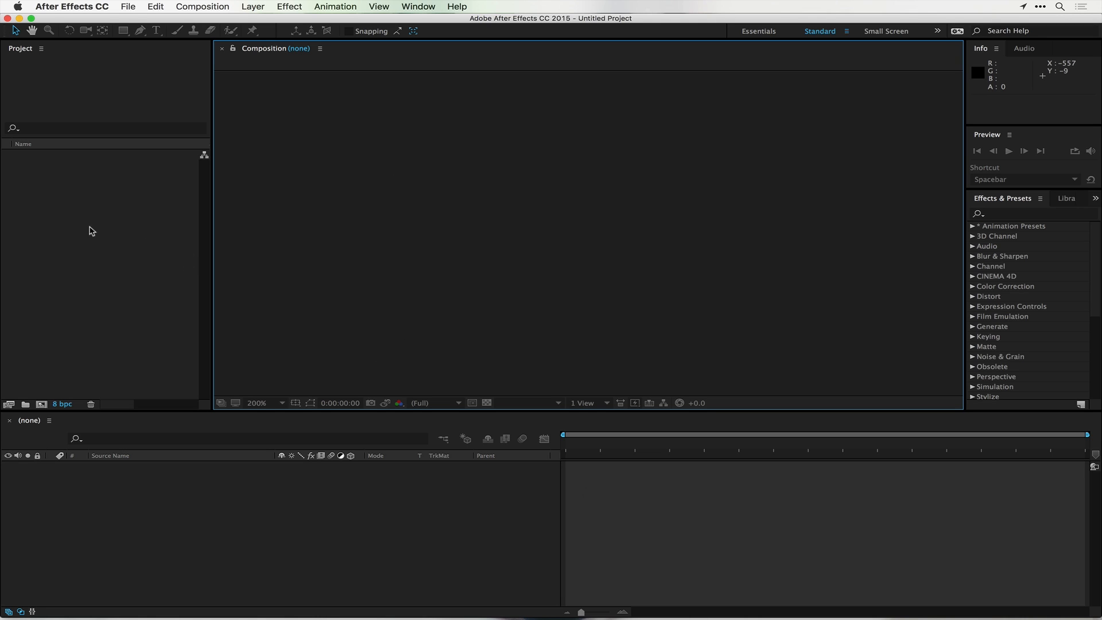
mouse_move(42, 404)
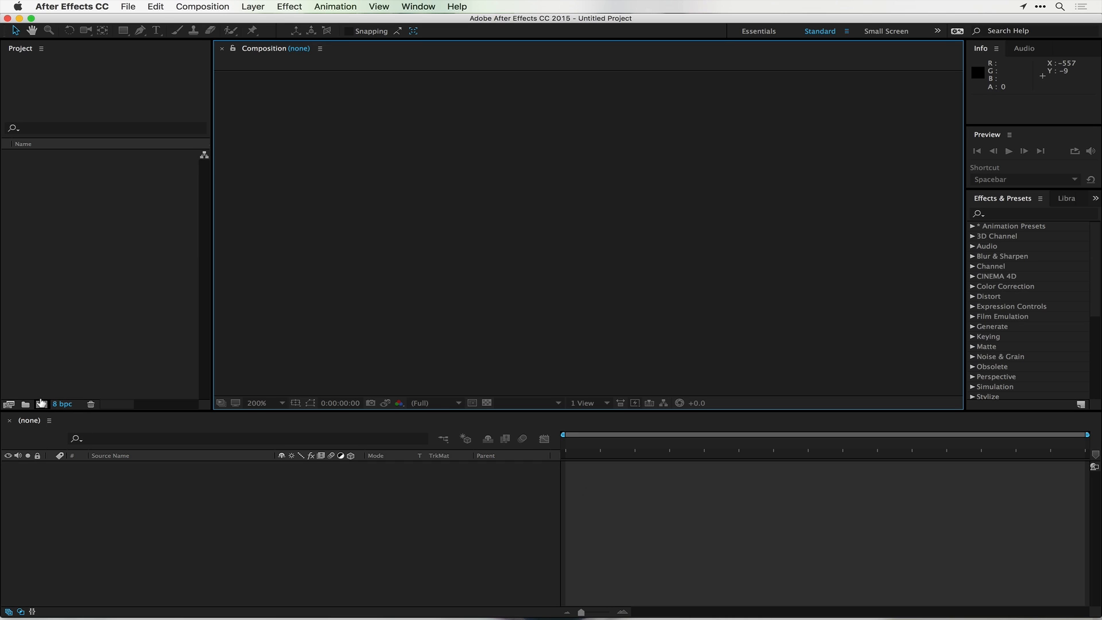
mouse_move(41, 404)
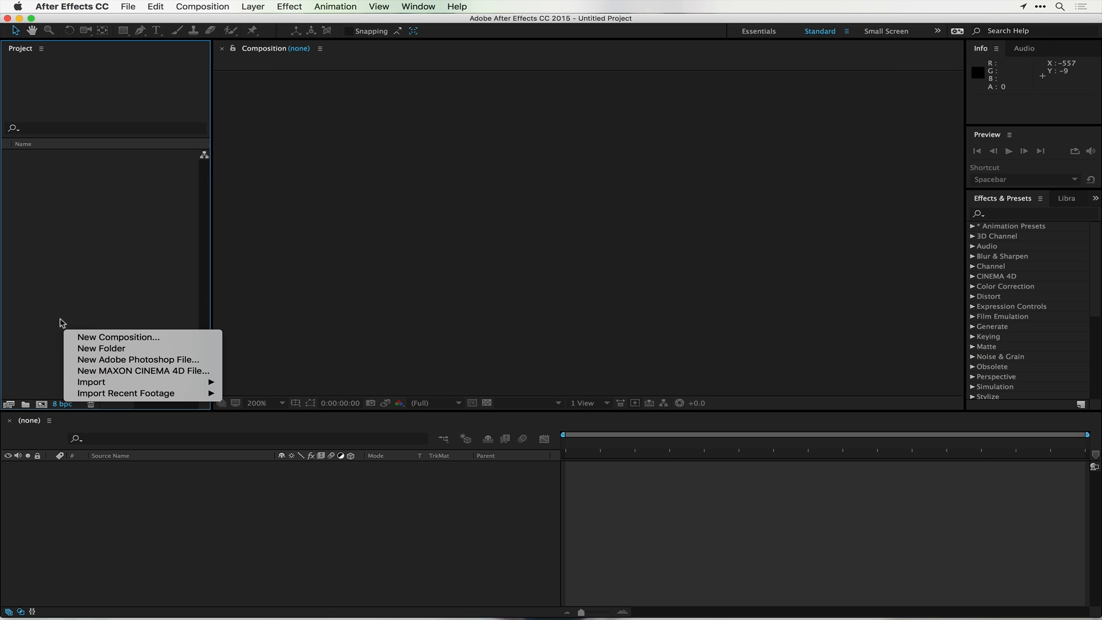
mouse_move(117, 344)
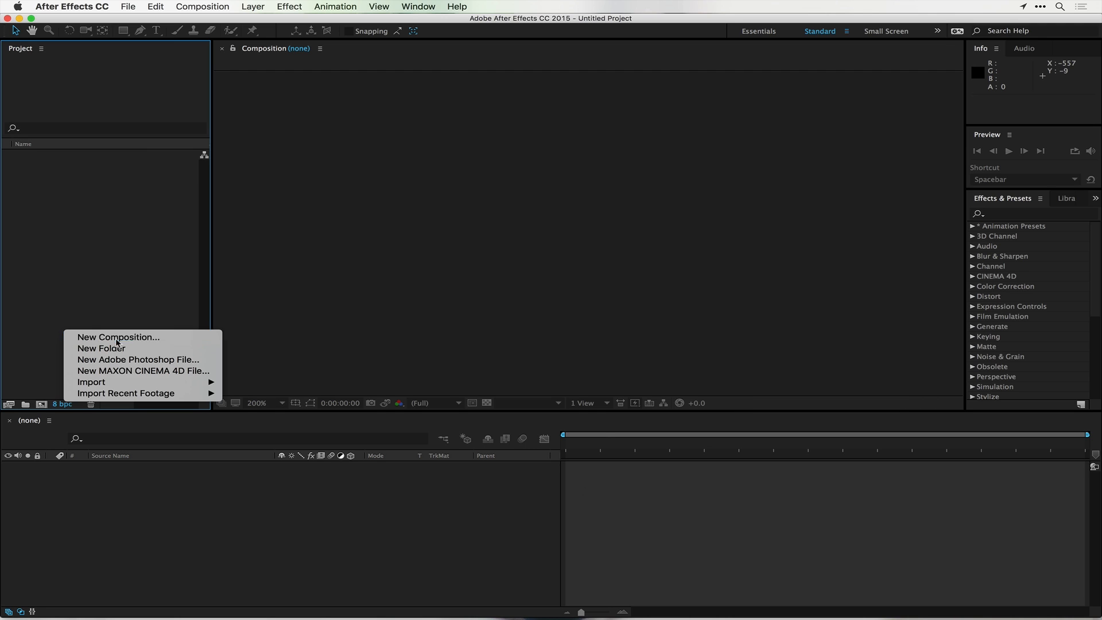
Create a new composition, Comp 1, from the Project panel's context menu
left_click(117, 337)
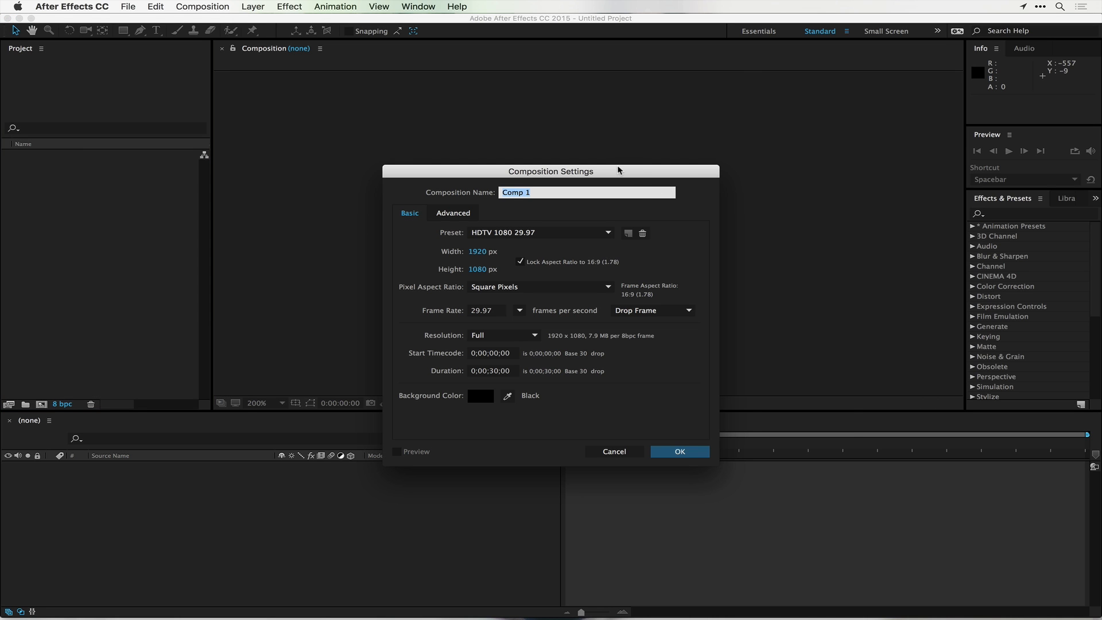
mouse_move(619, 175)
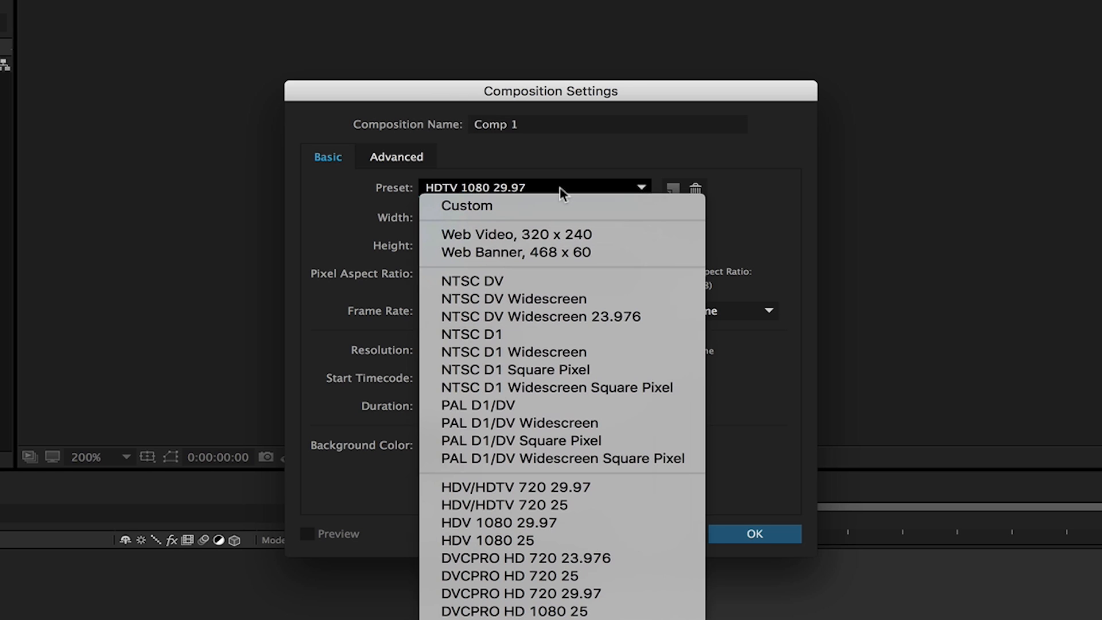
mouse_move(350, 201)
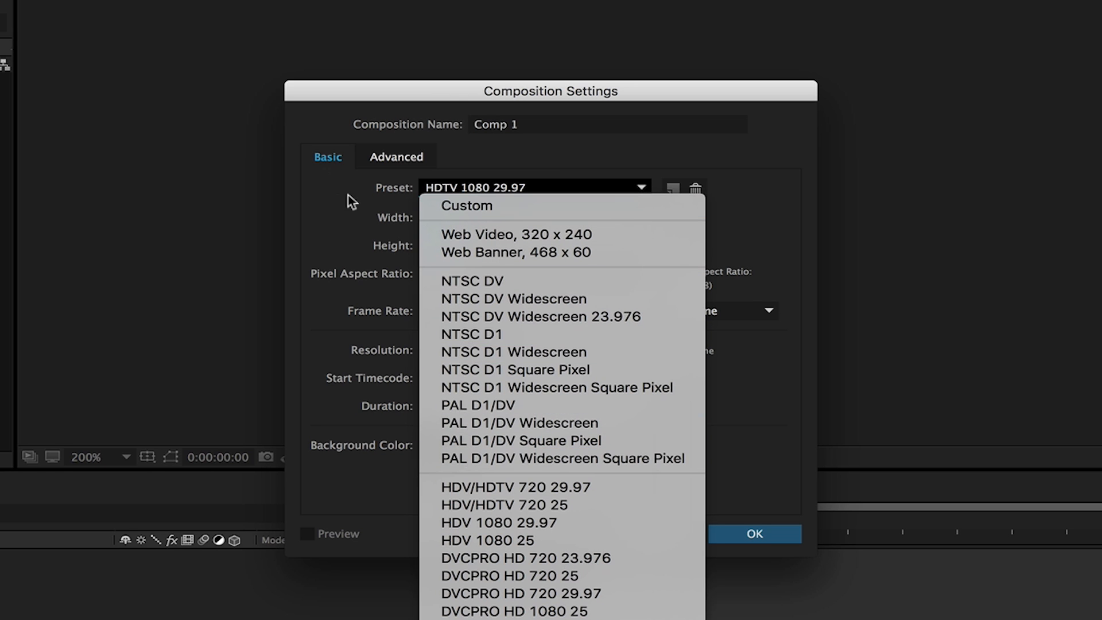
Keep HDTV 1080 29.97 with Square Pixels and 29.97 fps, and set duration to 0;00;05;00
left_click(475, 187)
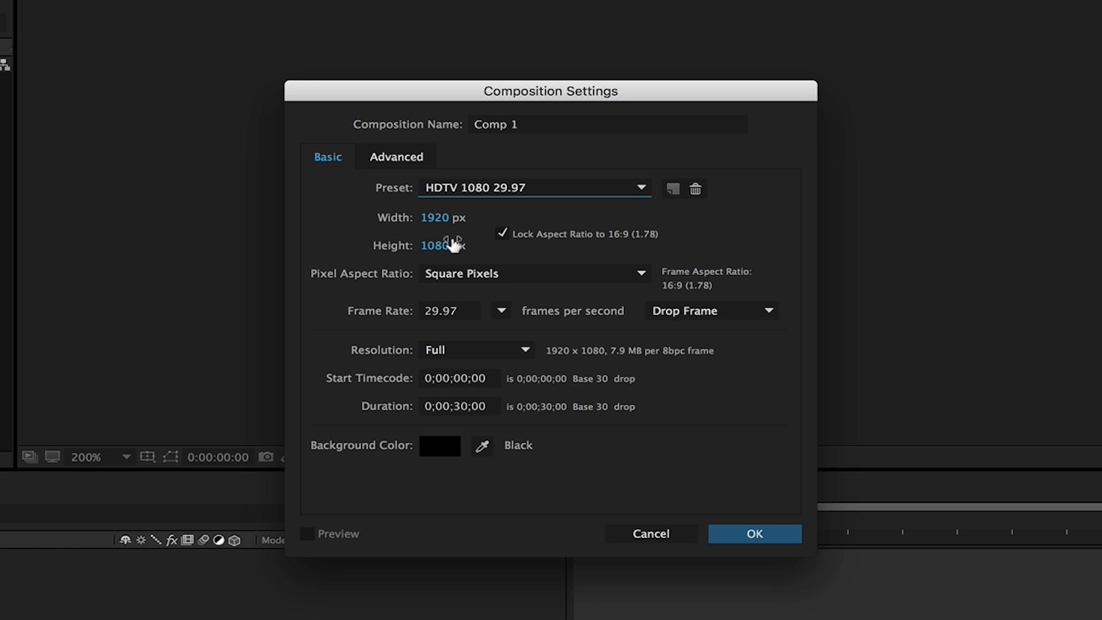
mouse_move(453, 217)
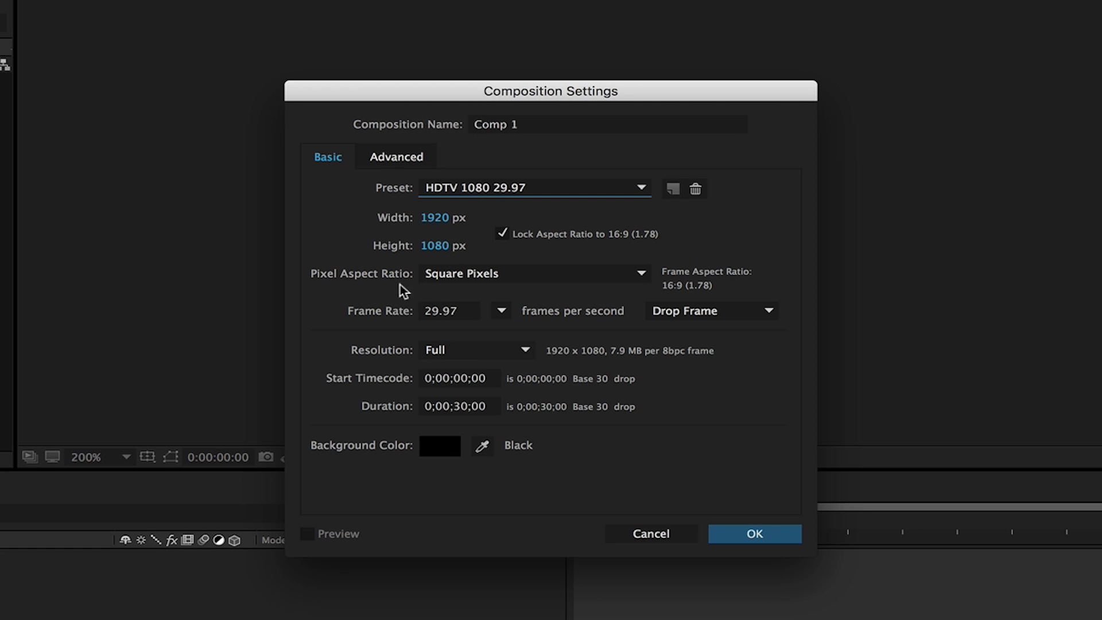
left_click(532, 274)
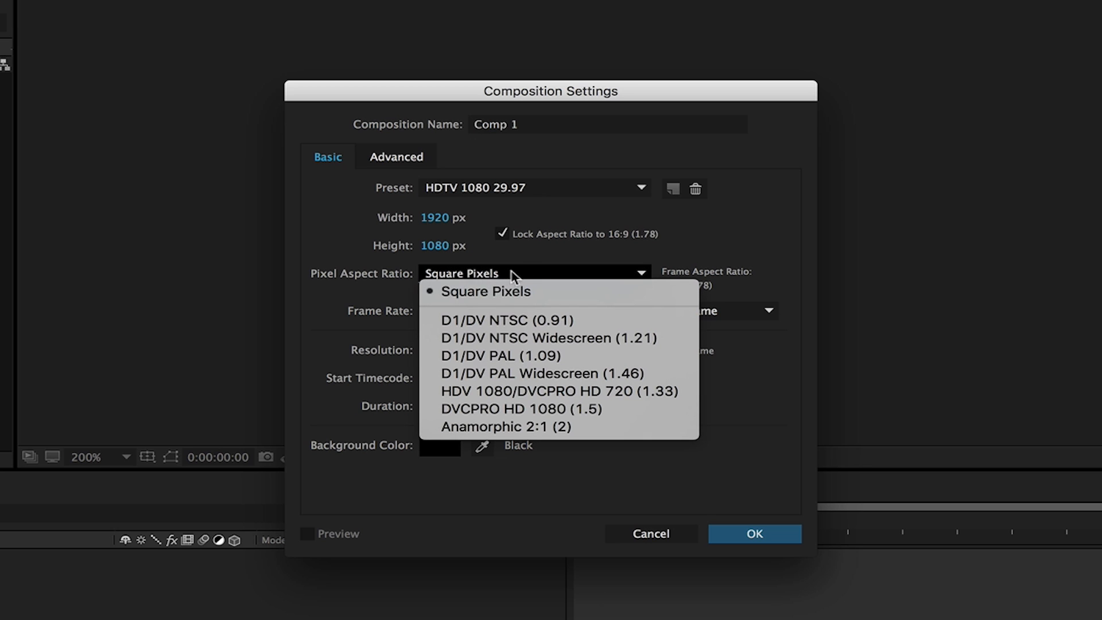
mouse_move(395, 290)
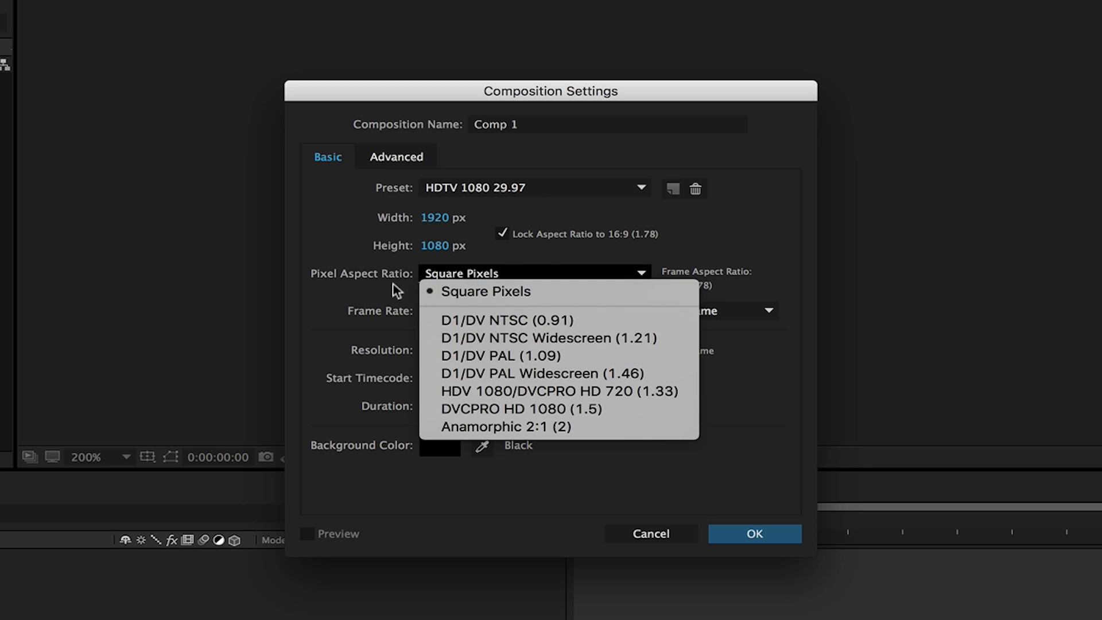
left_click(483, 291)
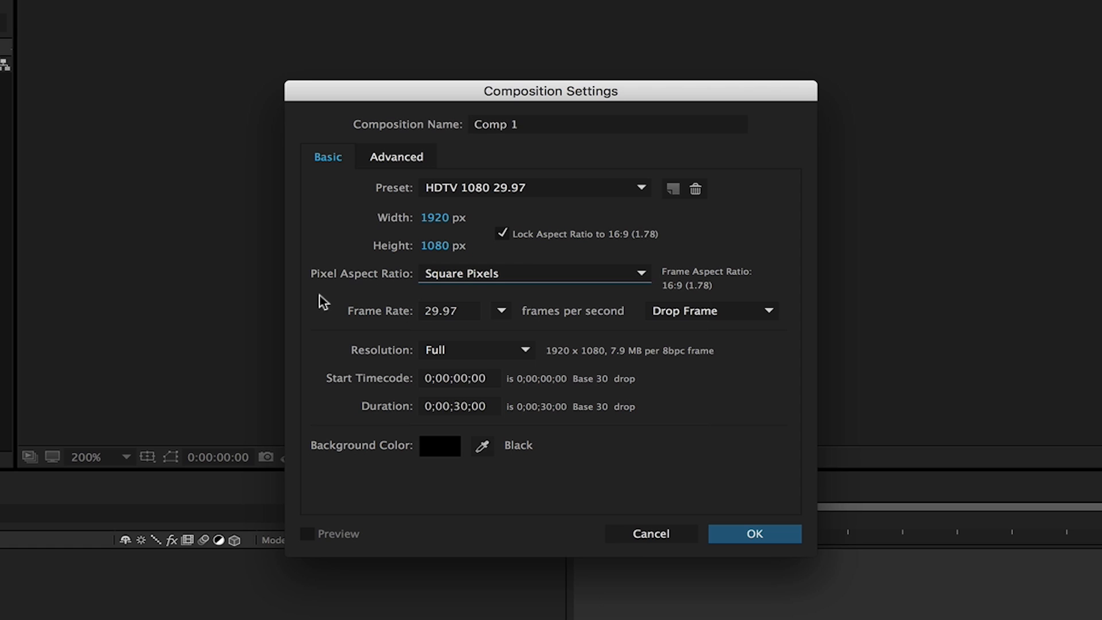
mouse_move(369, 293)
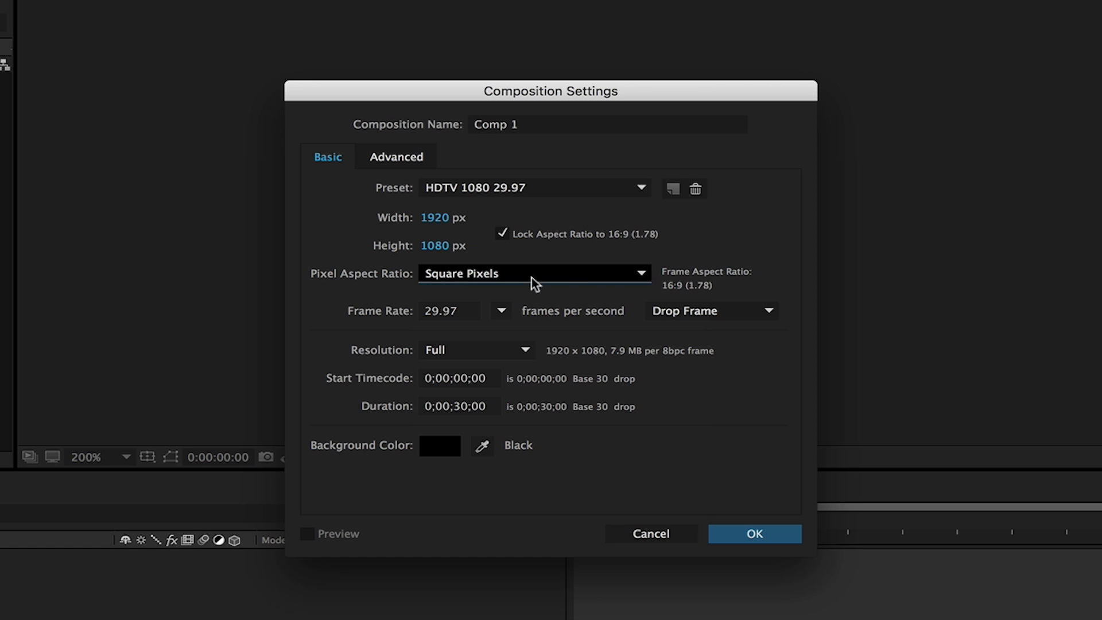
mouse_move(469, 282)
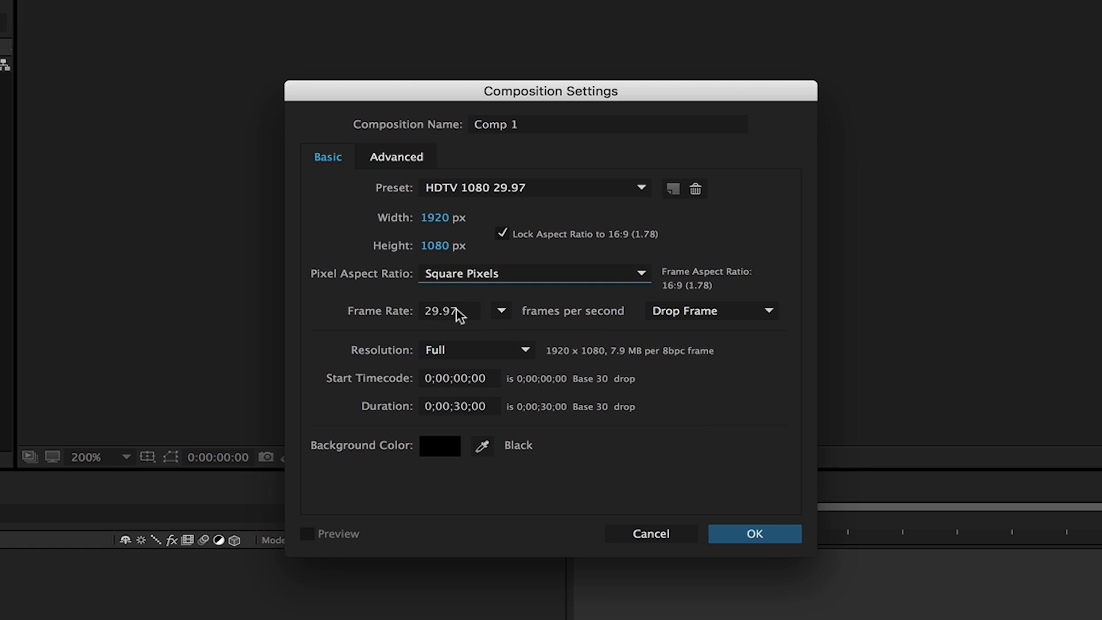
left_click(450, 310)
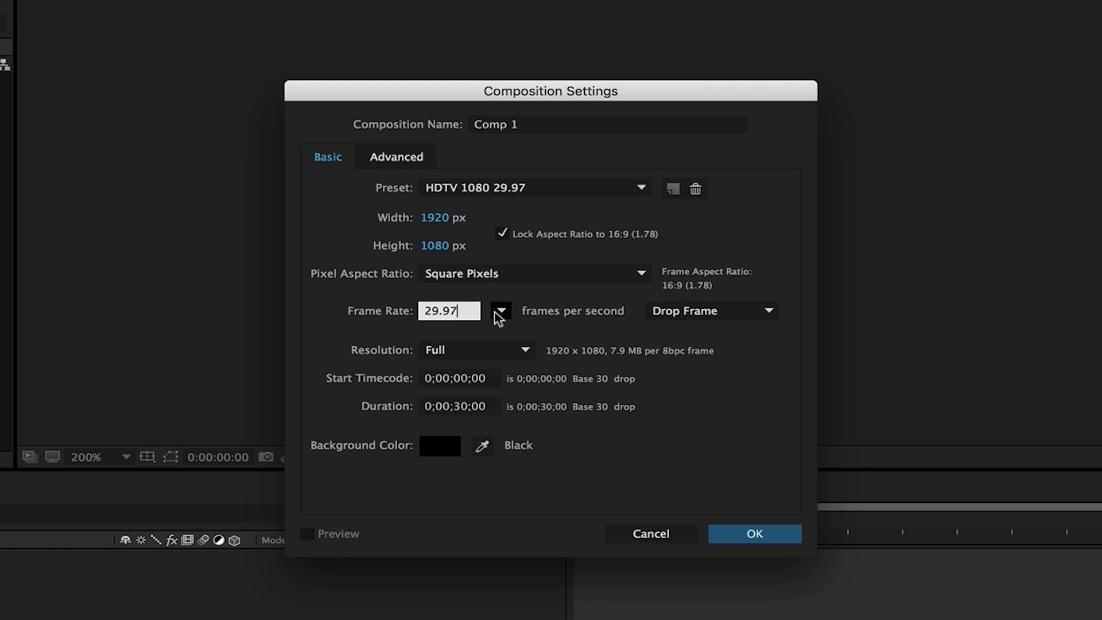
left_click(500, 310)
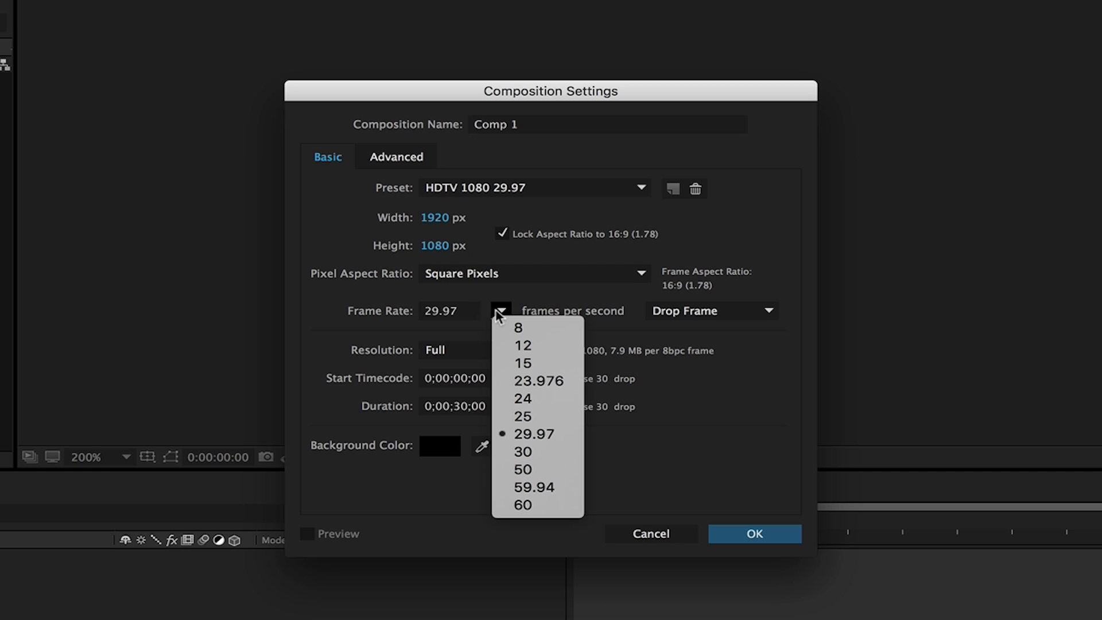
left_click(534, 433)
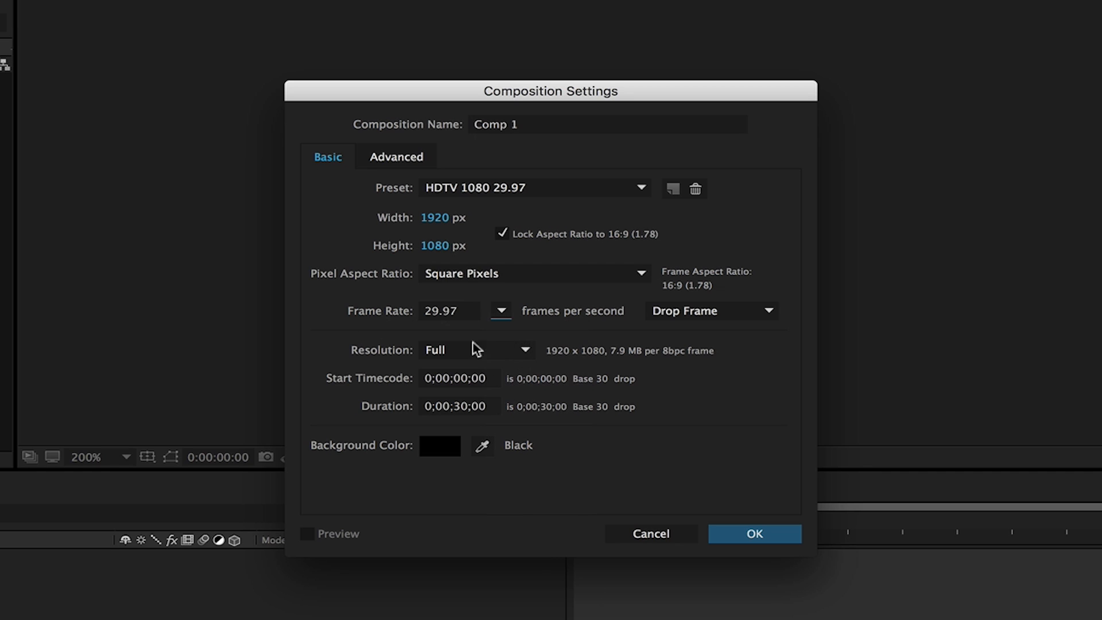
mouse_move(451, 401)
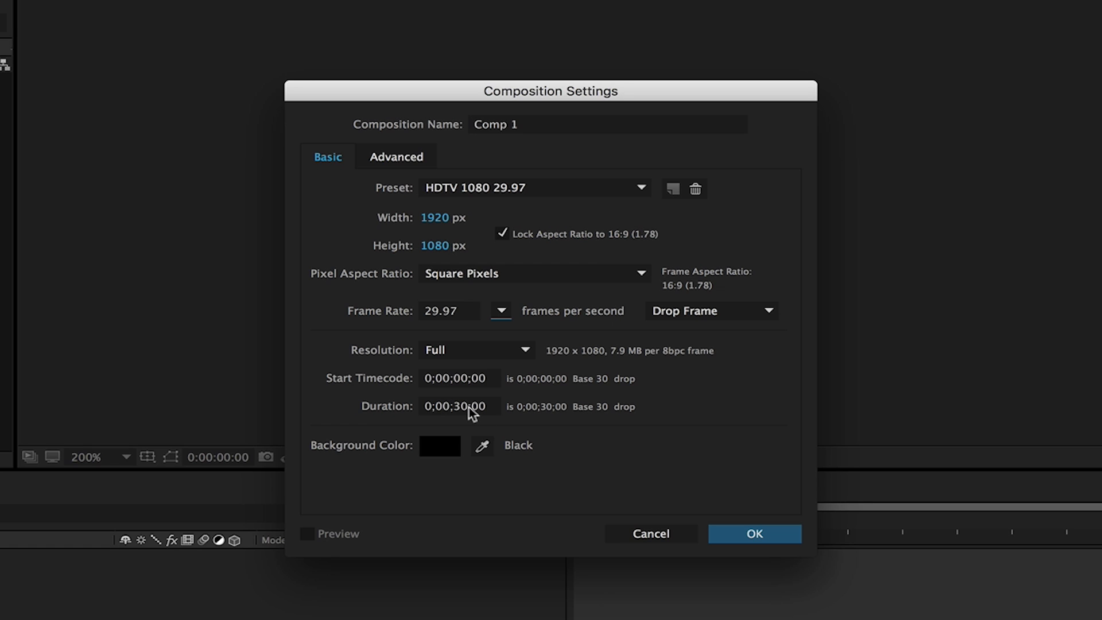
left_click(457, 406)
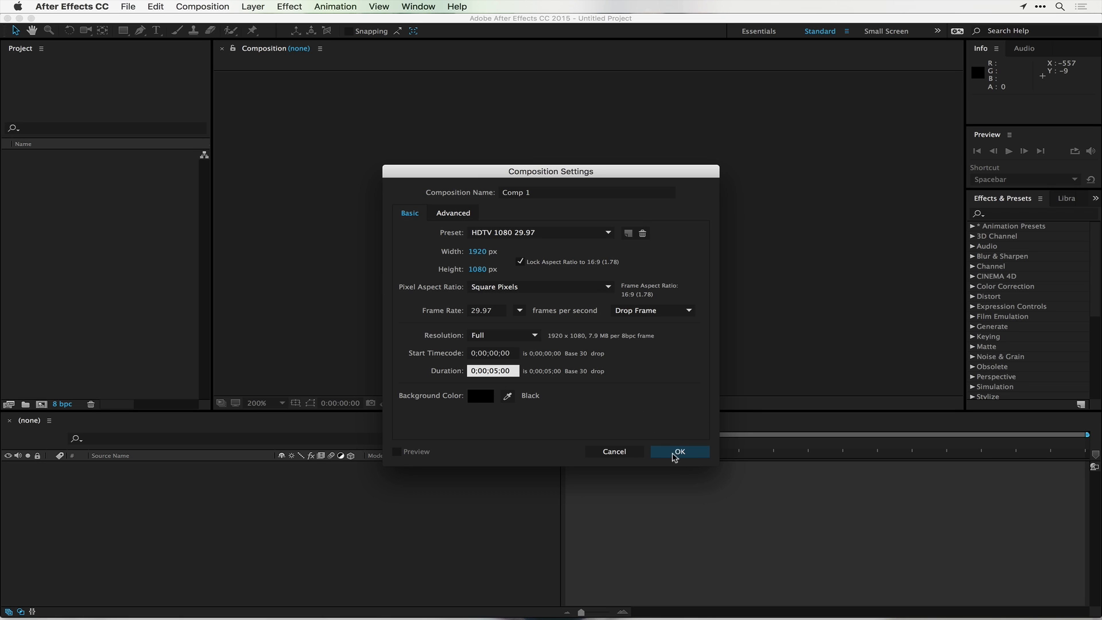
left_click(677, 451)
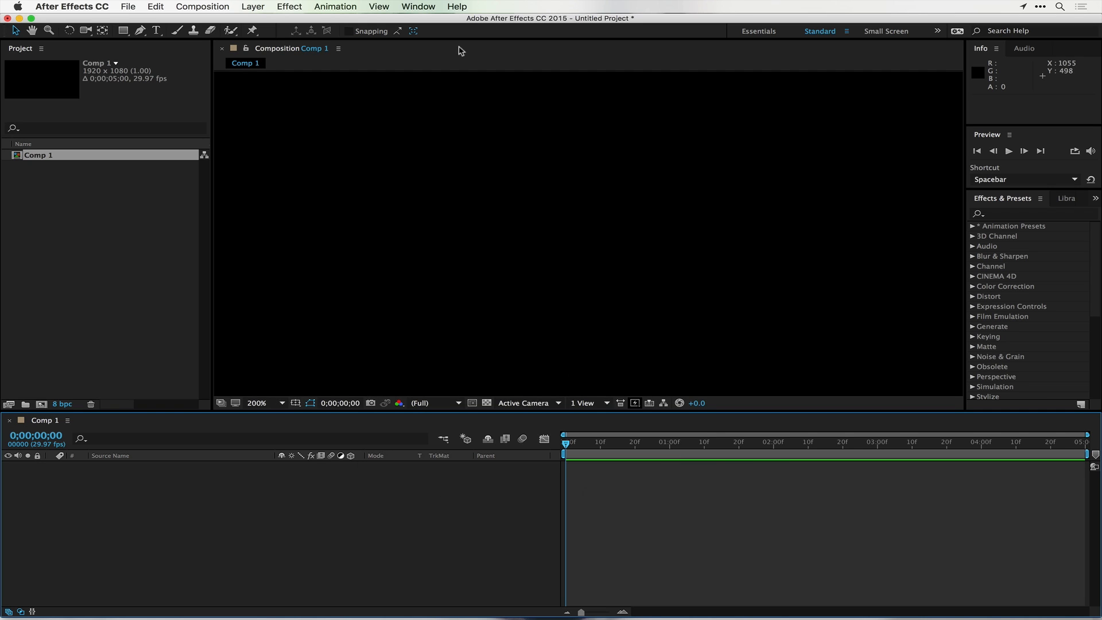
mouse_move(492, 171)
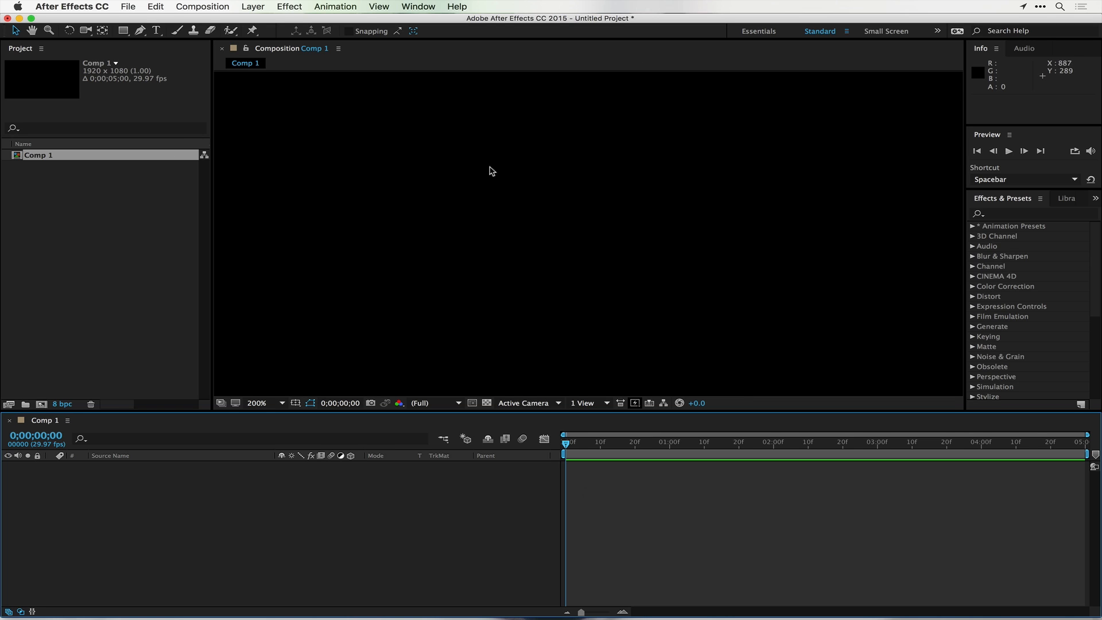
mouse_move(417, 129)
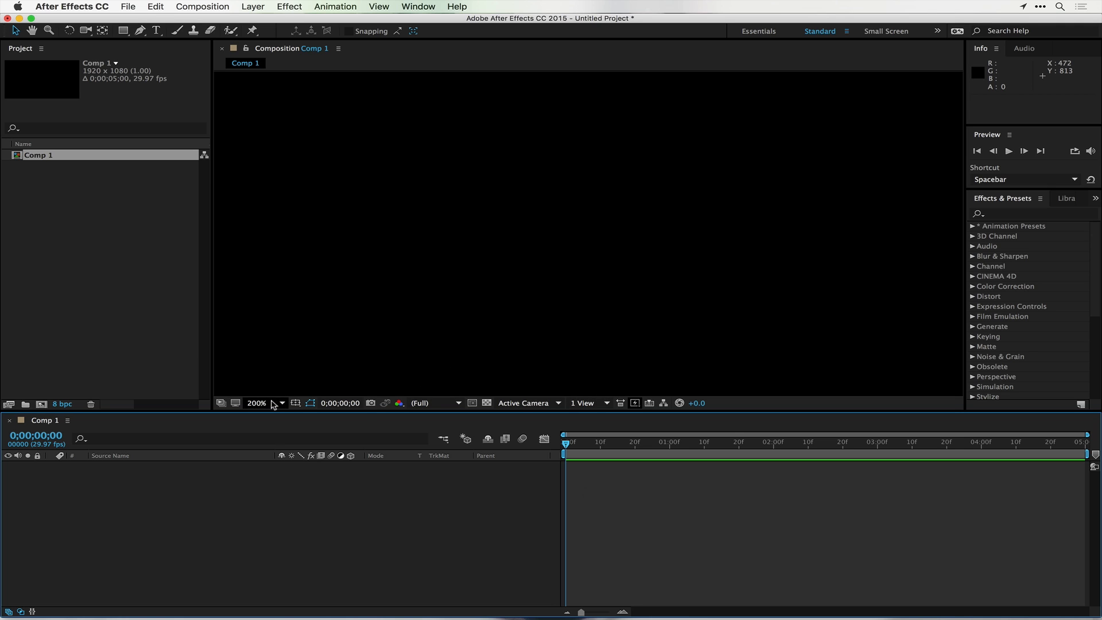
mouse_move(273, 404)
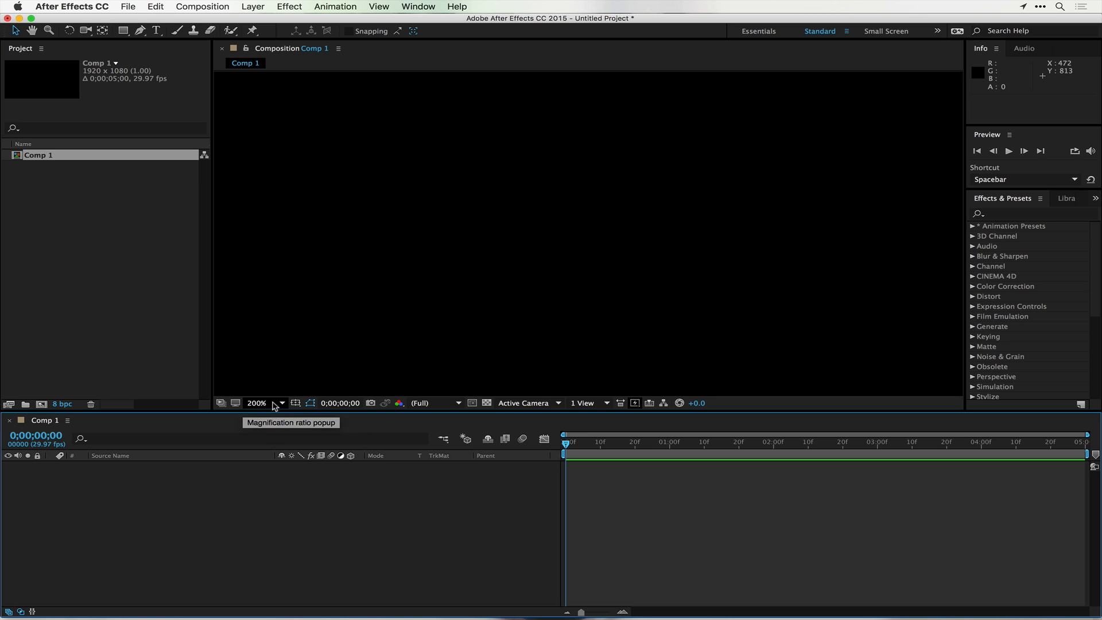
left_click(257, 403)
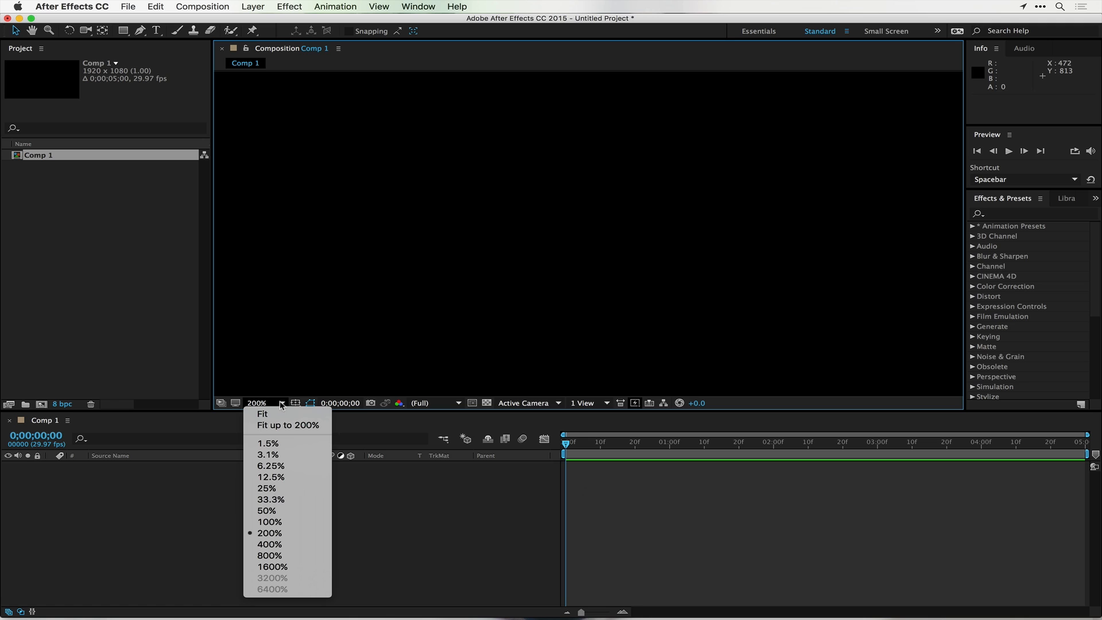
mouse_move(279, 522)
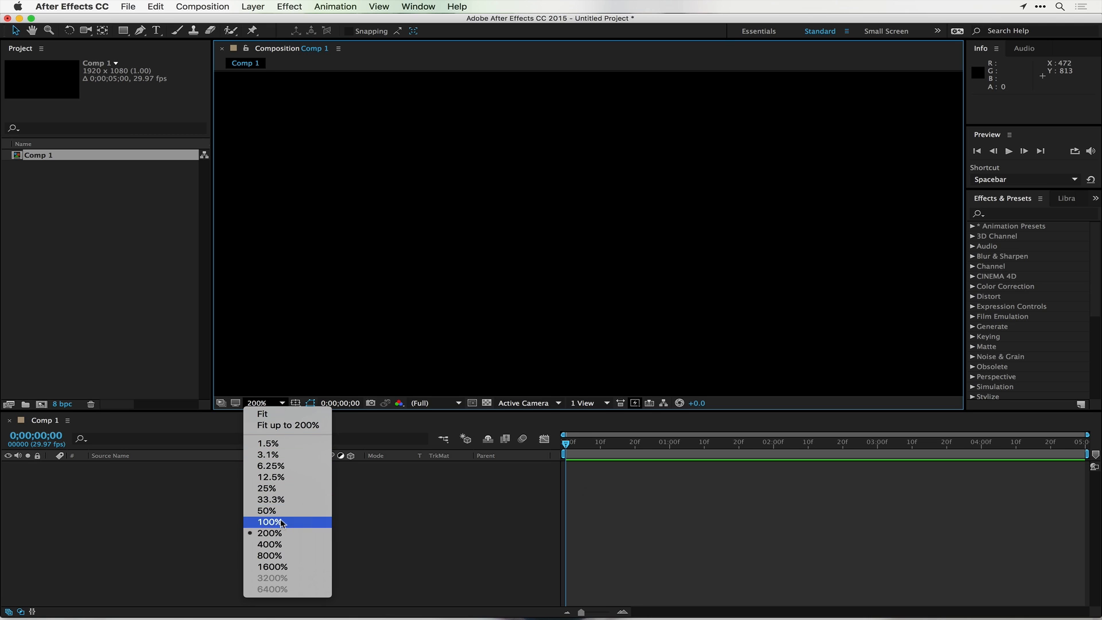
left_click(268, 522)
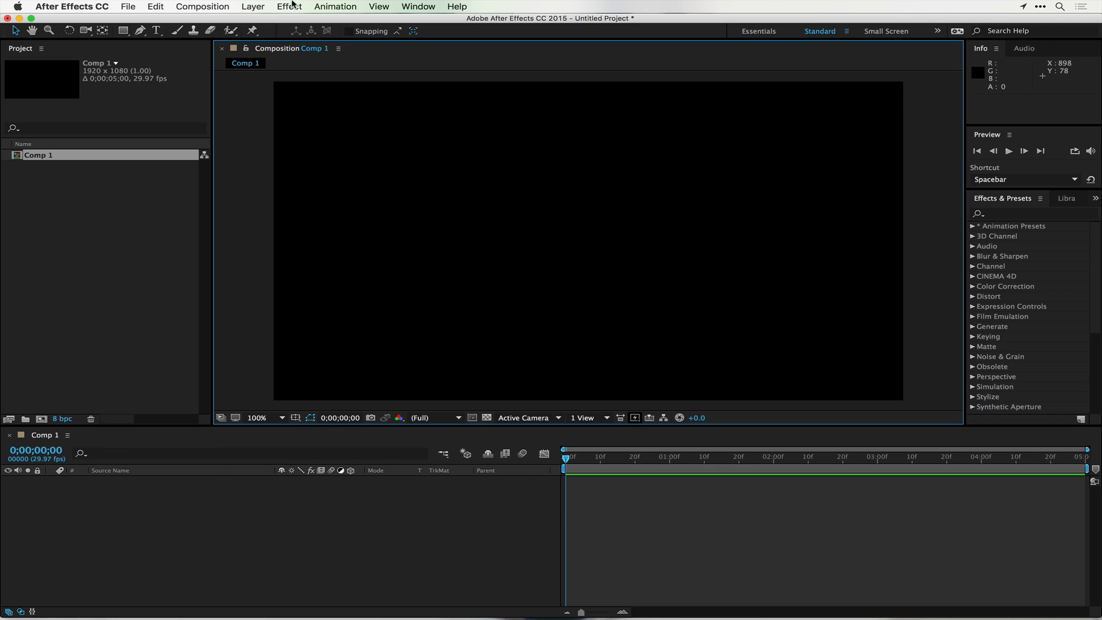
mouse_move(304, 59)
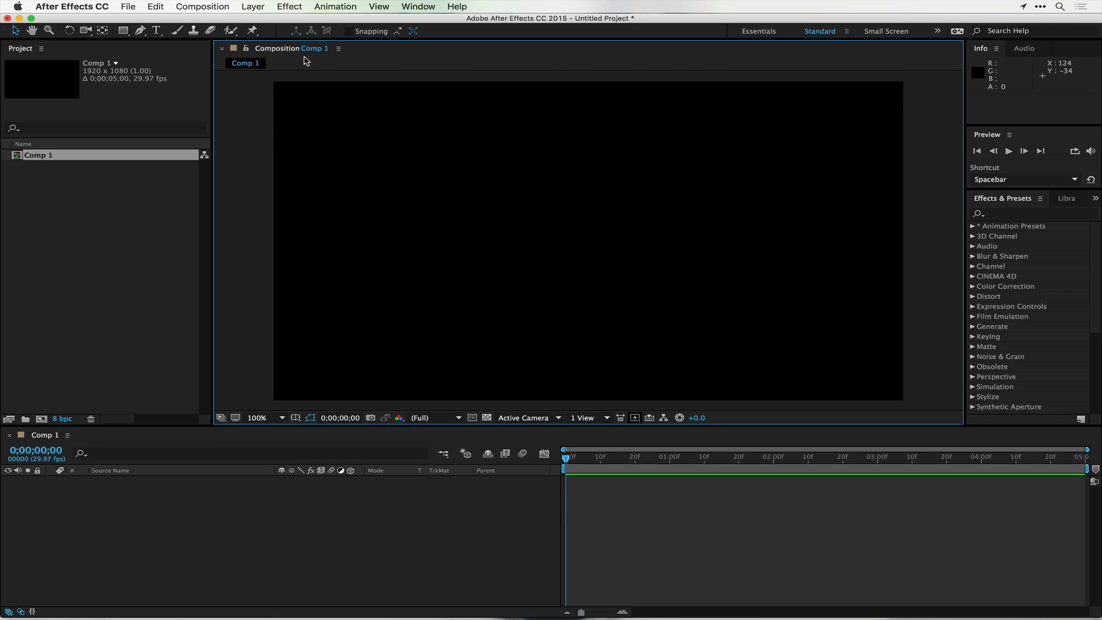
mouse_move(868, 370)
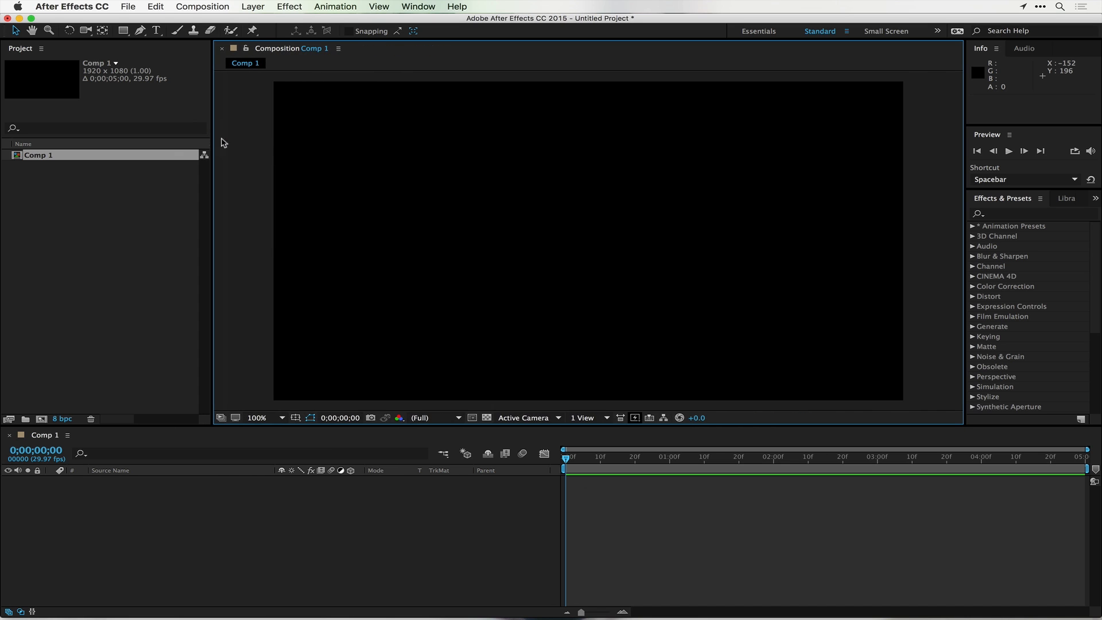
mouse_move(272, 62)
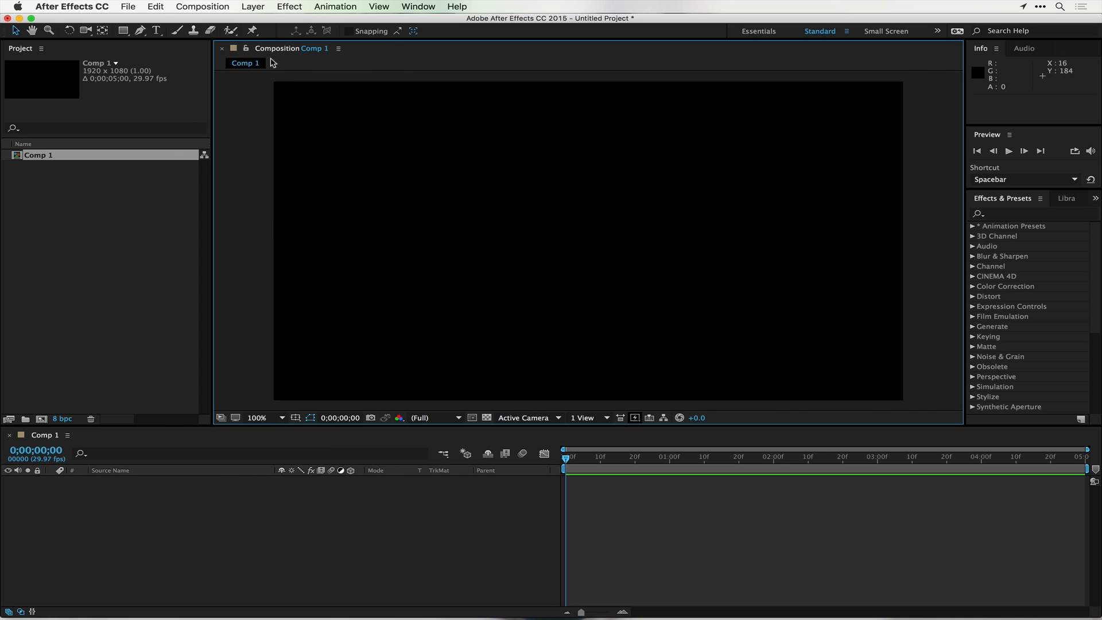
mouse_move(611, 171)
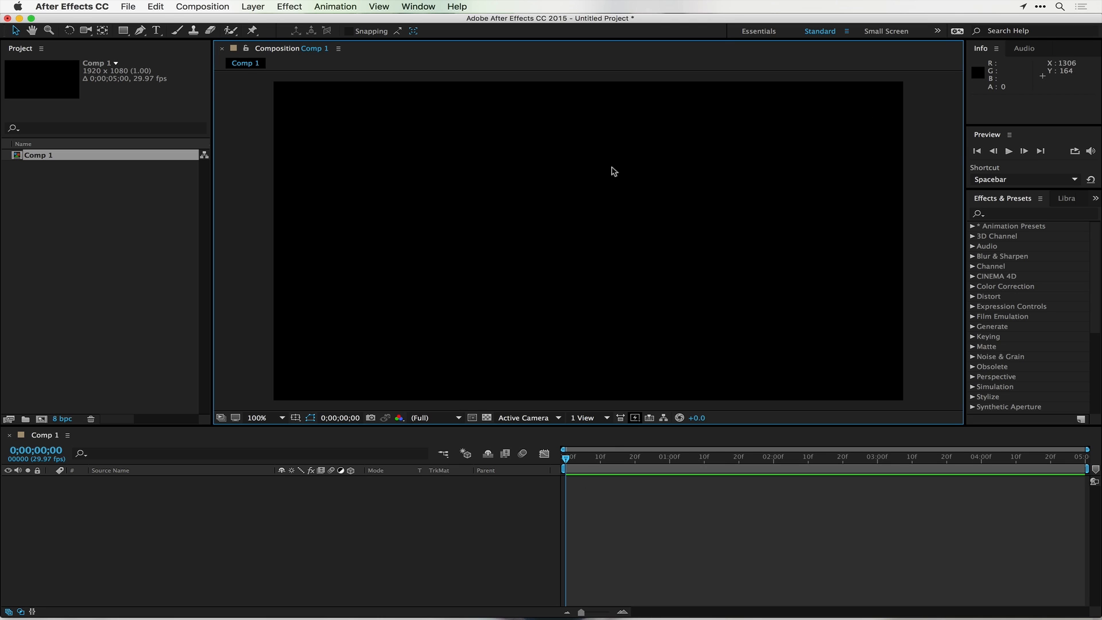
mouse_move(213, 115)
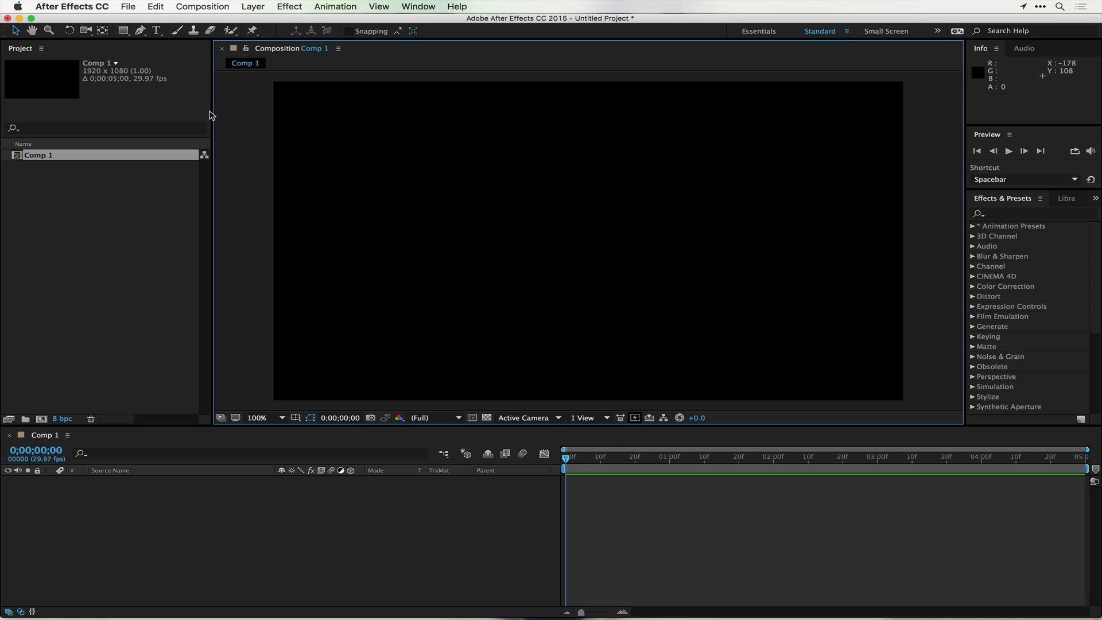
mouse_move(213, 97)
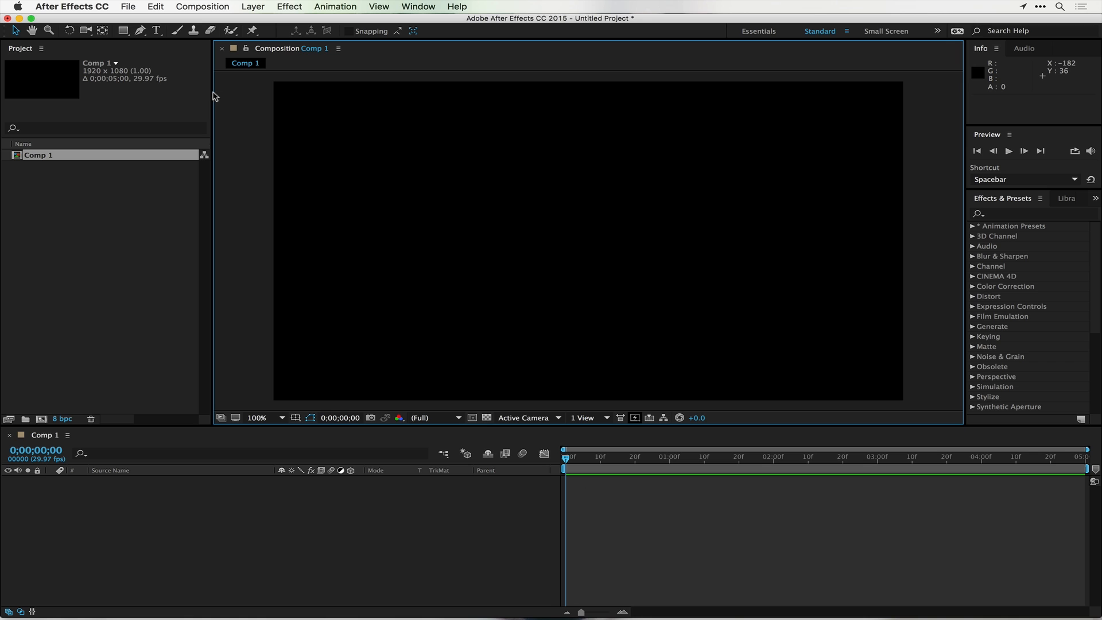
mouse_move(211, 90)
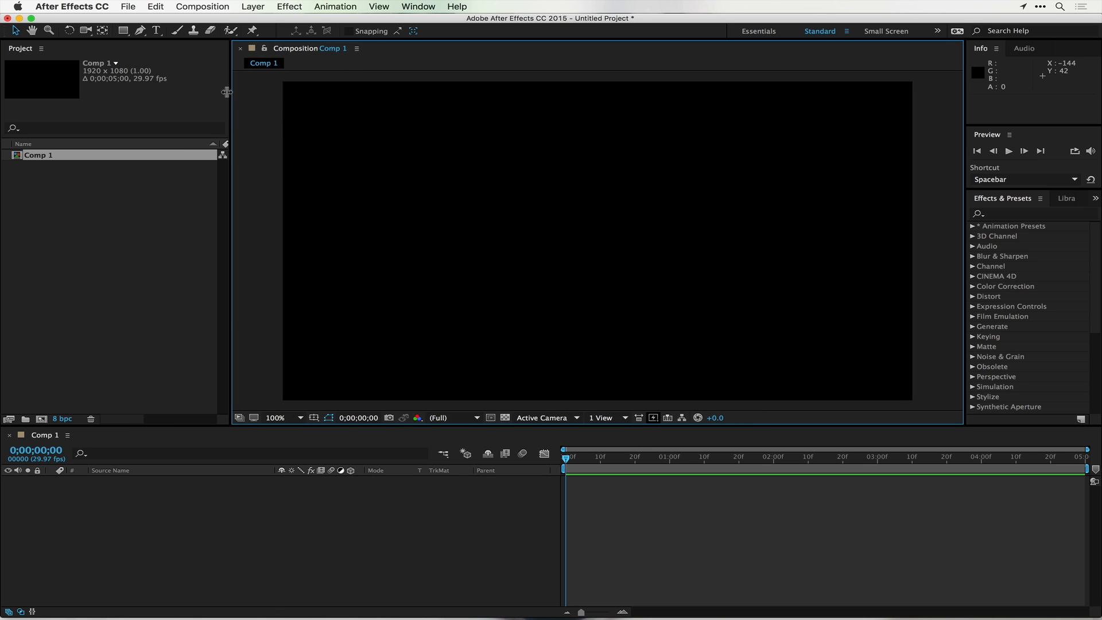
mouse_move(691, 37)
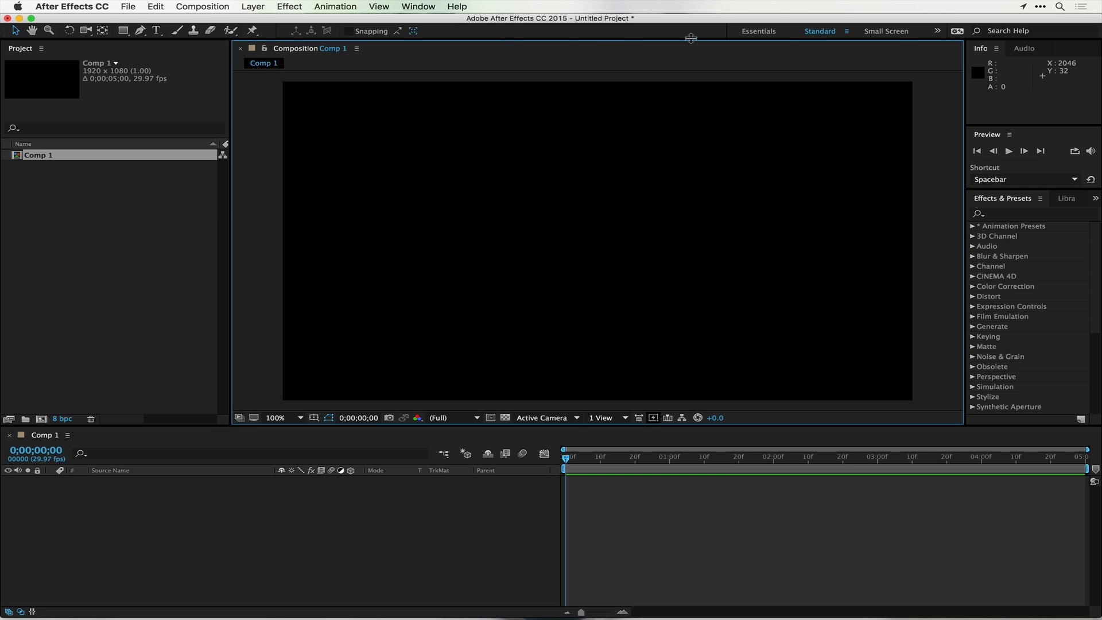
mouse_move(977, 53)
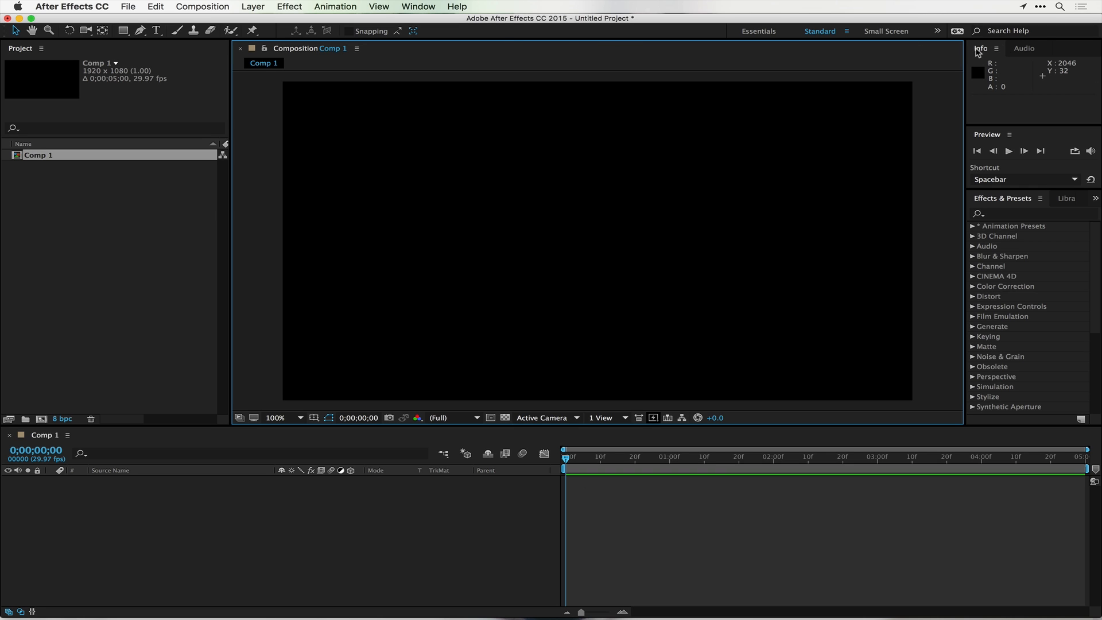
Close the Info and Audio panels through their panel menus
left_click(996, 48)
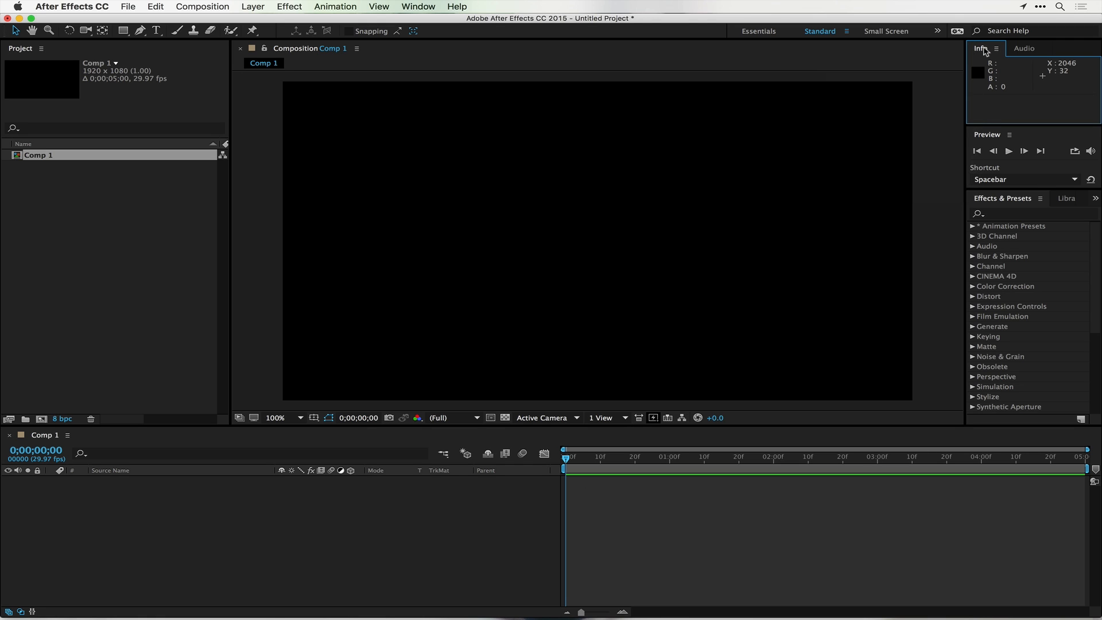
left_click(1024, 48)
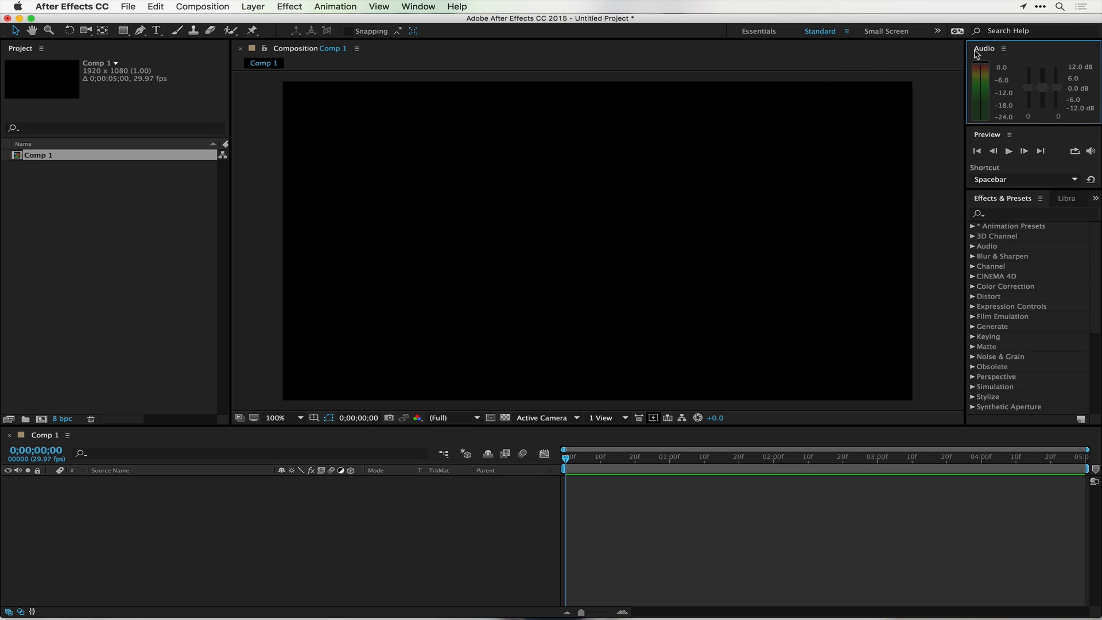
left_click(1003, 48)
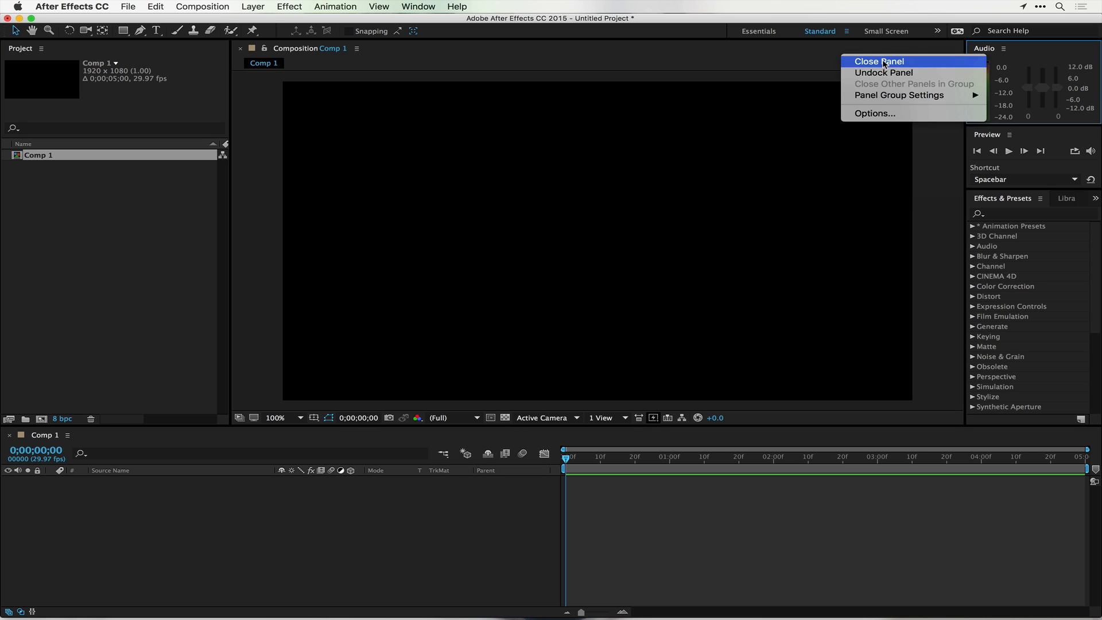
left_click(878, 62)
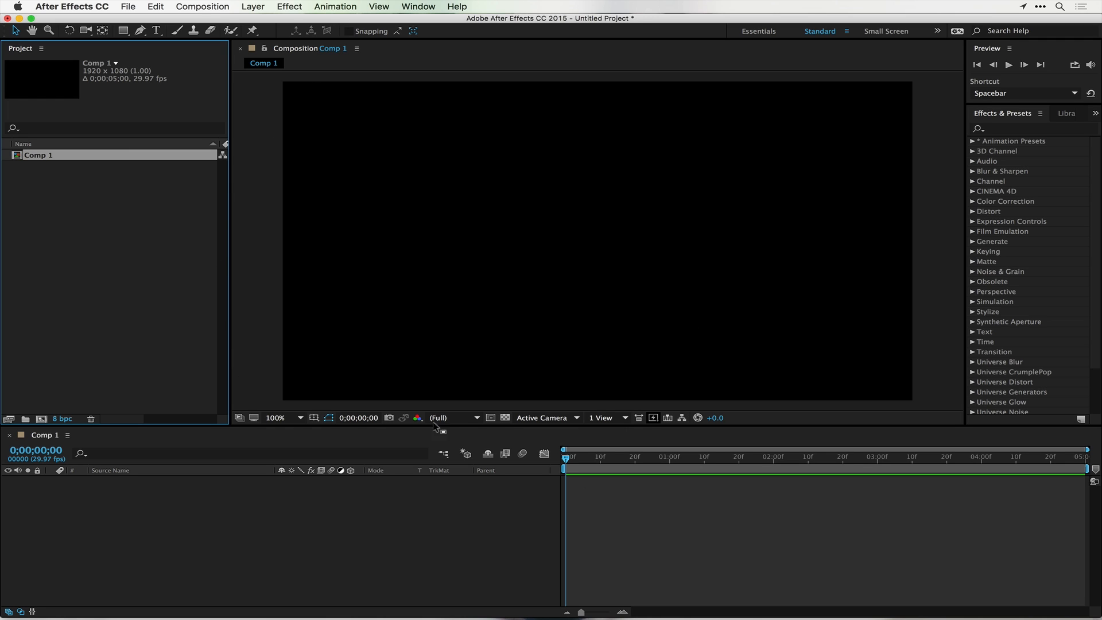
mouse_move(730, 416)
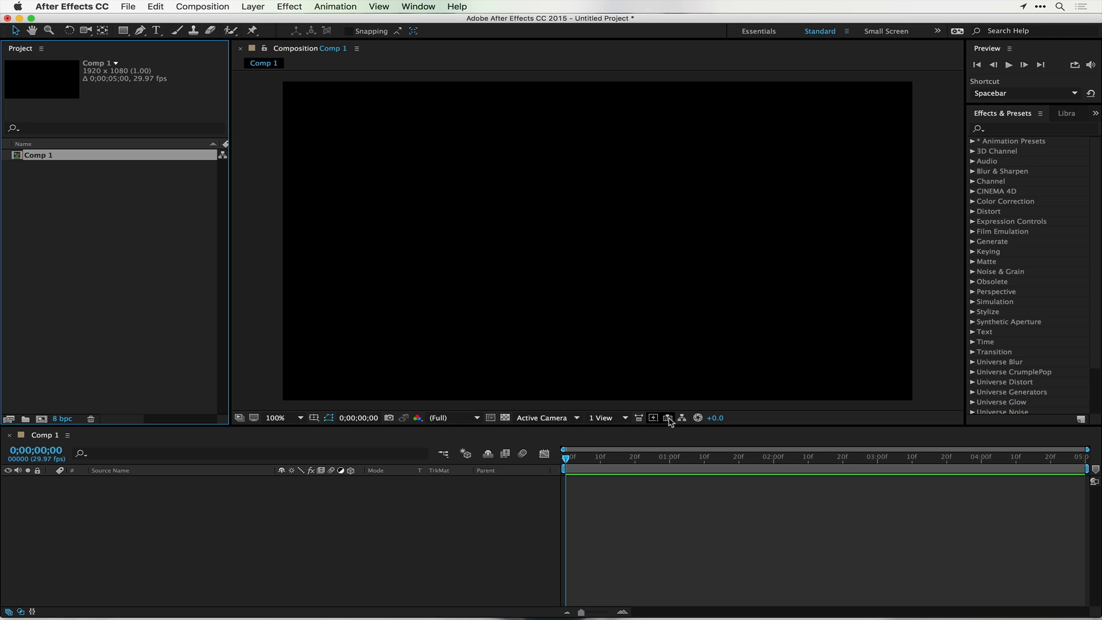
mouse_move(517, 420)
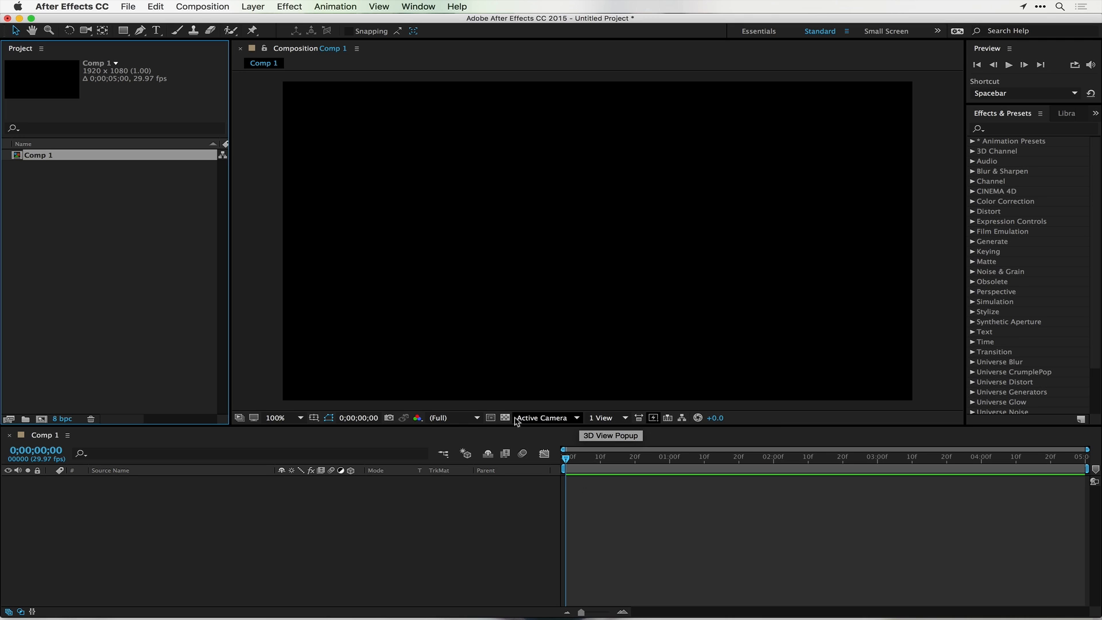
mouse_move(504, 417)
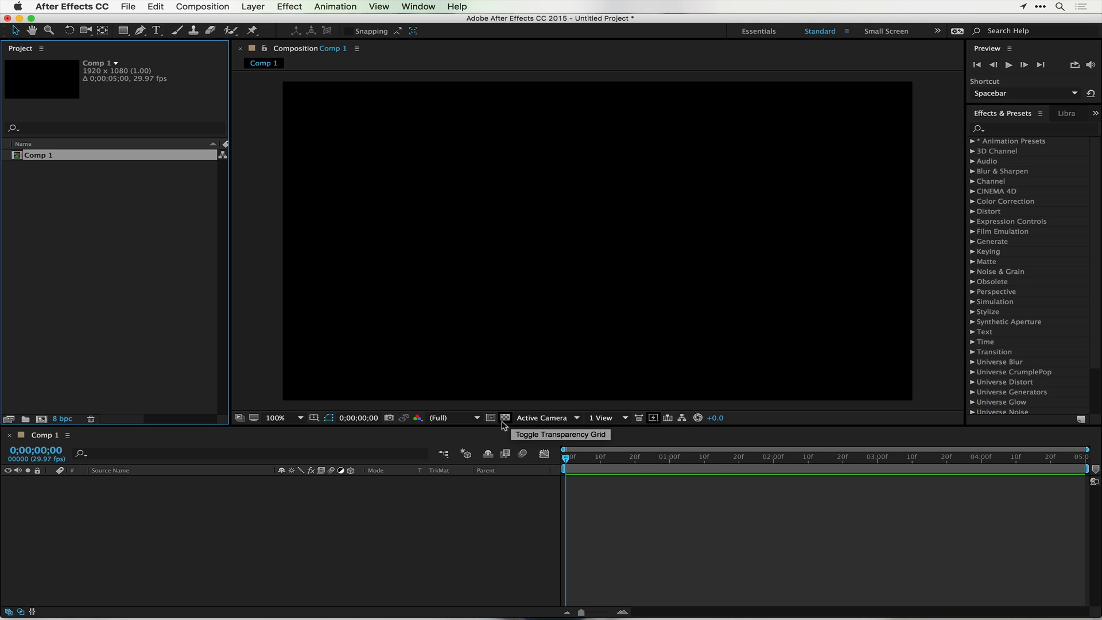
left_click(504, 417)
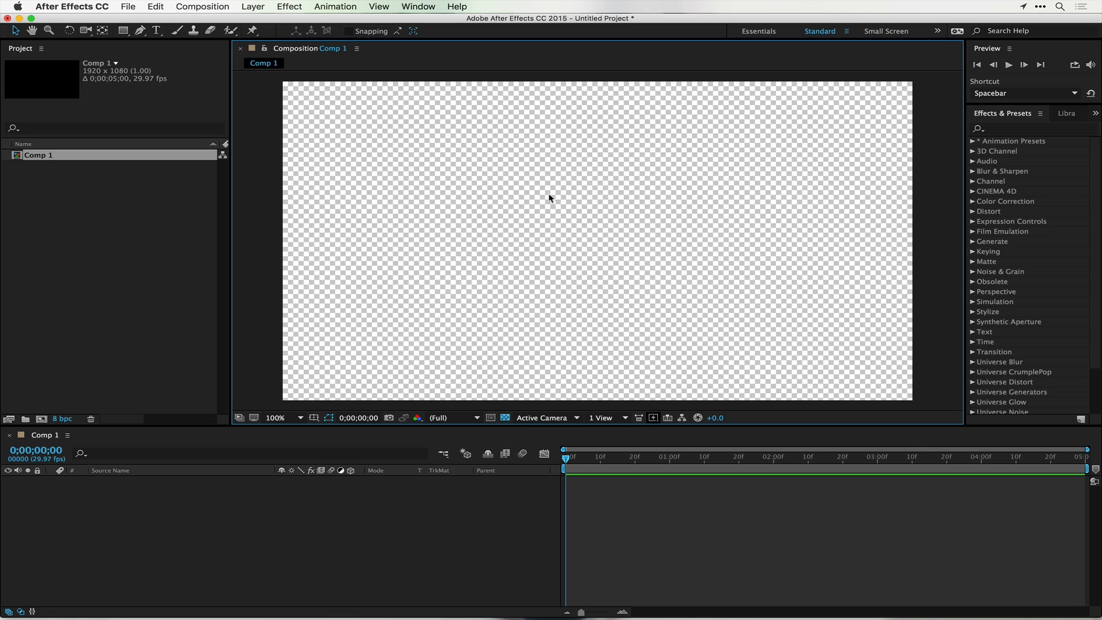
mouse_move(310, 268)
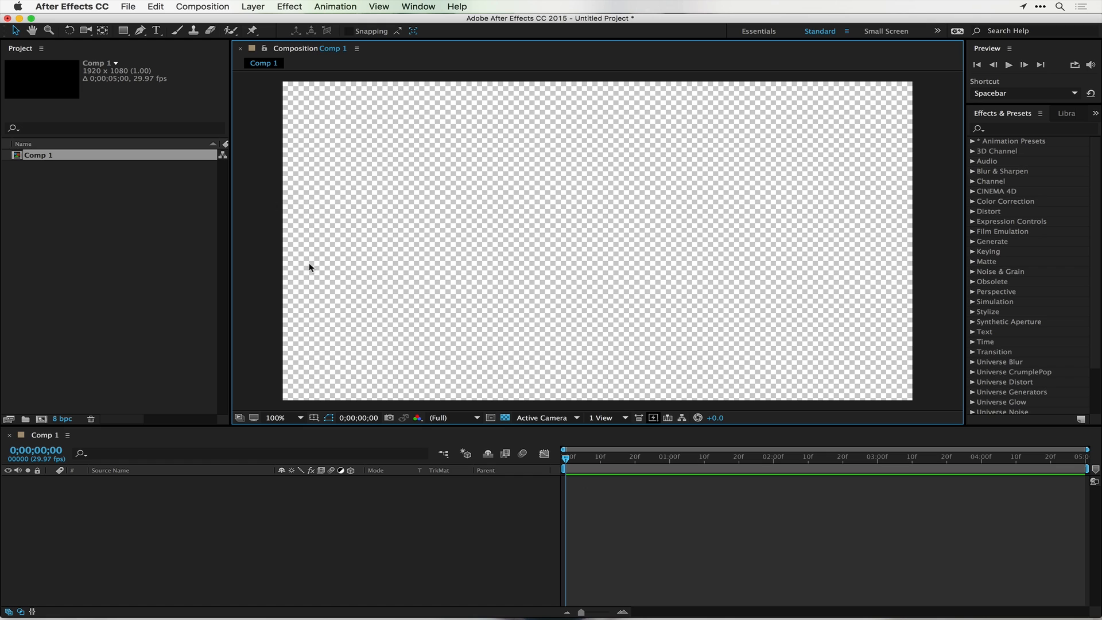
mouse_move(338, 259)
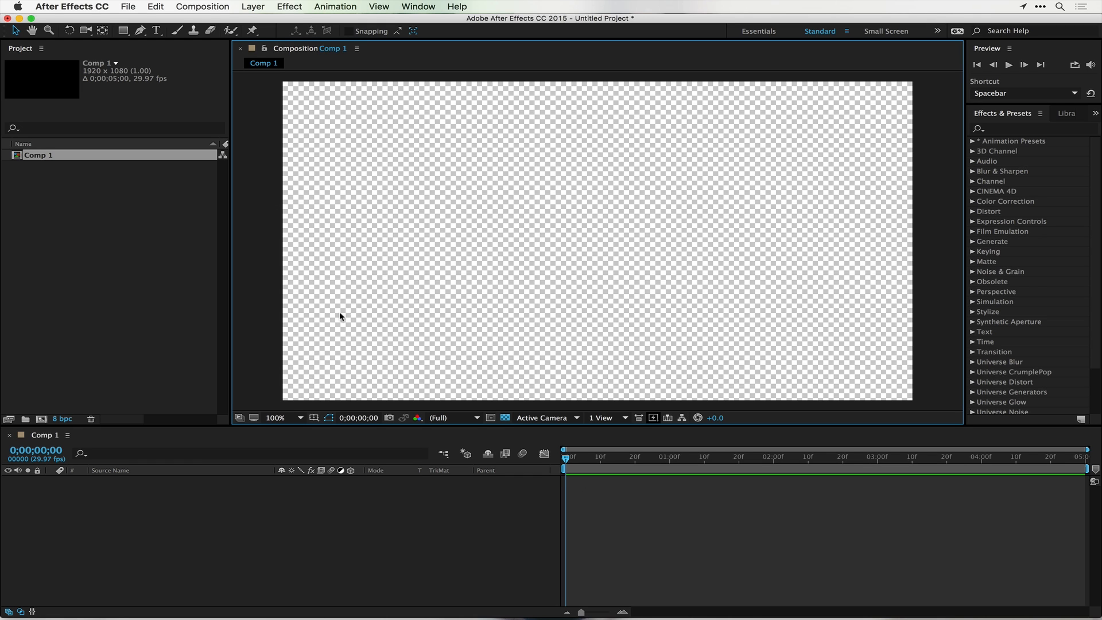
mouse_move(518, 183)
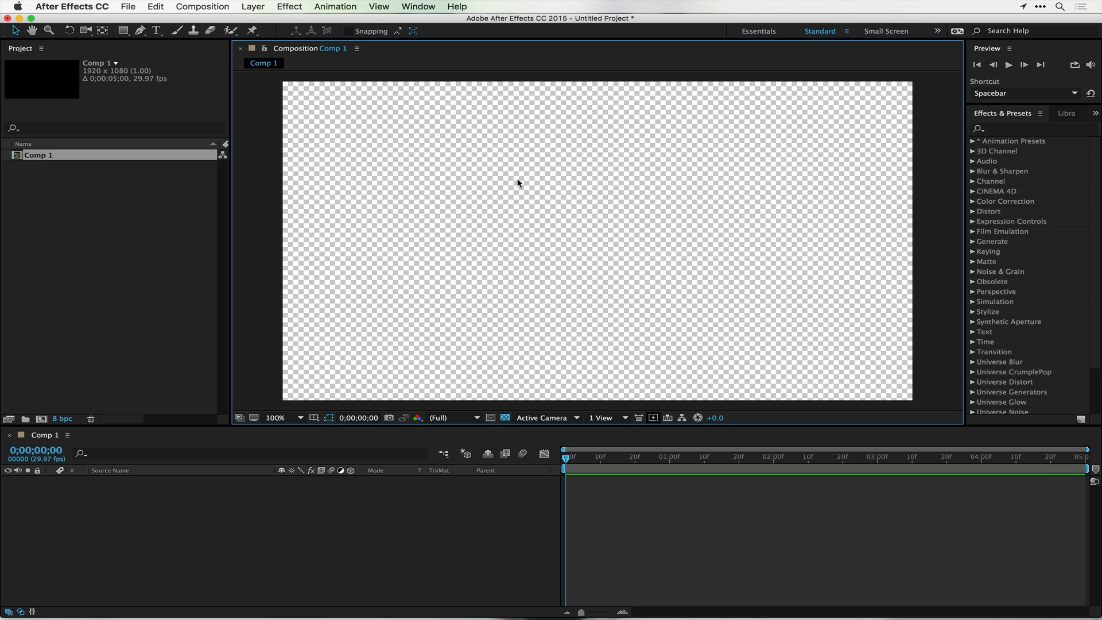
mouse_move(504, 414)
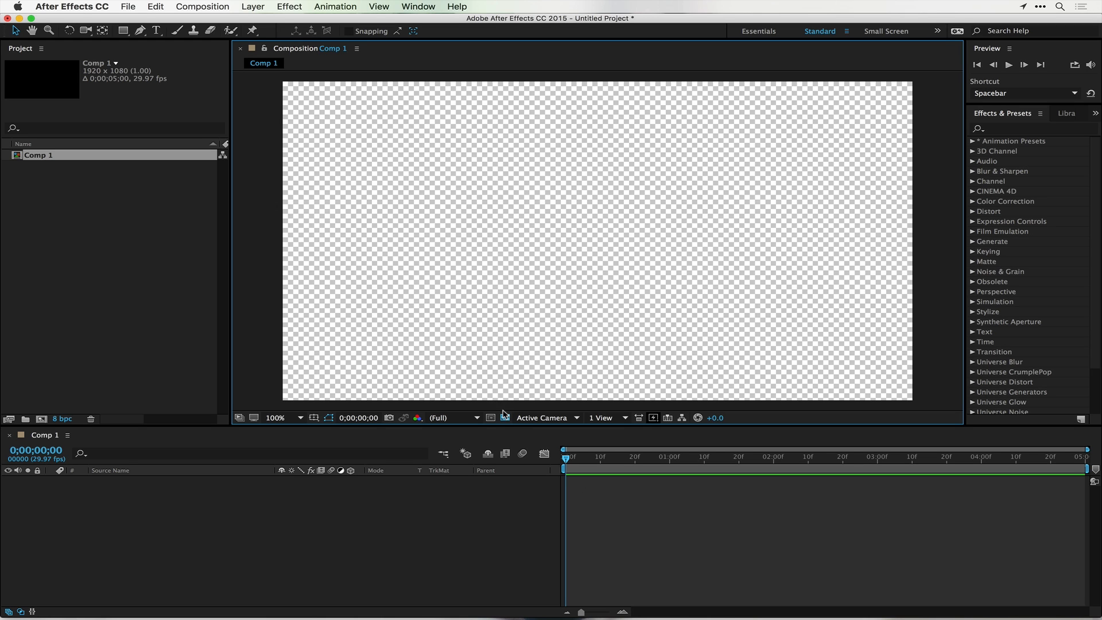
left_click(504, 418)
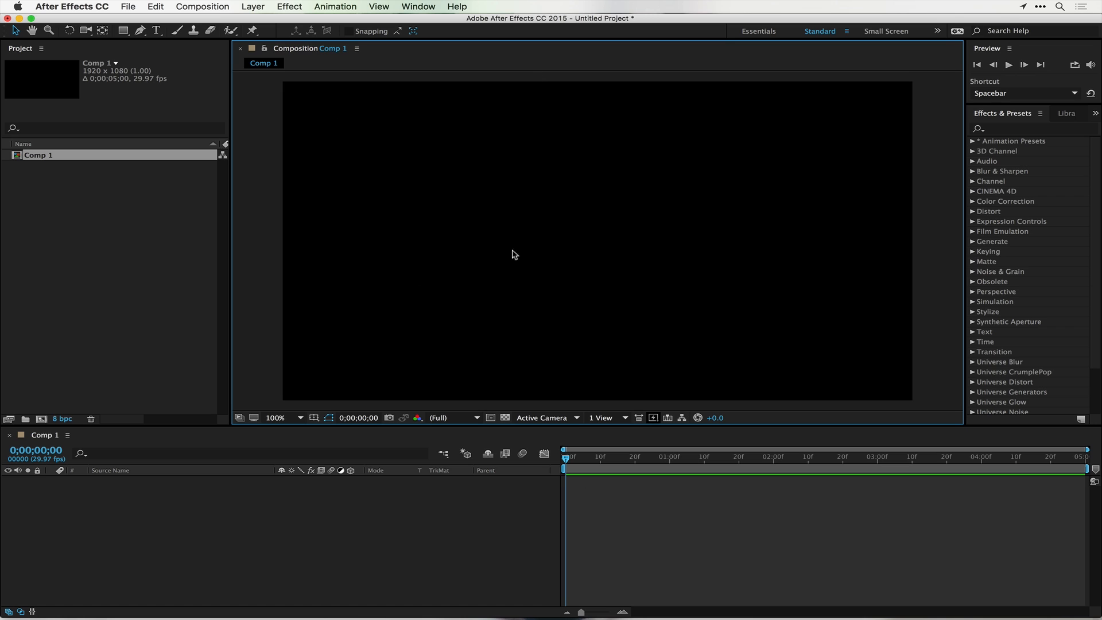
mouse_move(593, 304)
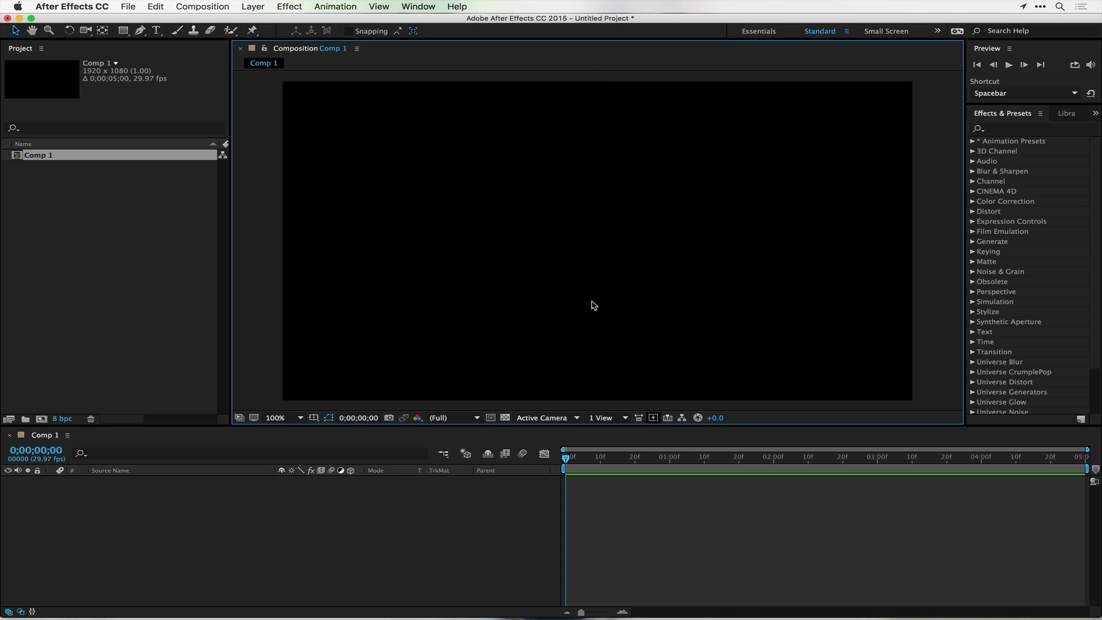
mouse_move(824, 179)
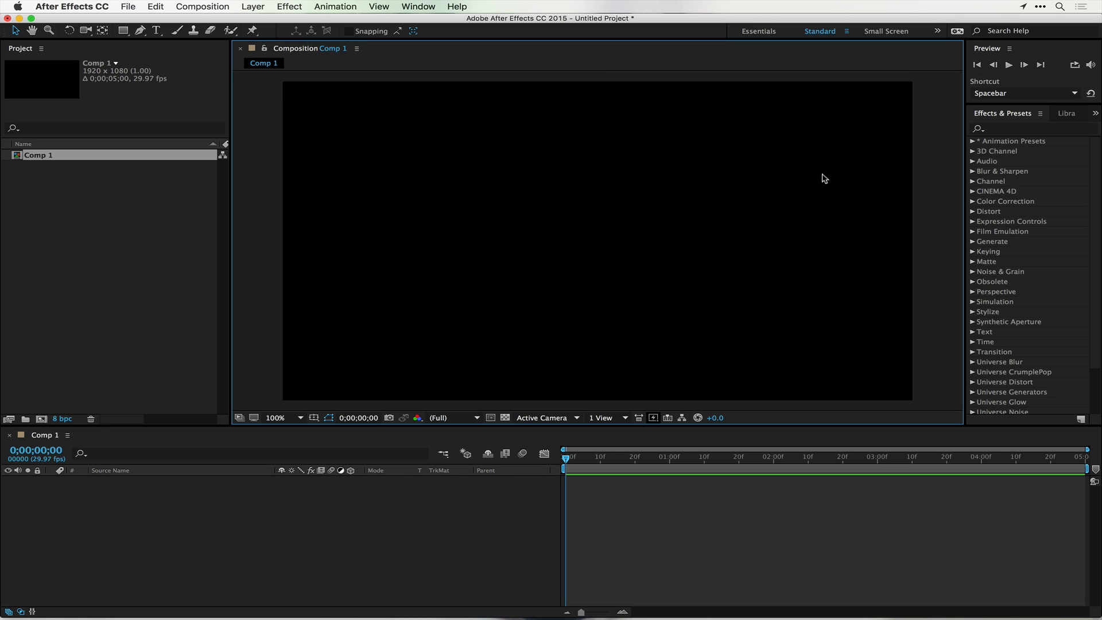
mouse_move(451, 167)
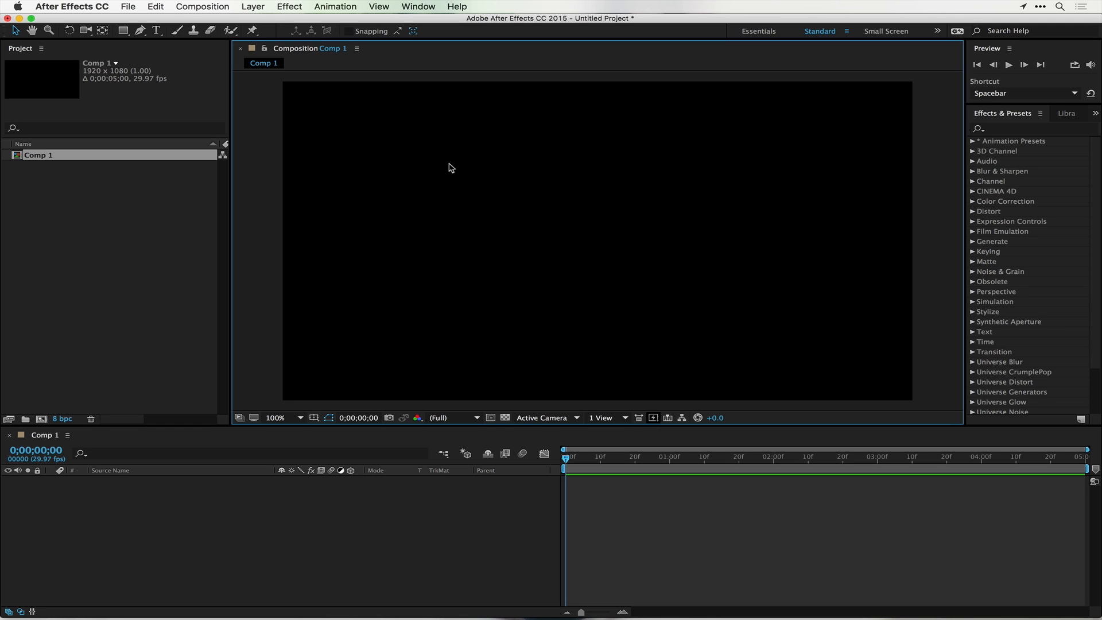
mouse_move(496, 164)
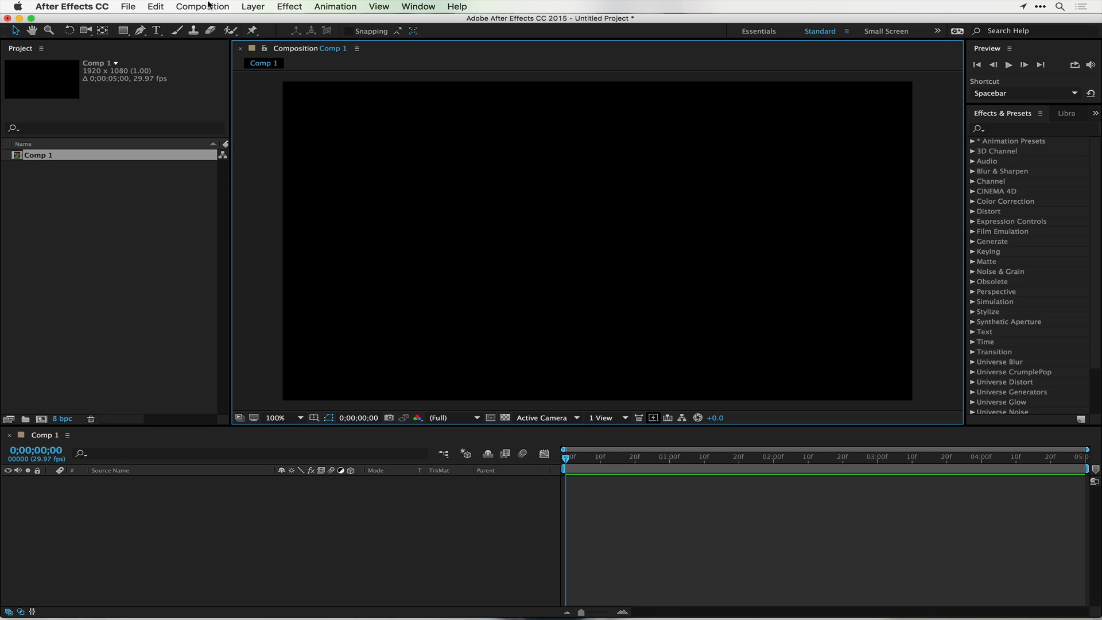
Reopen Comp 1's Composition Settings and confirm 1920×1080, 29.97 fps, five seconds unchanged
left_click(201, 7)
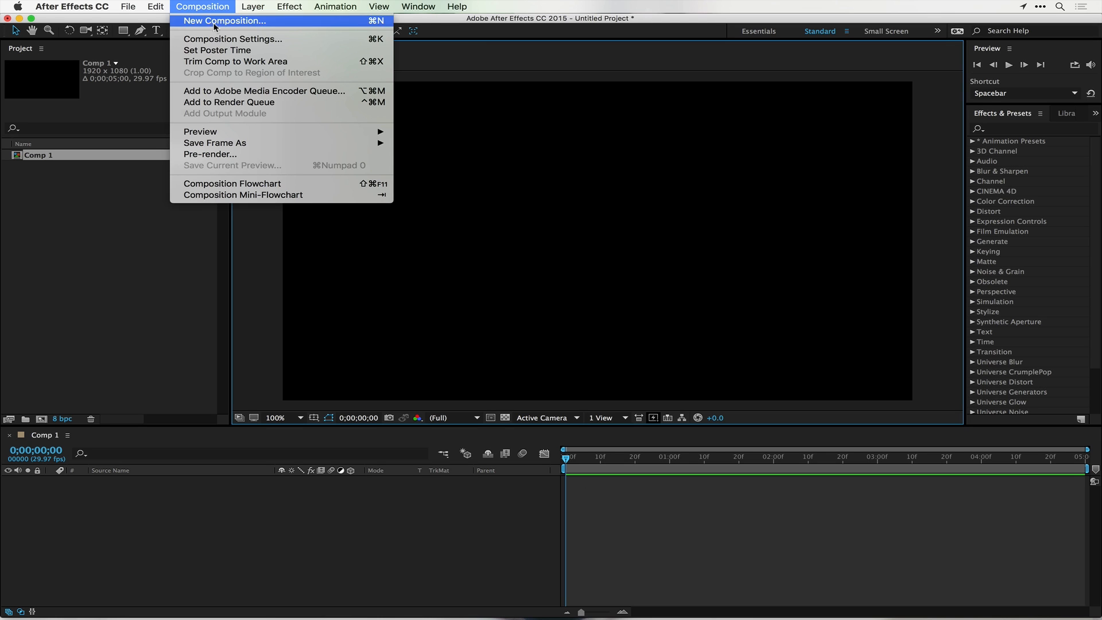
left_click(232, 39)
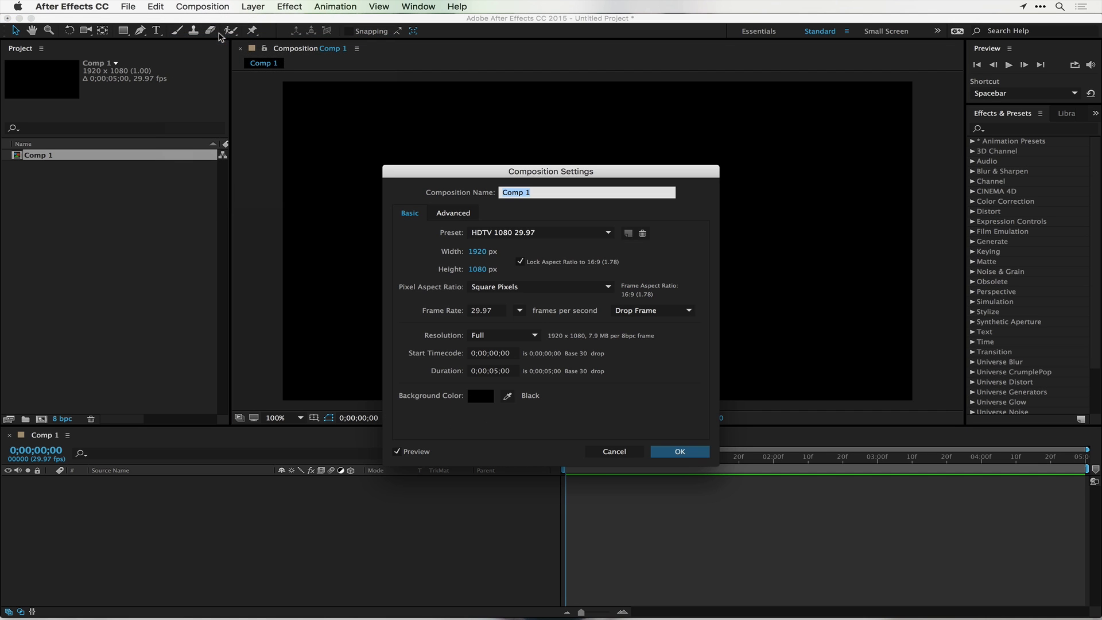
mouse_move(428, 343)
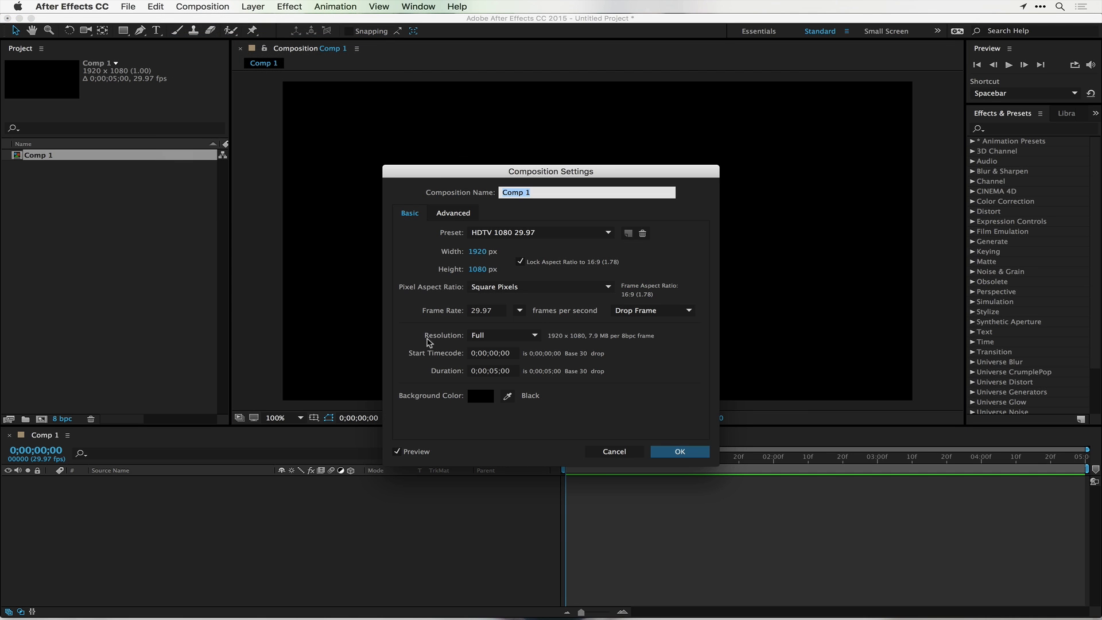
mouse_move(497, 400)
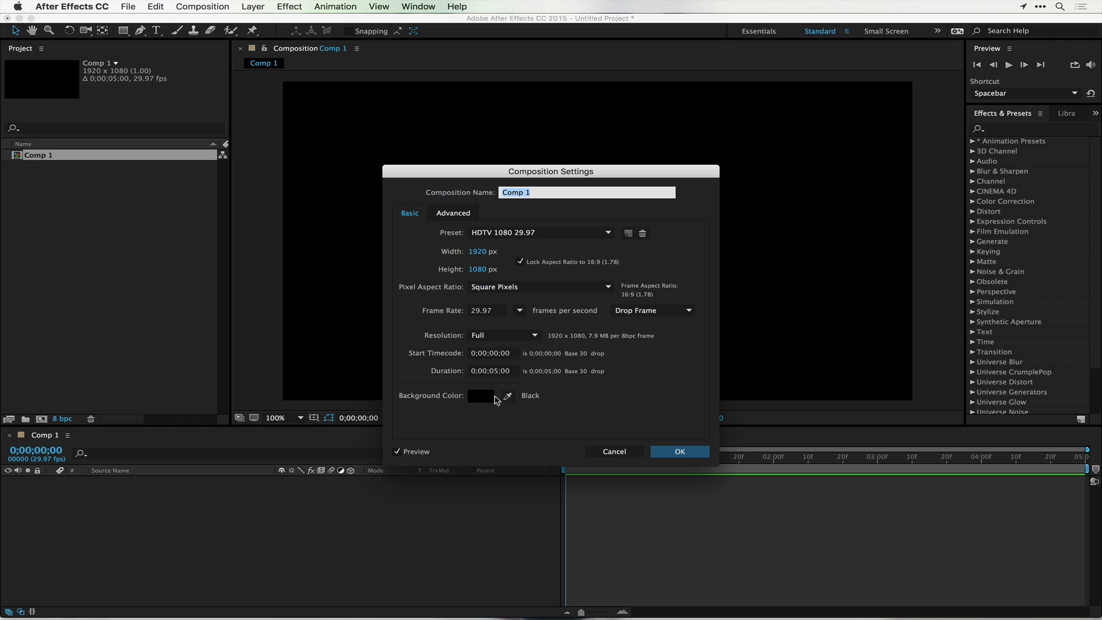
mouse_move(483, 410)
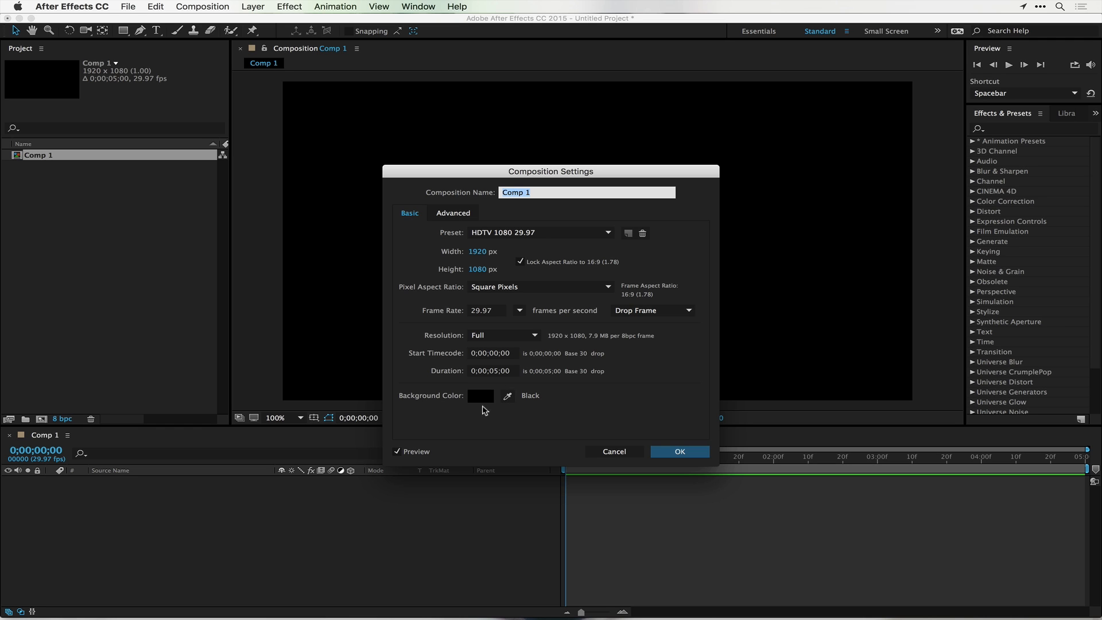
mouse_move(485, 404)
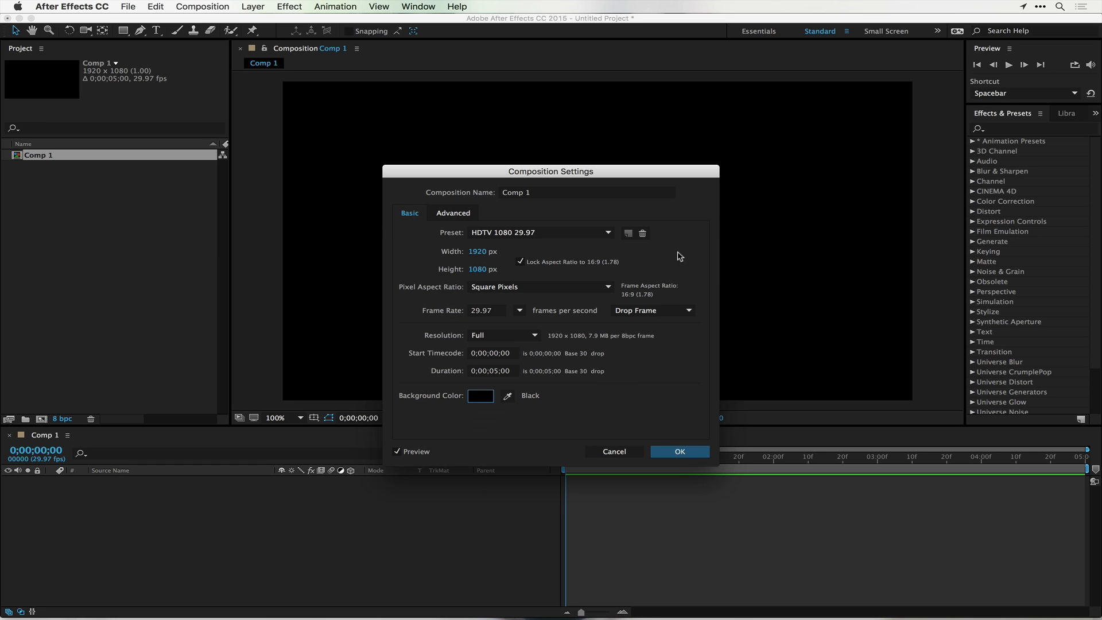
mouse_move(620, 439)
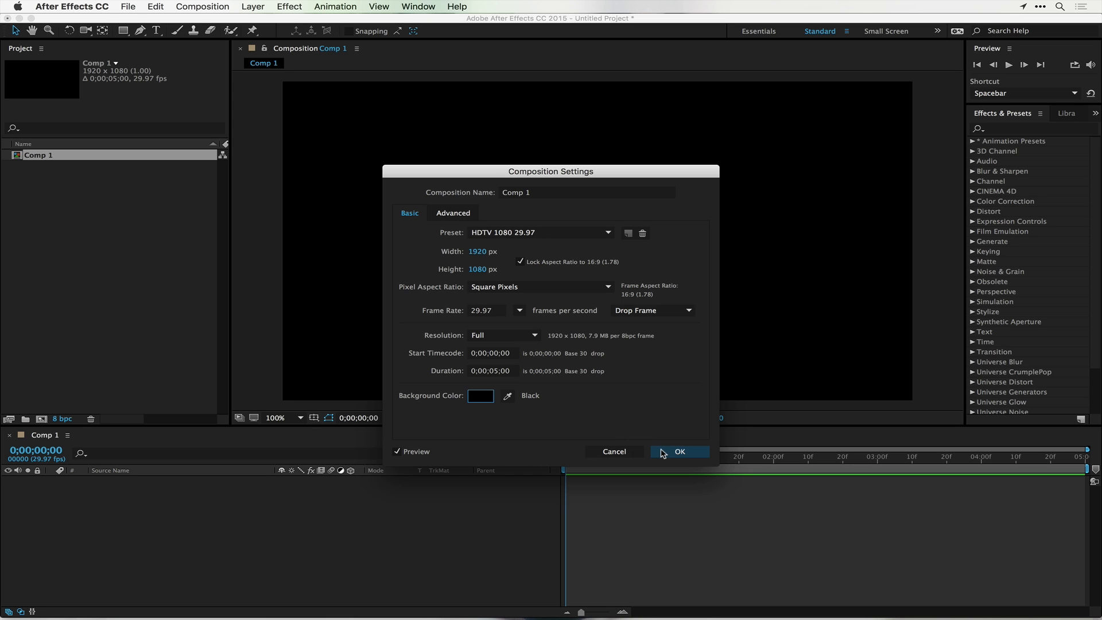
left_click(679, 451)
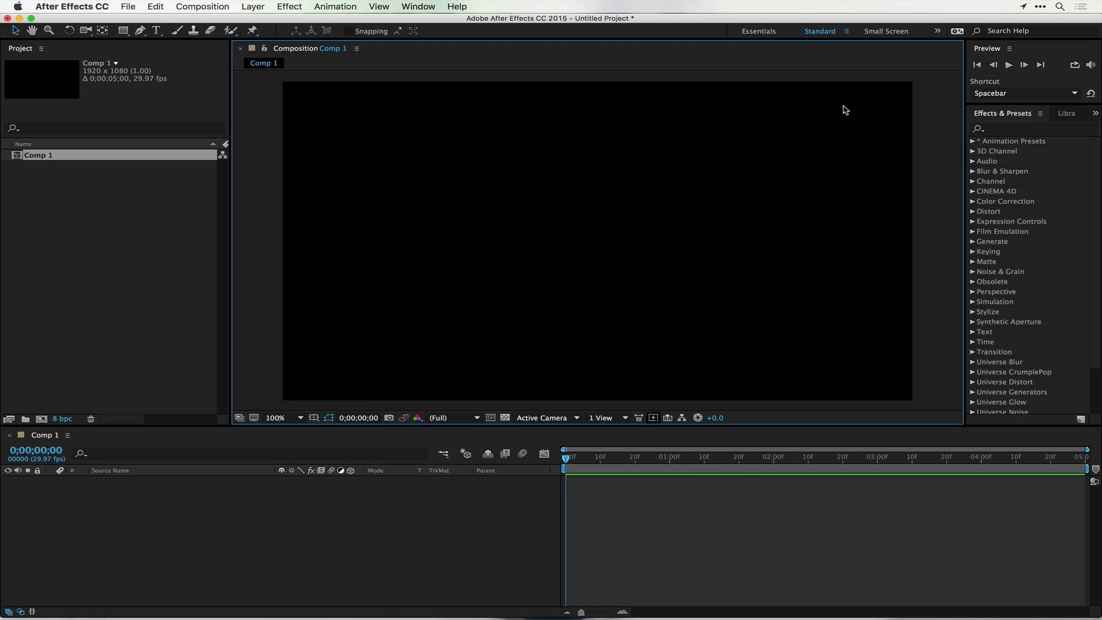
mouse_move(1080, 266)
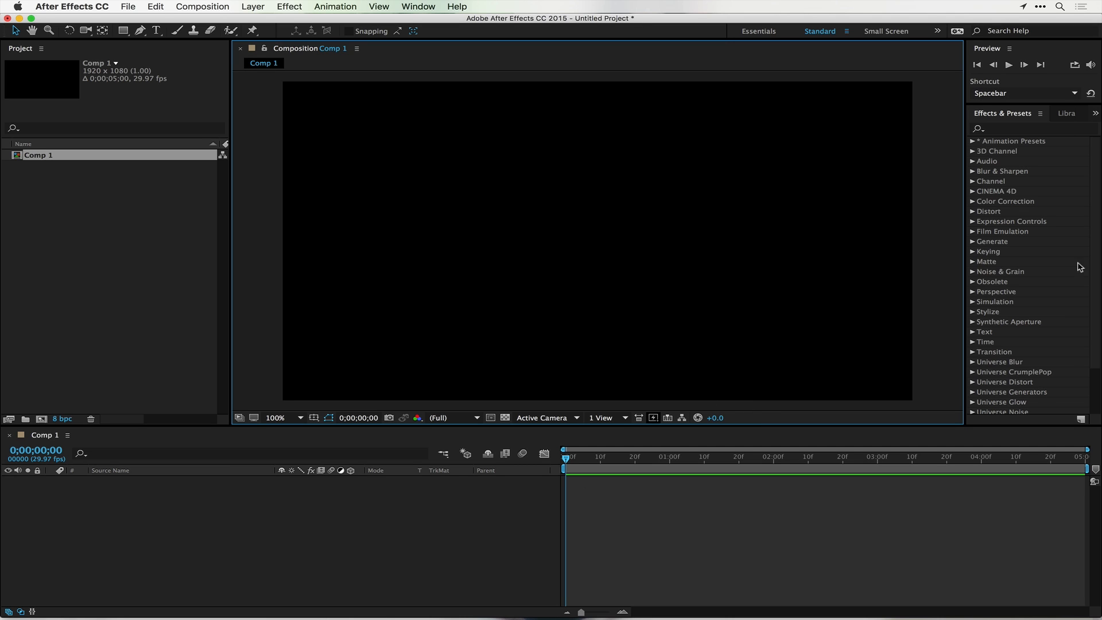
mouse_move(1028, 115)
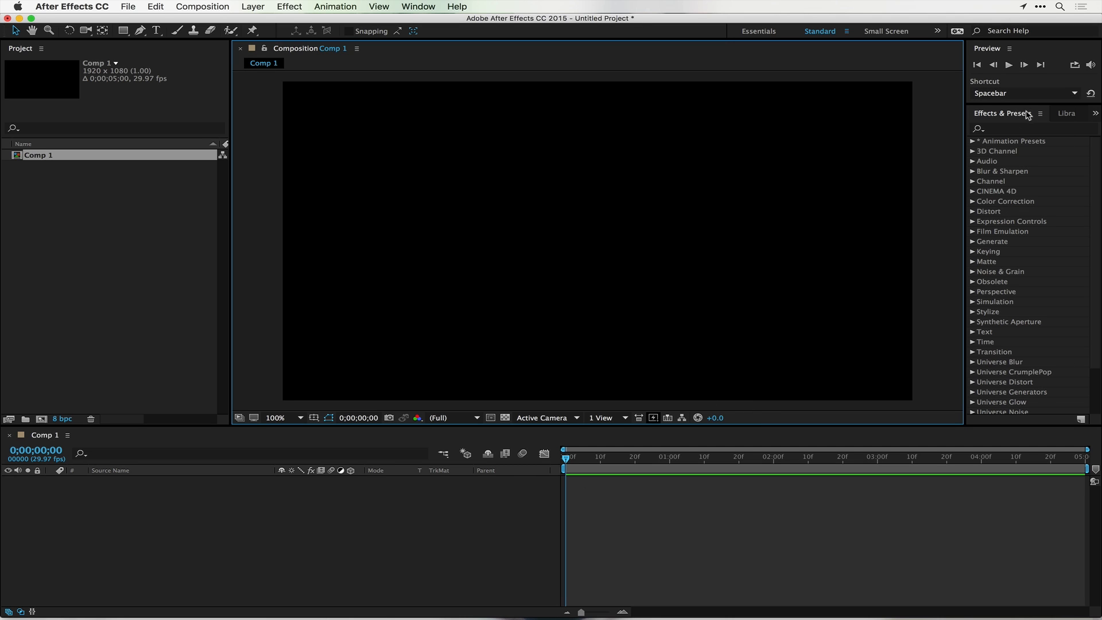
mouse_move(1006, 136)
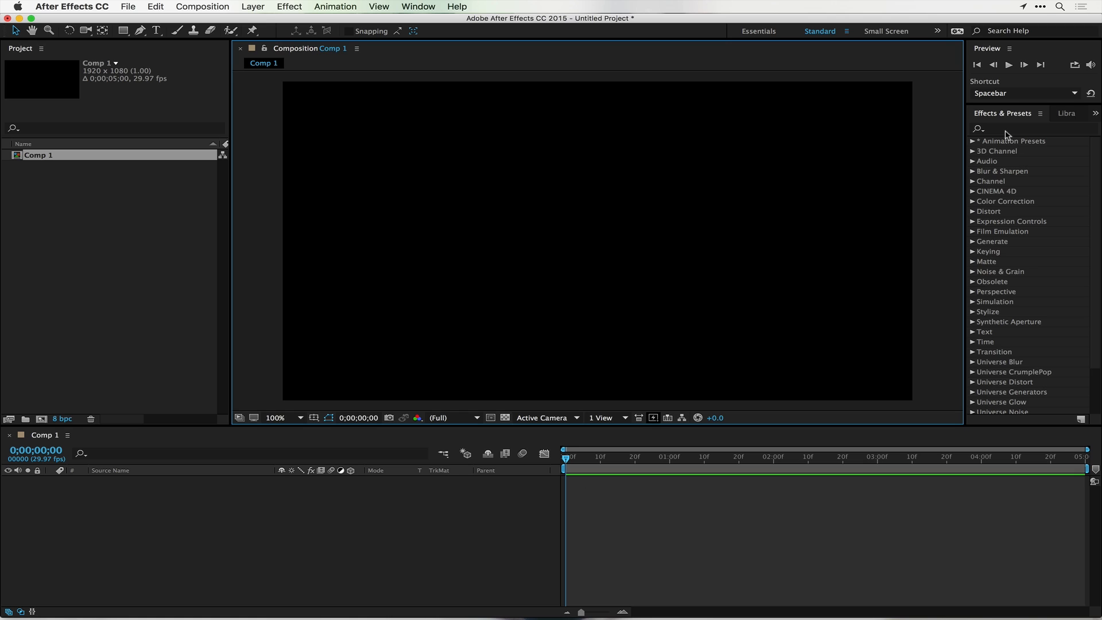
mouse_move(1008, 132)
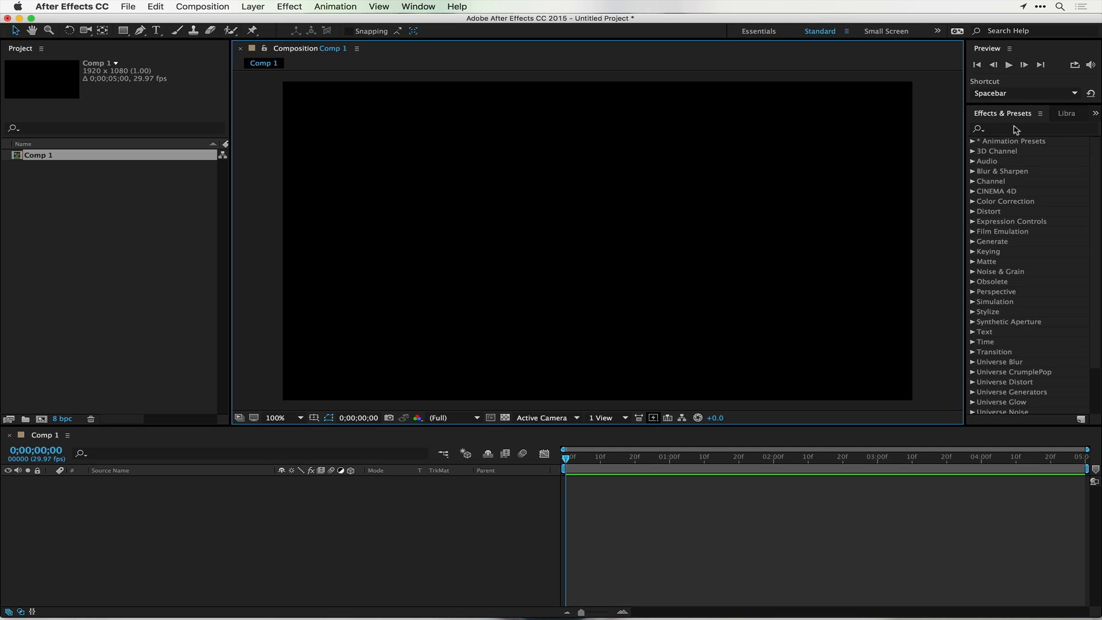
mouse_move(1026, 307)
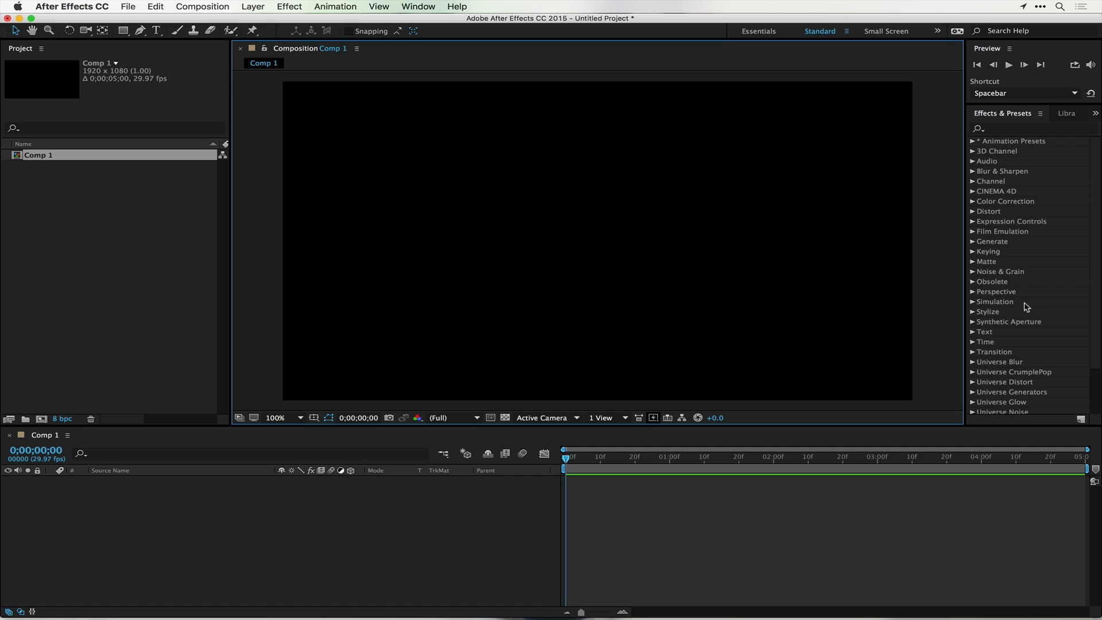
mouse_move(1026, 145)
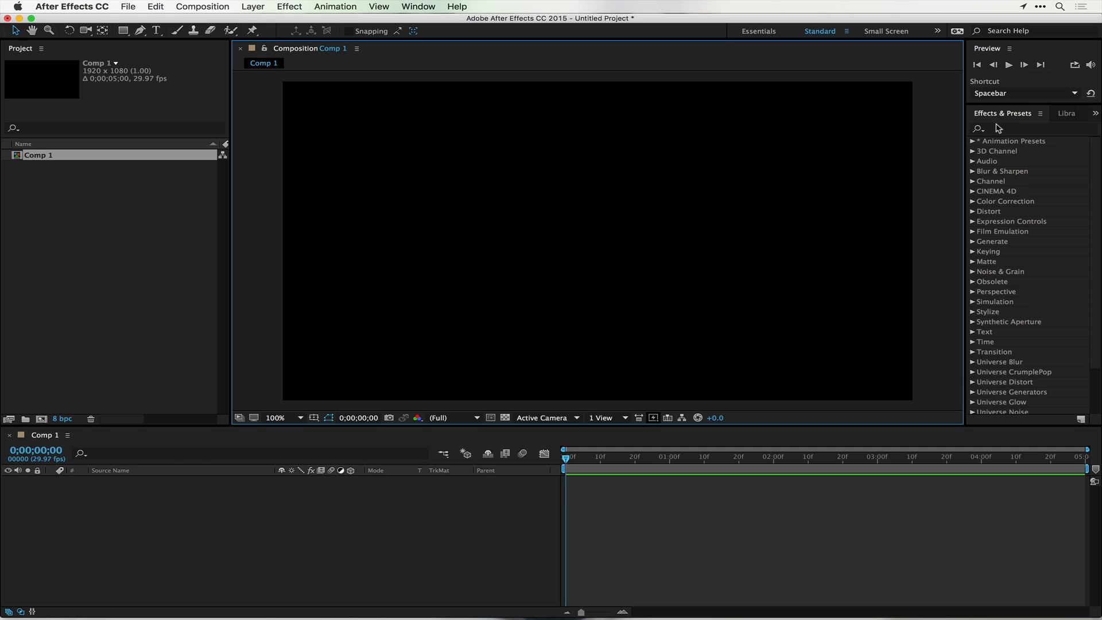
left_click(1026, 128)
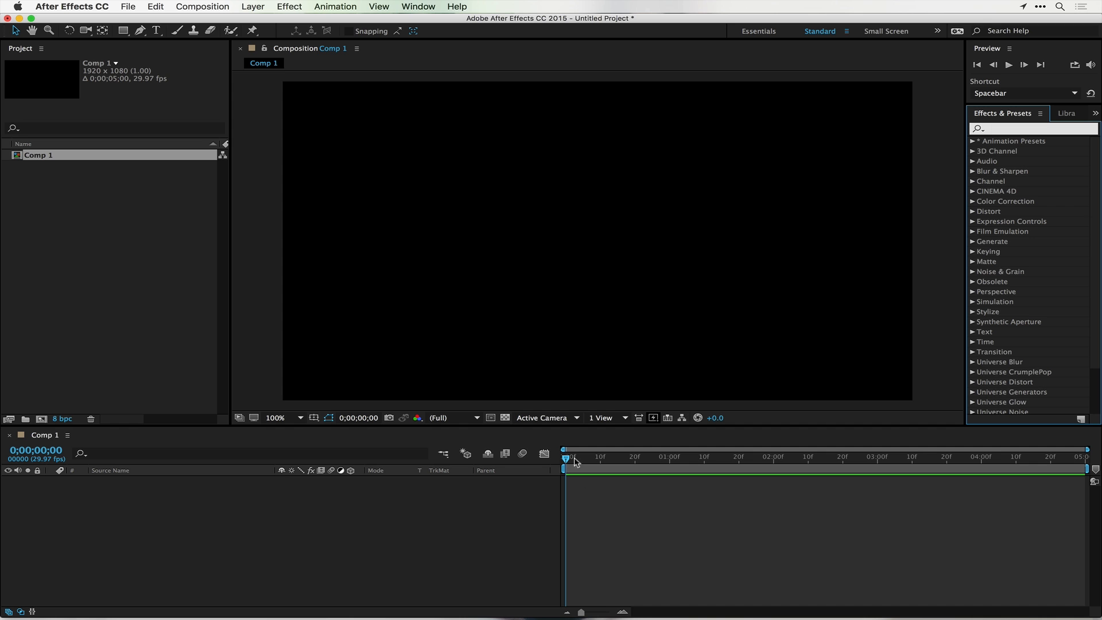
mouse_move(609, 462)
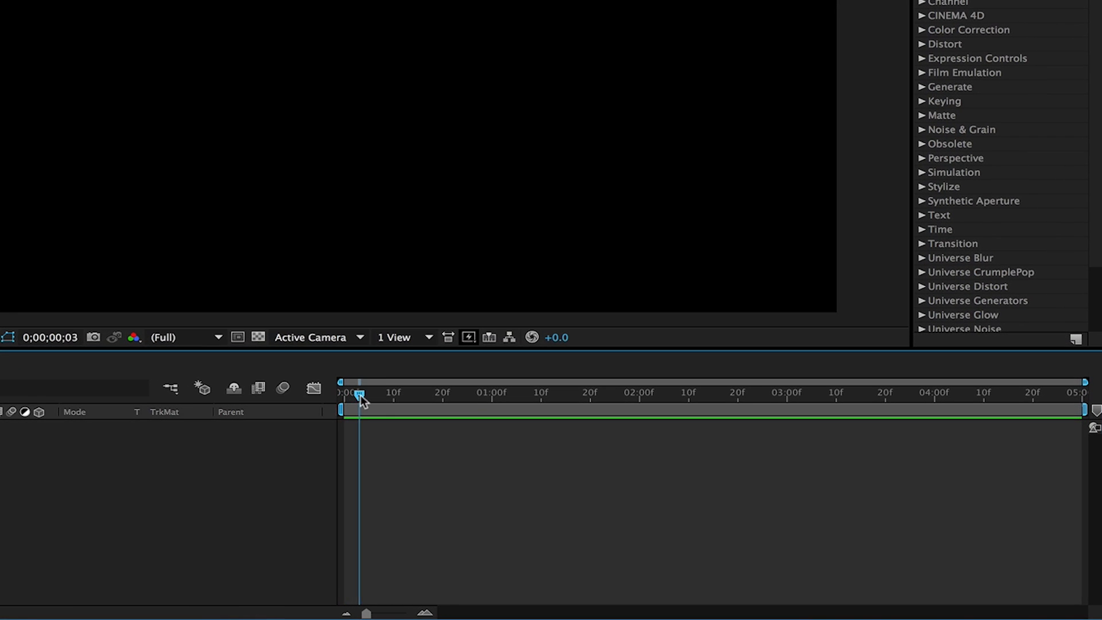
Scrub Comp 1's first frames and drag the work area end back to 01:00f
left_click_drag(358, 392, 1084, 392)
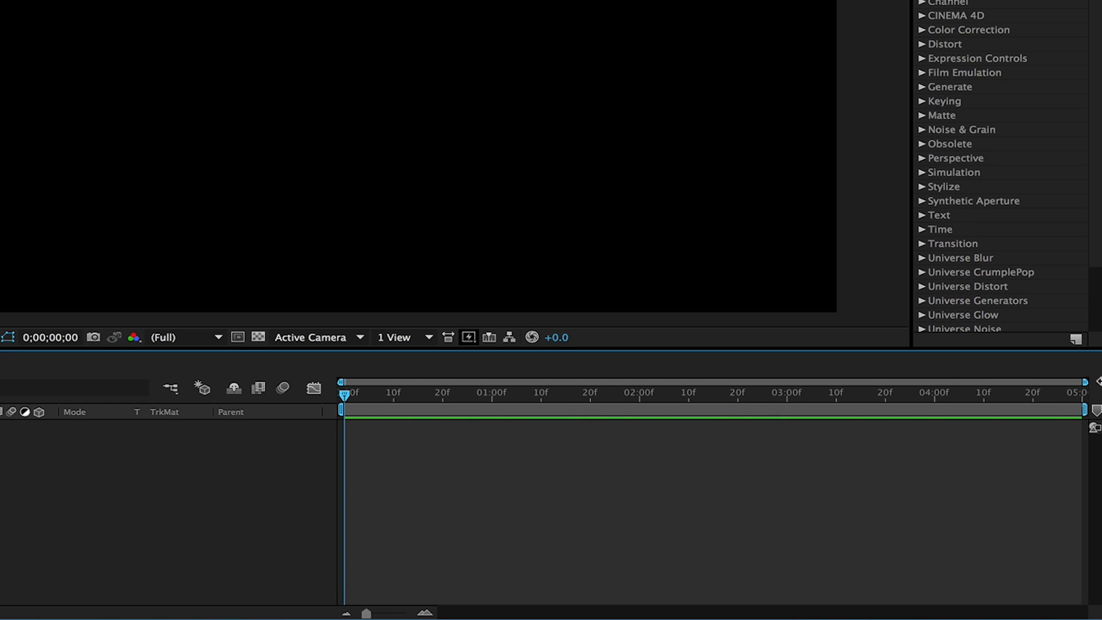
mouse_move(666, 386)
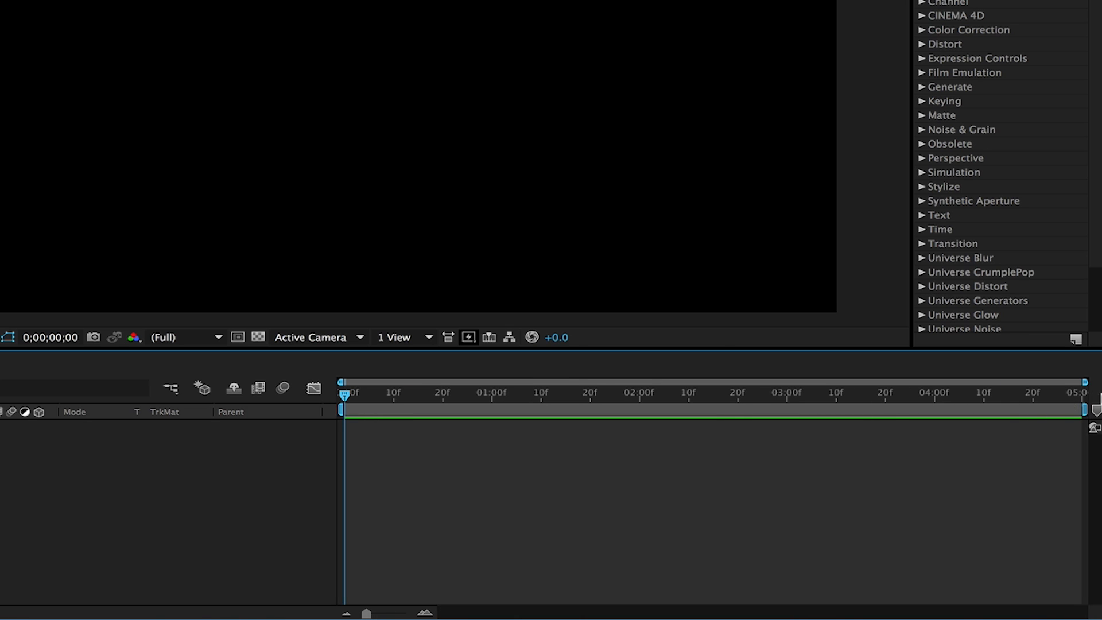
left_click_drag(1093, 408, 745, 408)
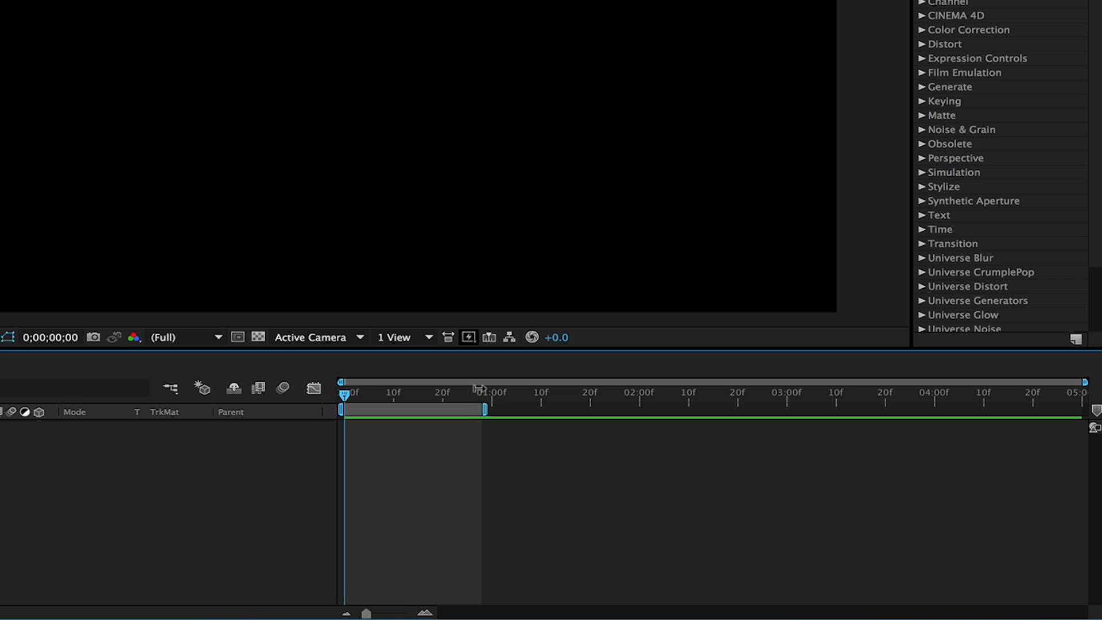
mouse_move(470, 404)
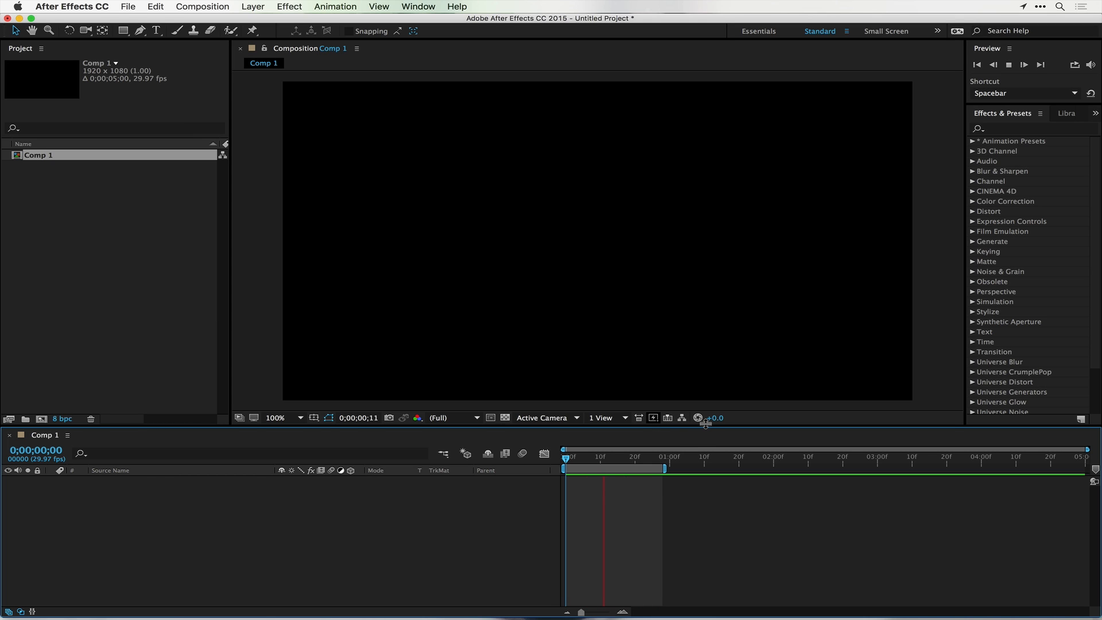
Move the work area to roughly 2–3.5 seconds and play a preview from the Preview panel
left_click(650, 457)
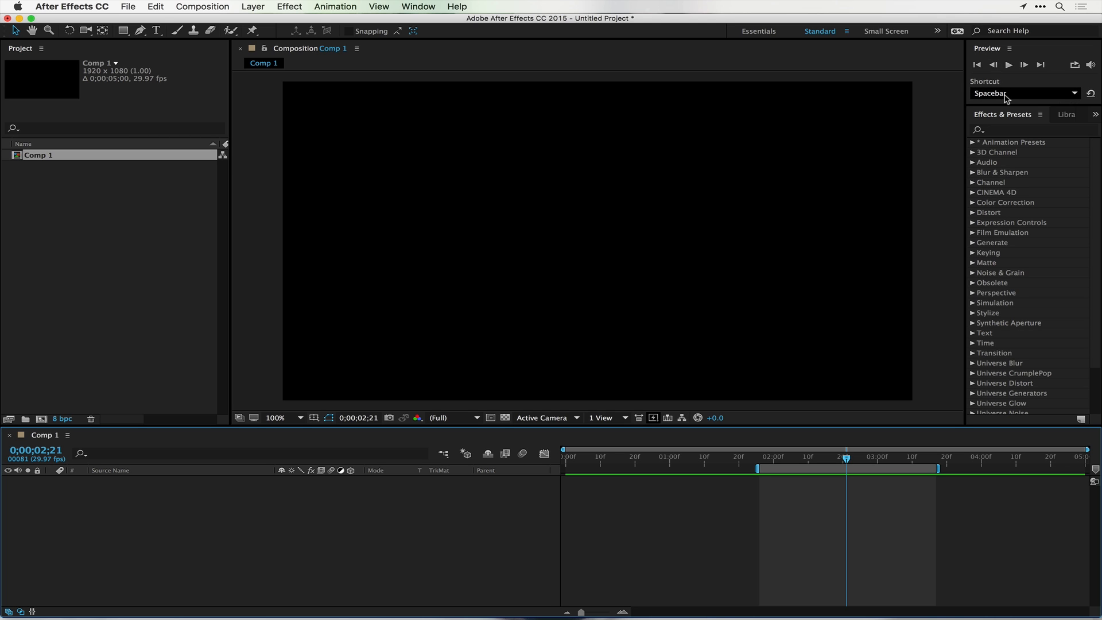
left_click(1023, 93)
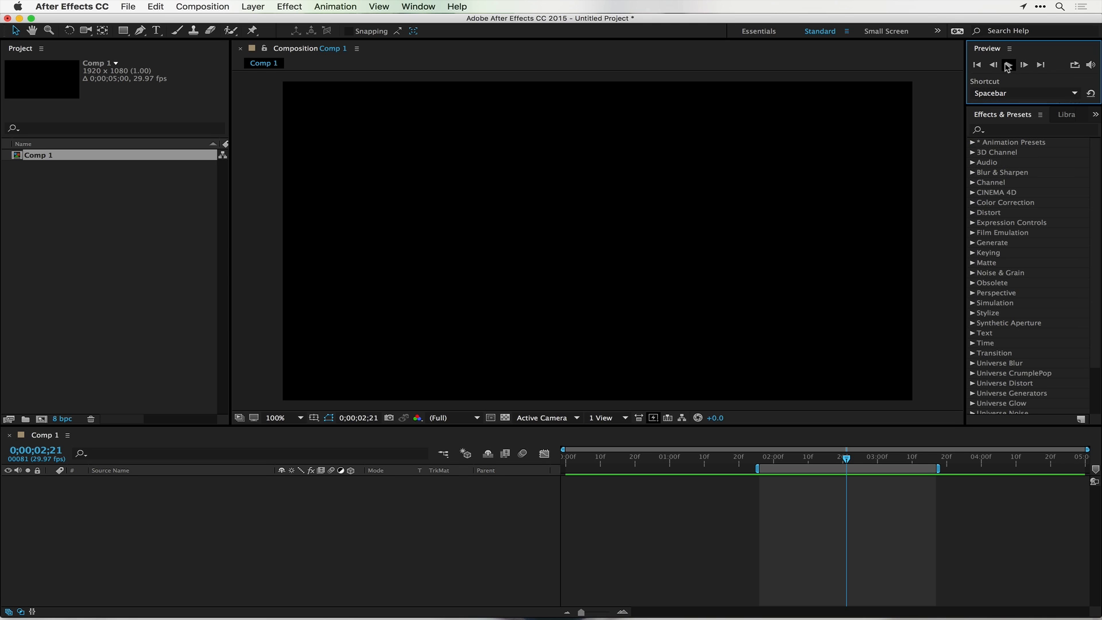
mouse_move(1007, 64)
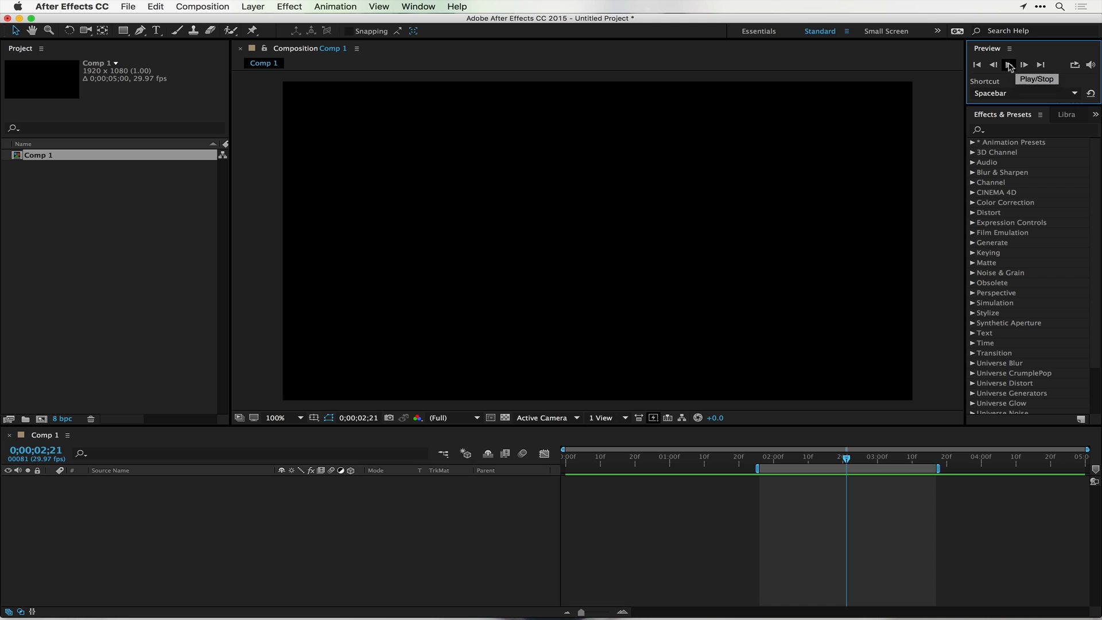
left_click(1009, 64)
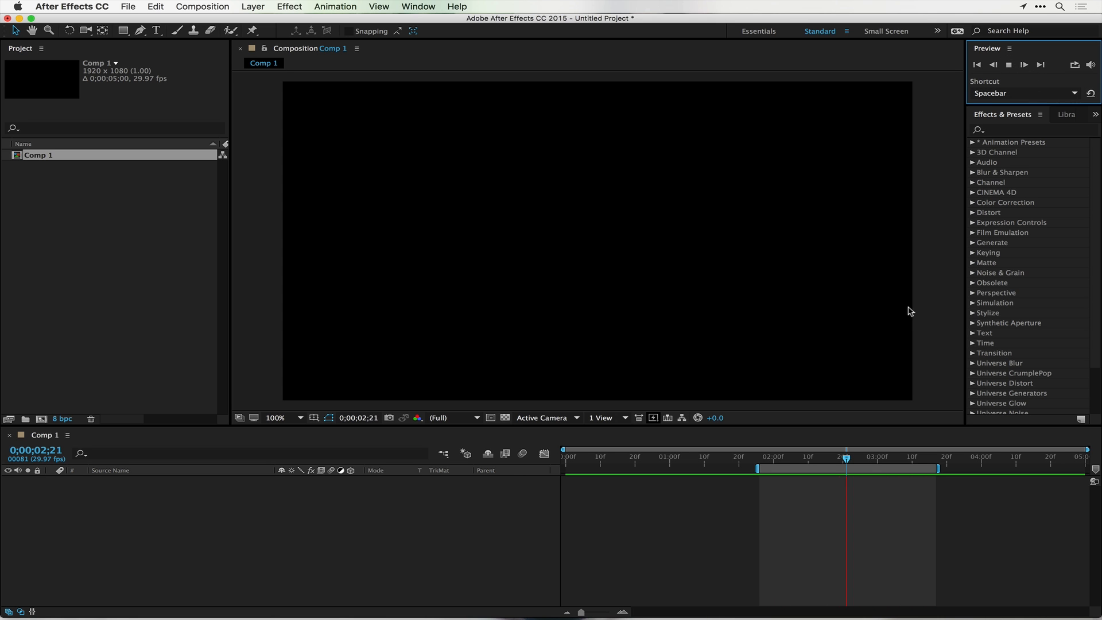
left_click(418, 6)
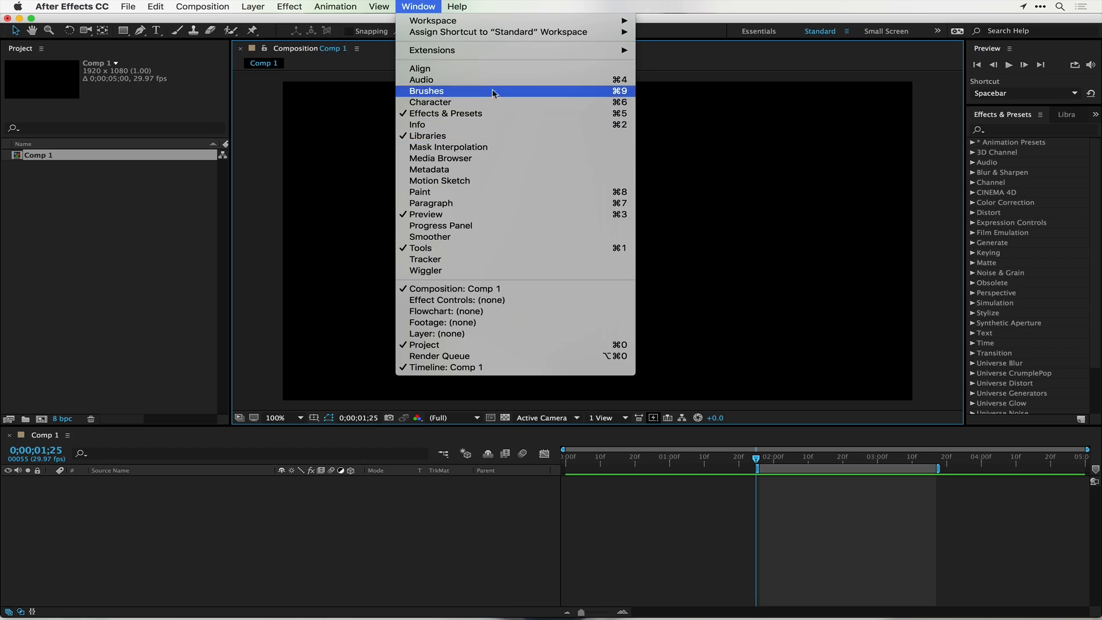
mouse_move(497, 60)
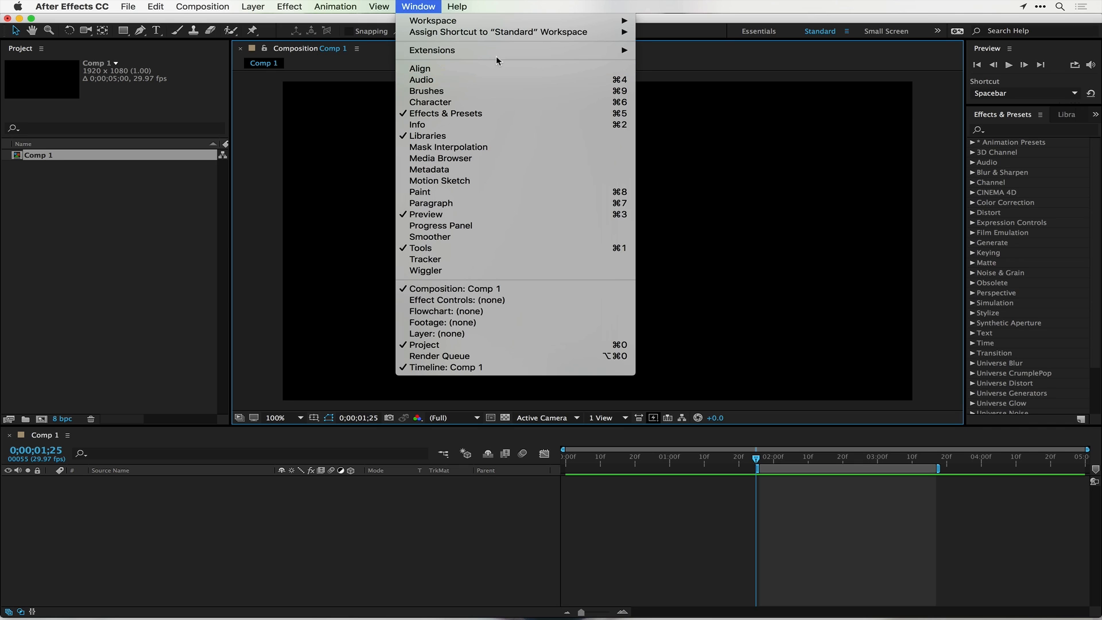
Add the Character panel, showing Helvetica Regular at 36 px, to the workspace
left_click(430, 102)
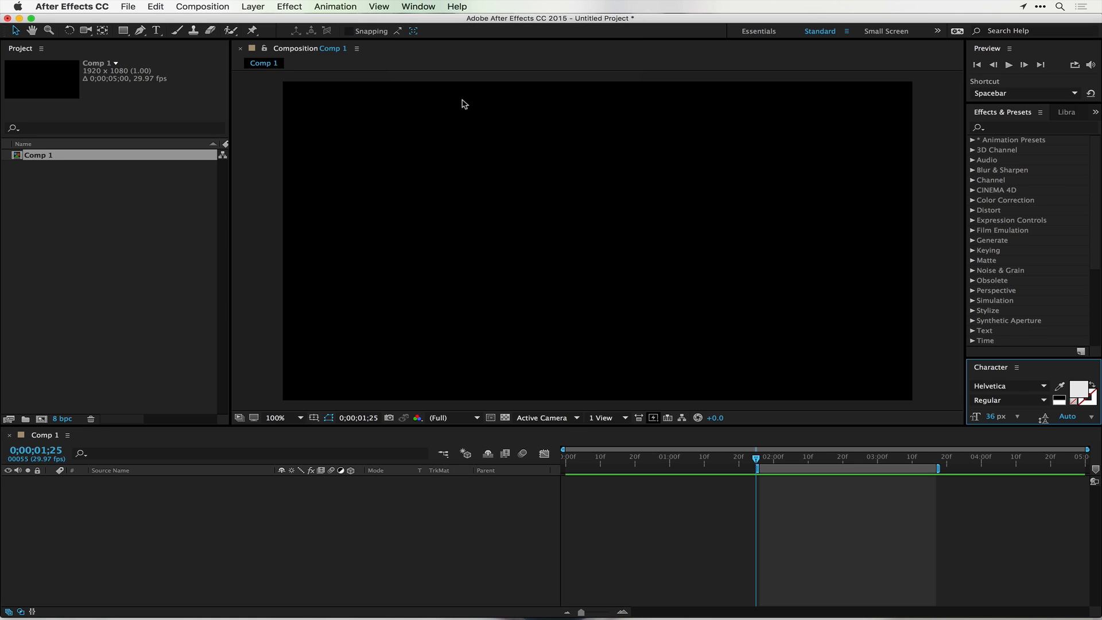
mouse_move(1029, 371)
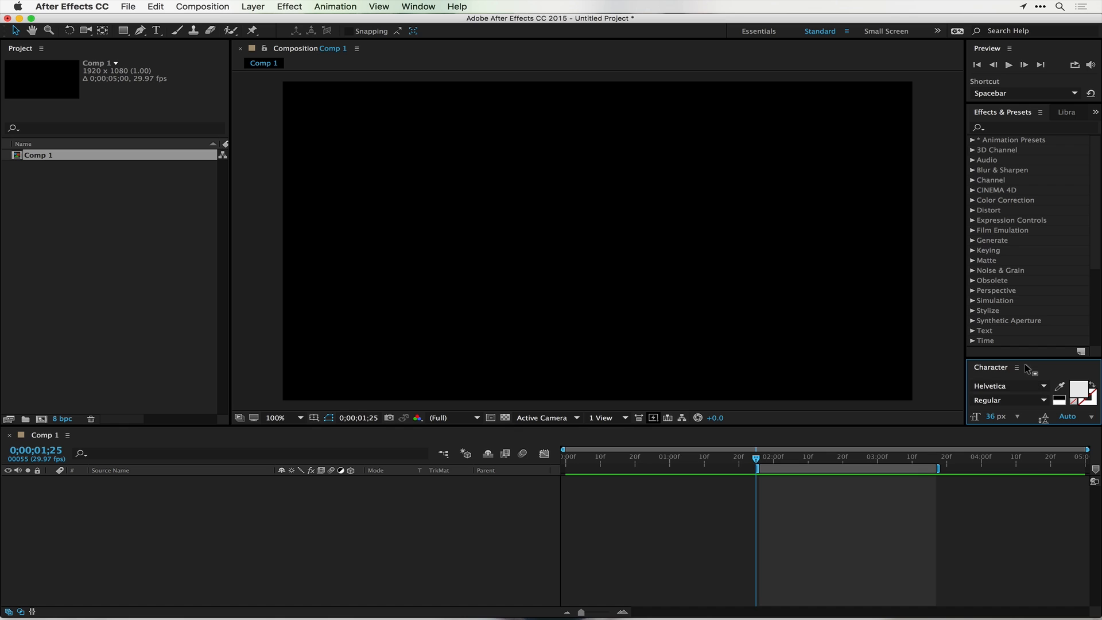
mouse_move(989, 344)
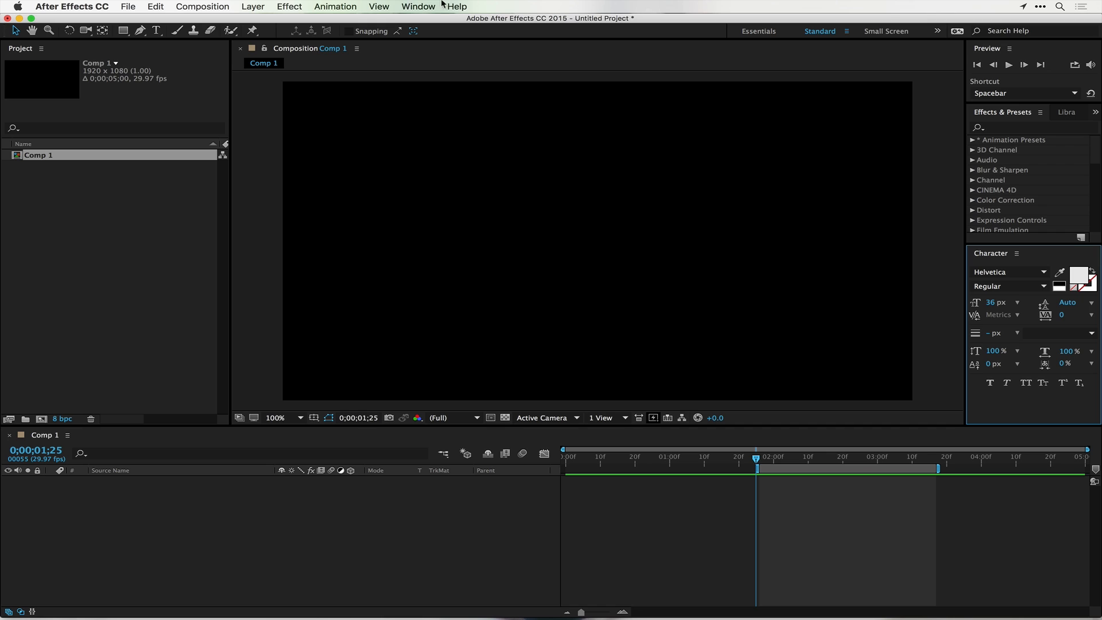
mouse_move(439, 6)
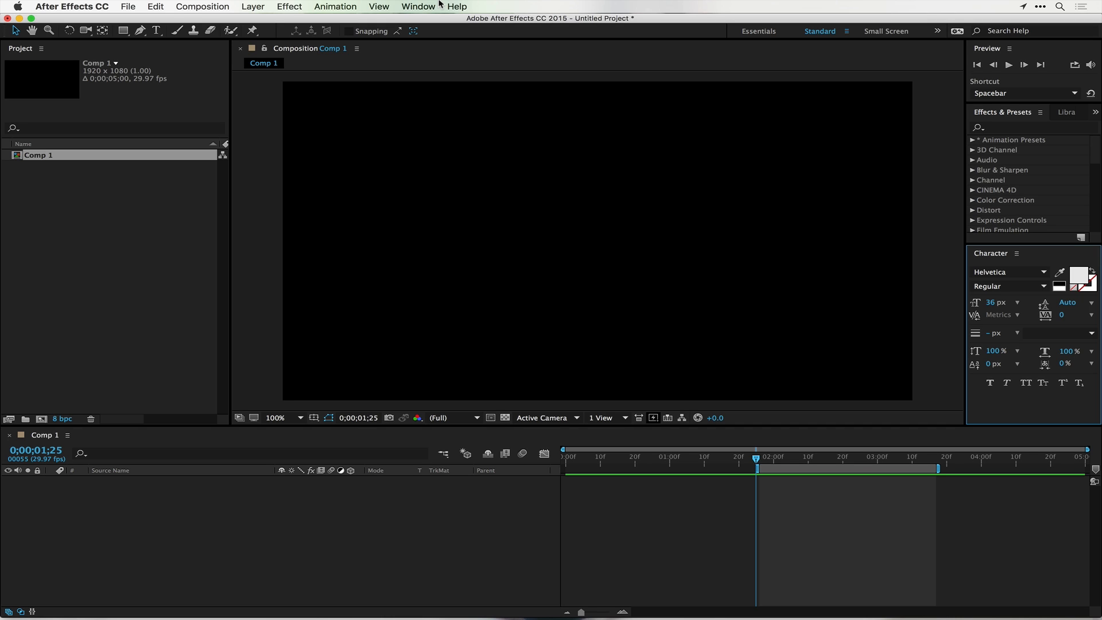
mouse_move(436, 5)
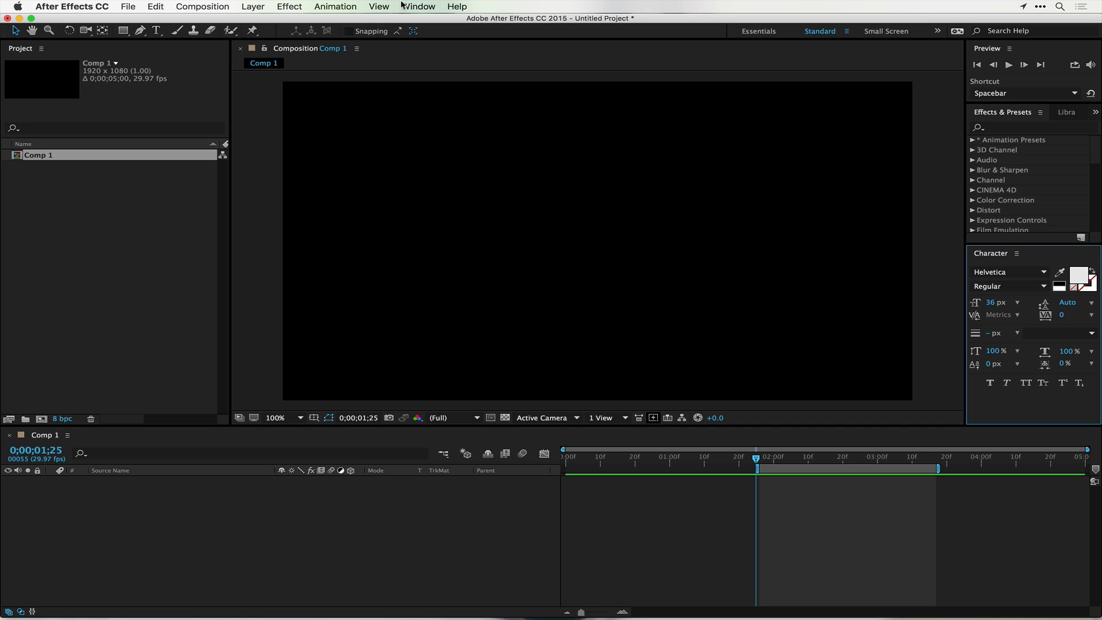
Add the Paragraph and Align panels to the workspace from the Window menu
left_click(418, 6)
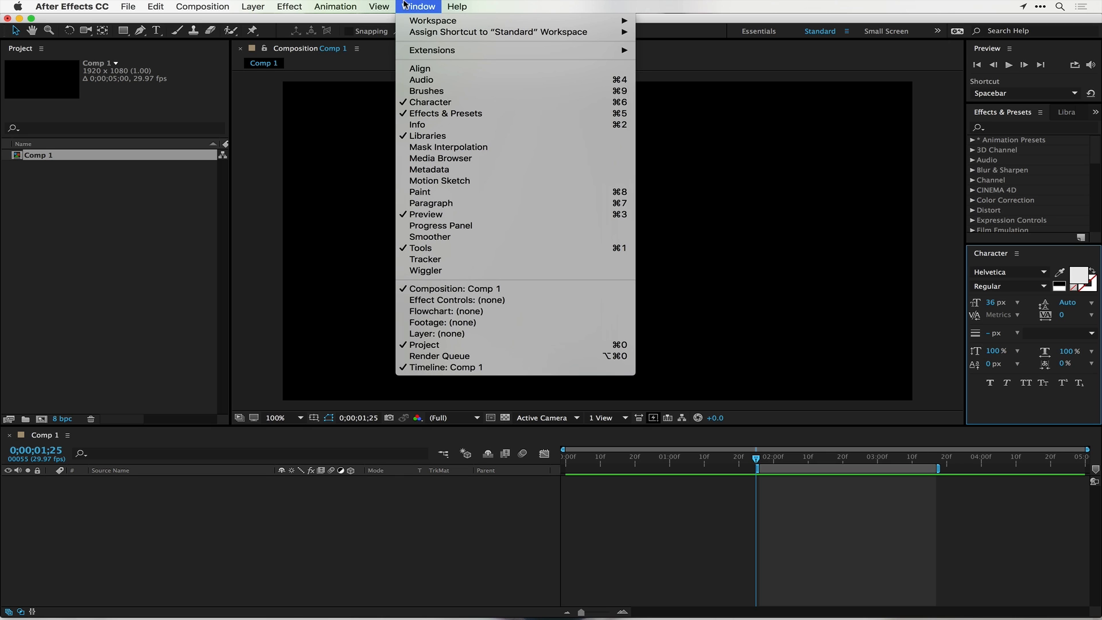
left_click(431, 203)
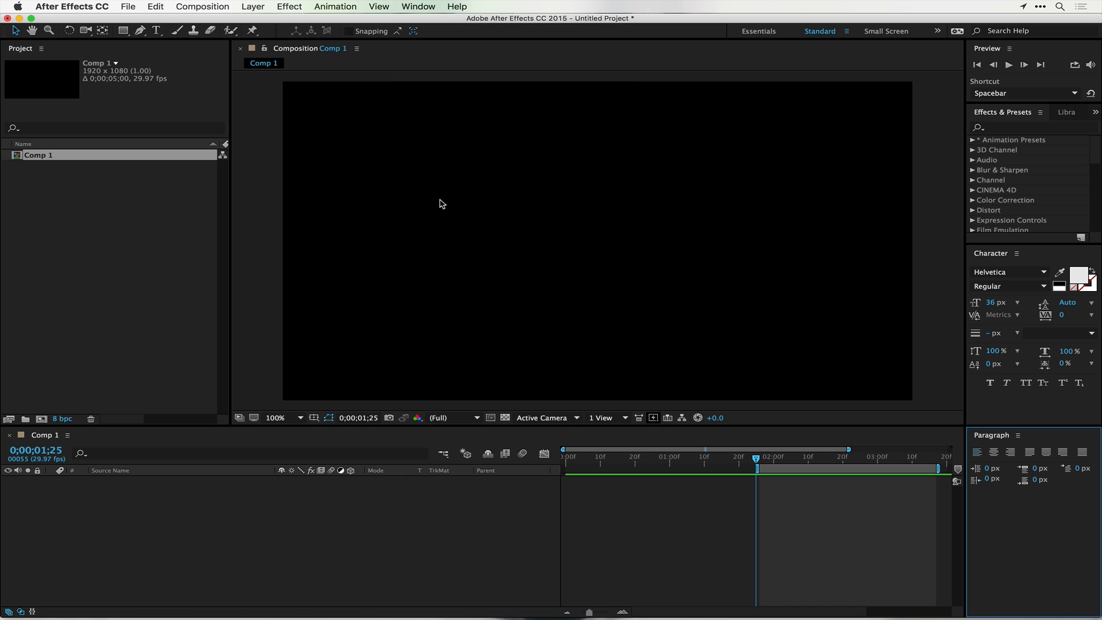
mouse_move(986, 437)
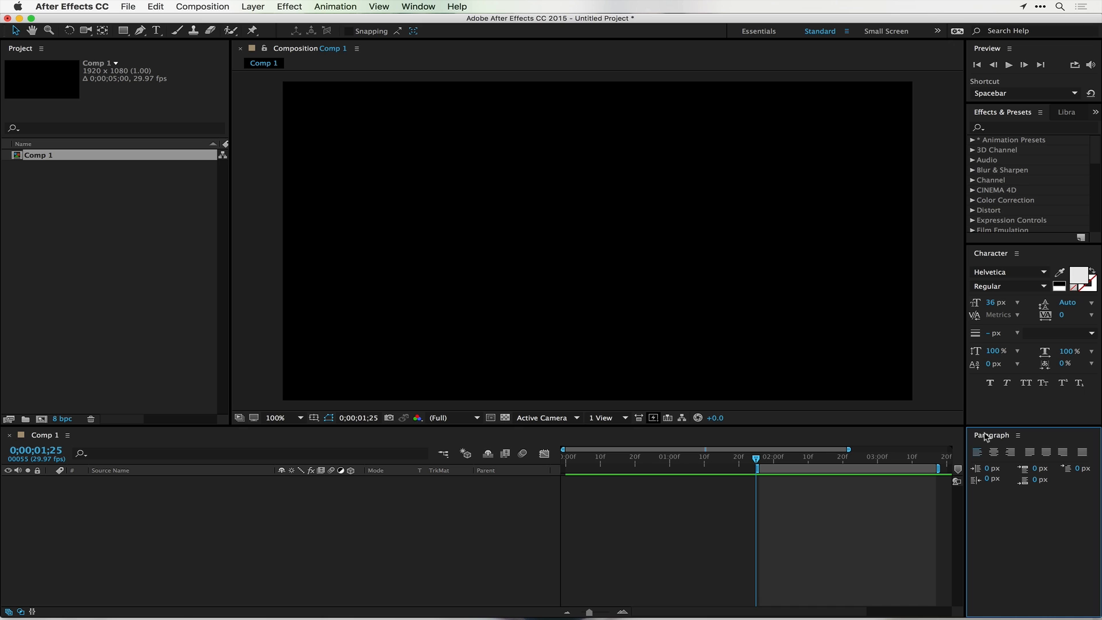
left_click(417, 6)
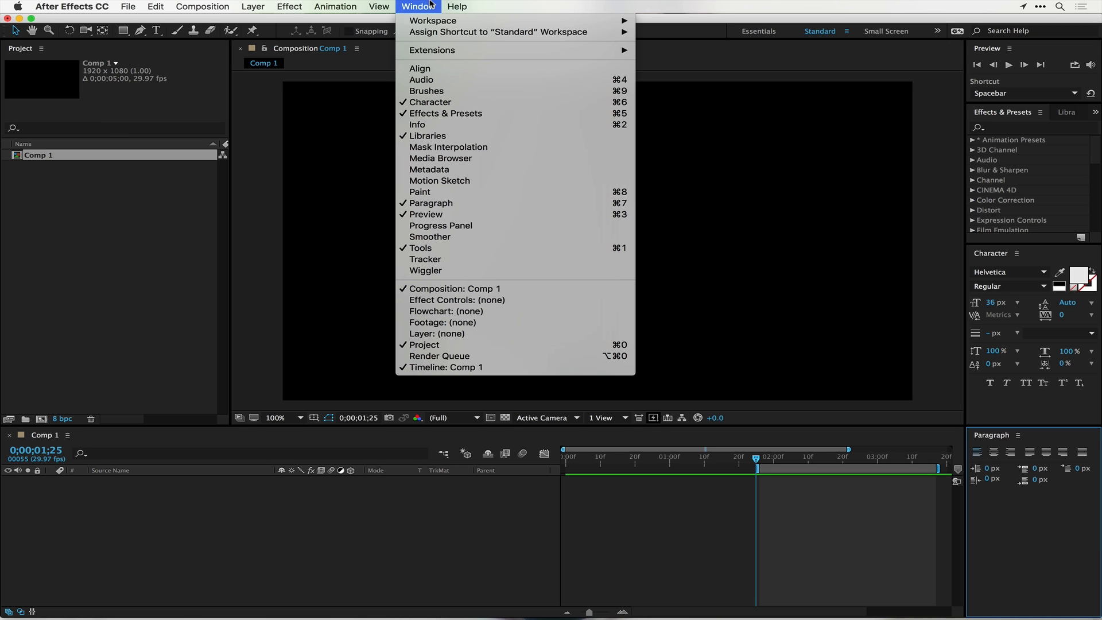
mouse_move(419, 68)
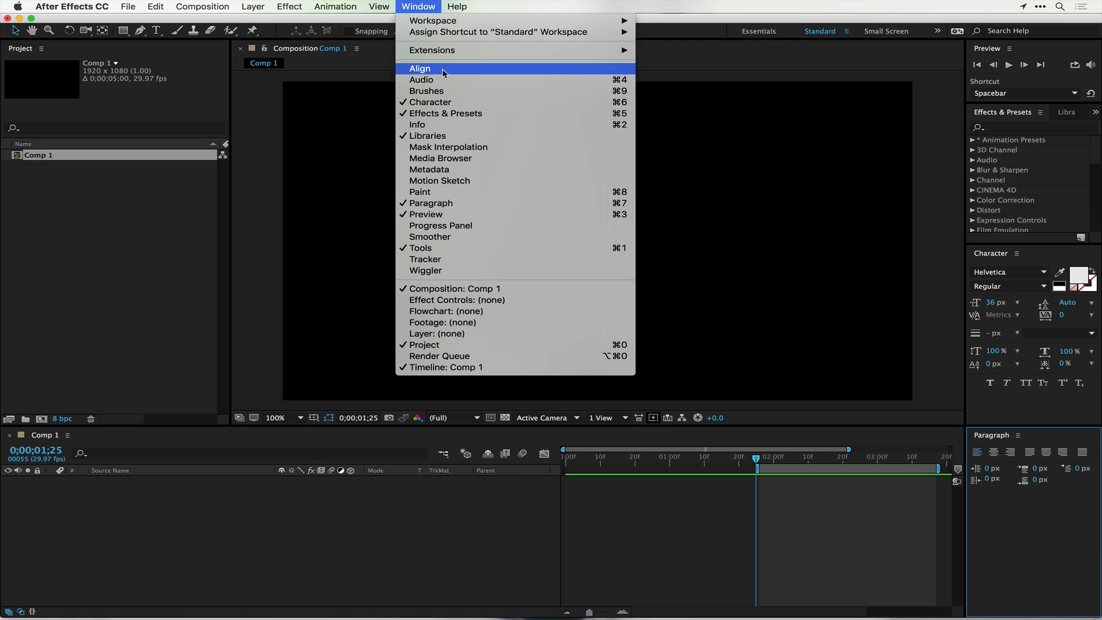
left_click(419, 68)
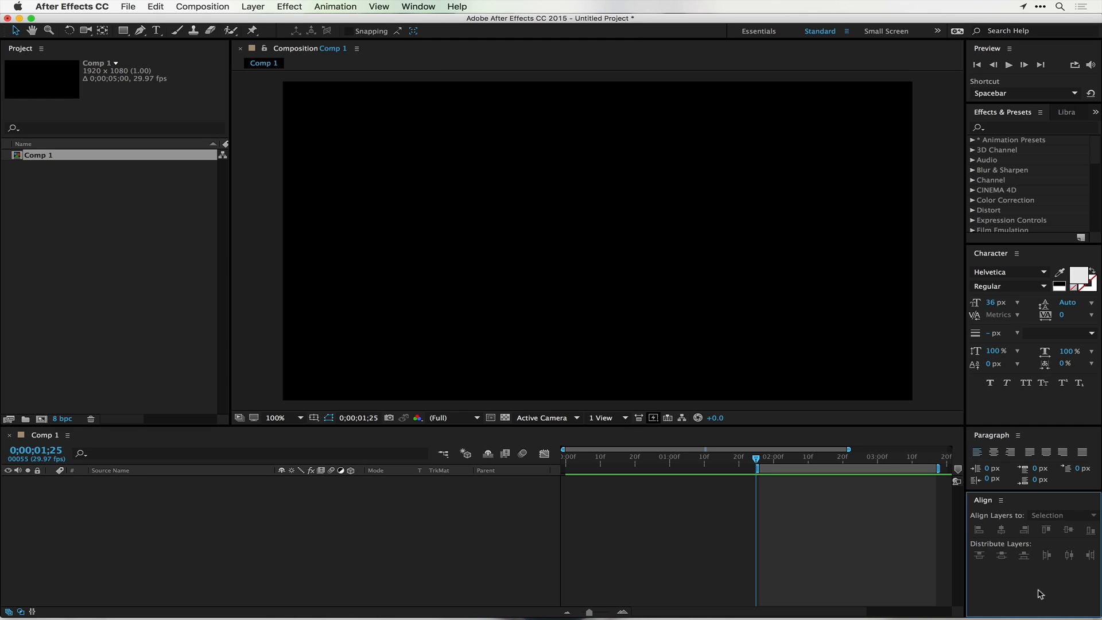
mouse_move(738, 232)
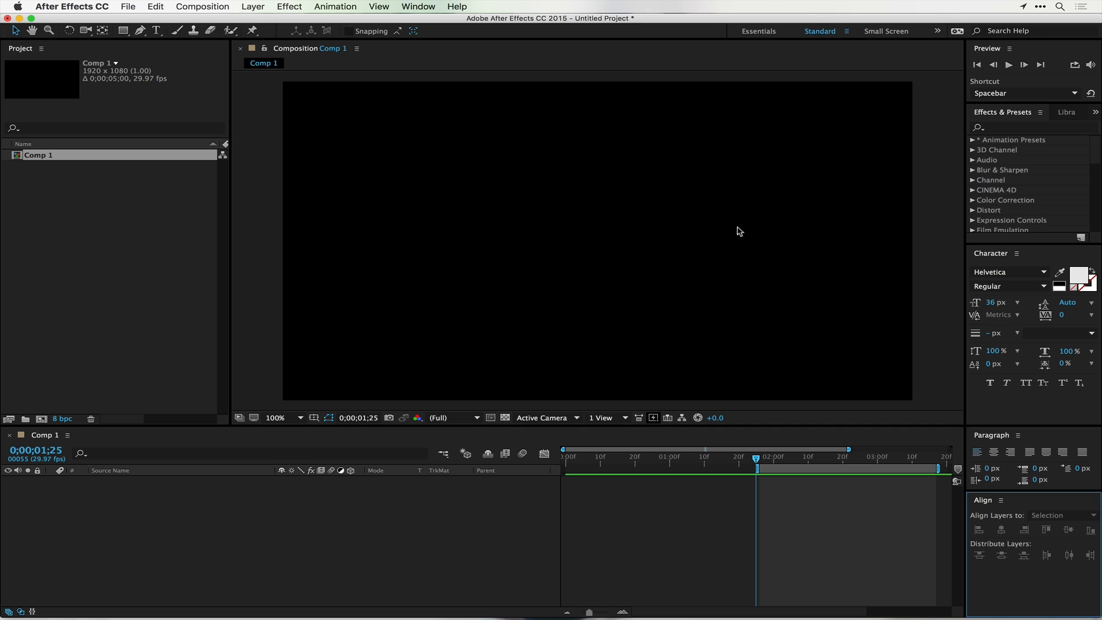
mouse_move(450, 6)
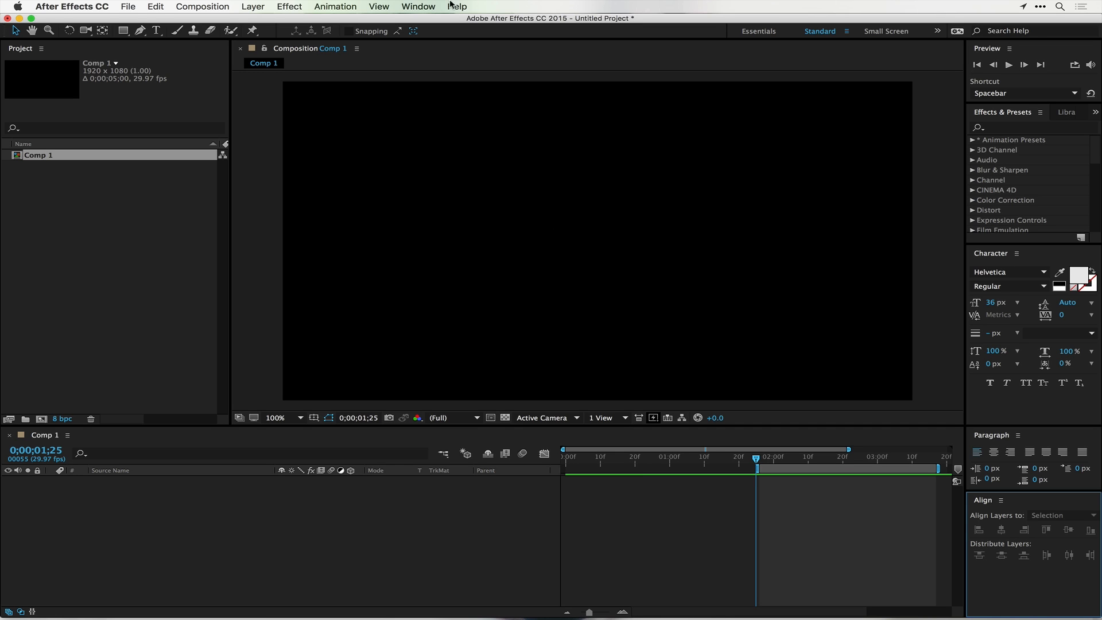
mouse_move(519, 131)
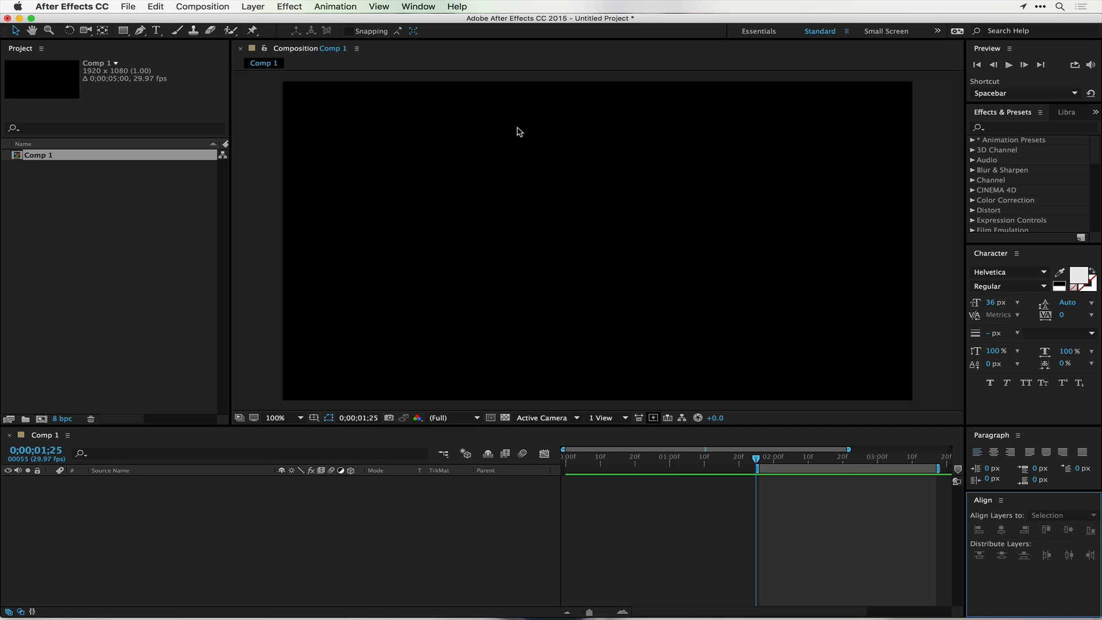
mouse_move(970, 156)
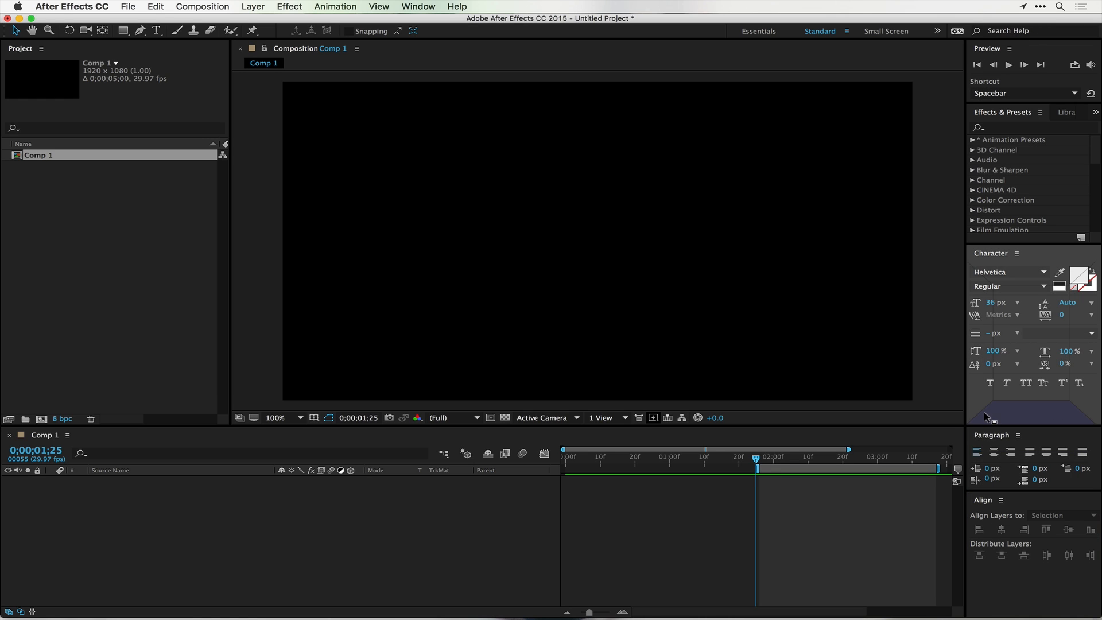
mouse_move(968, 344)
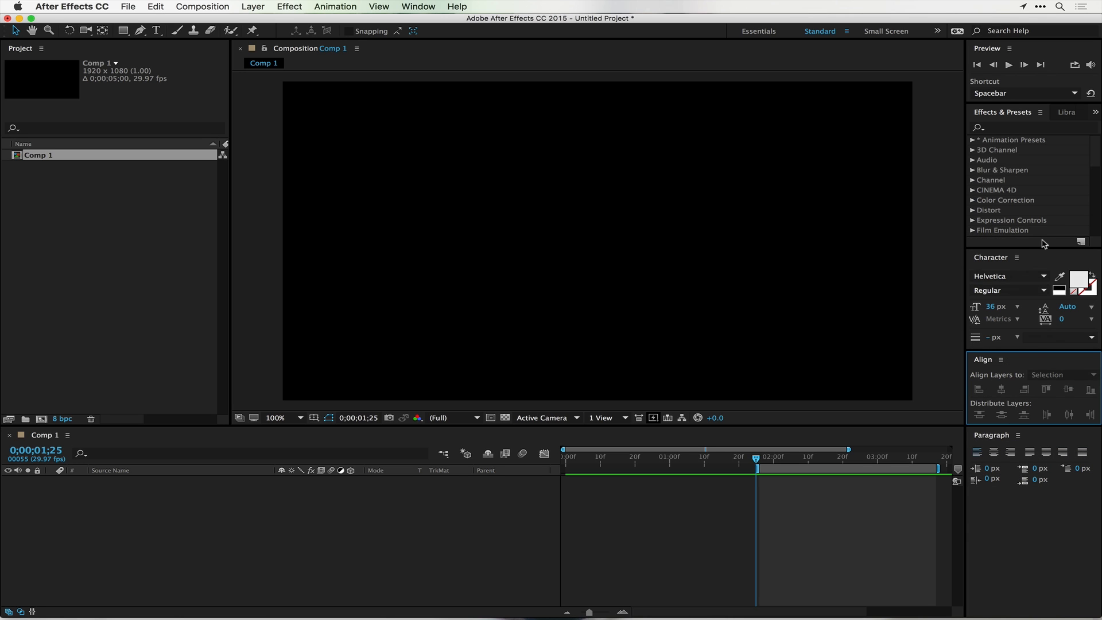
mouse_move(1004, 274)
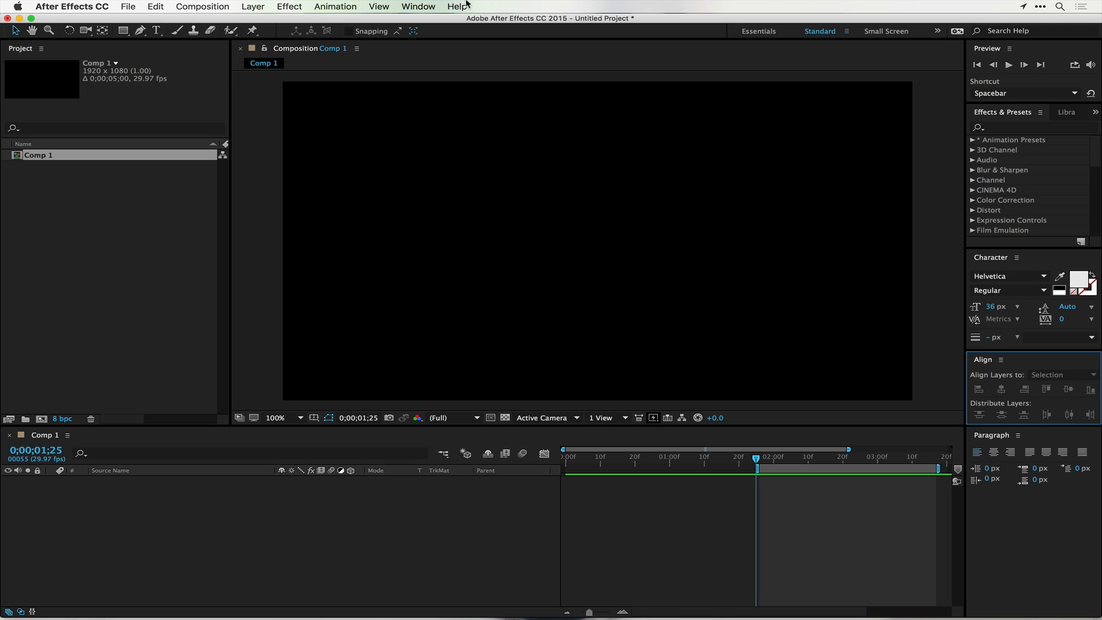
Save the Character, Align and Paragraph panel layout into the Standard workspace
left_click(418, 6)
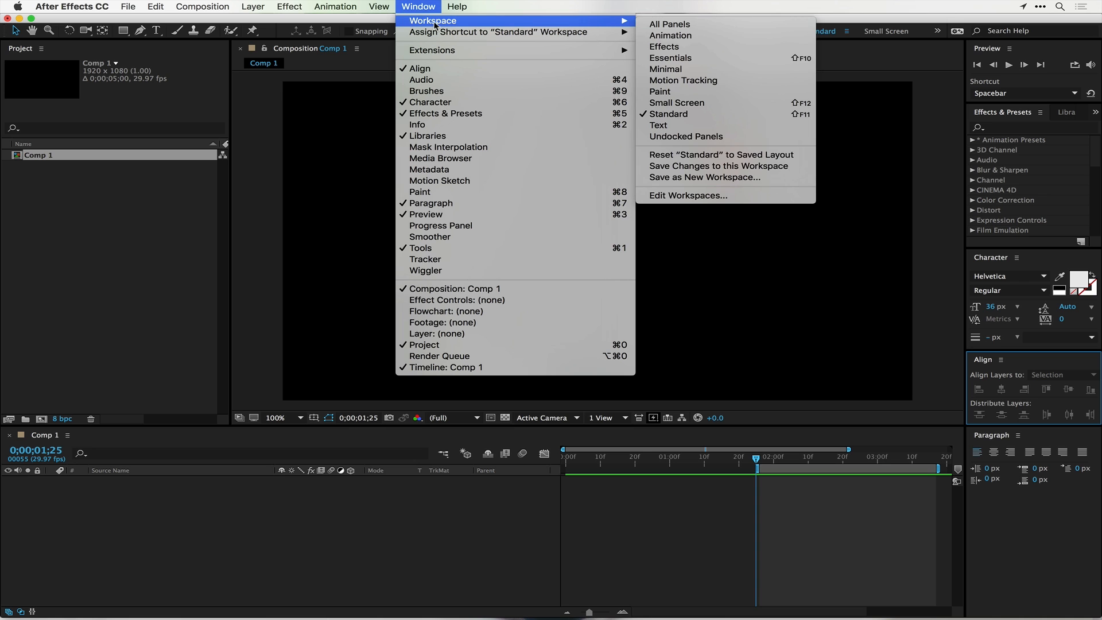
mouse_move(668, 24)
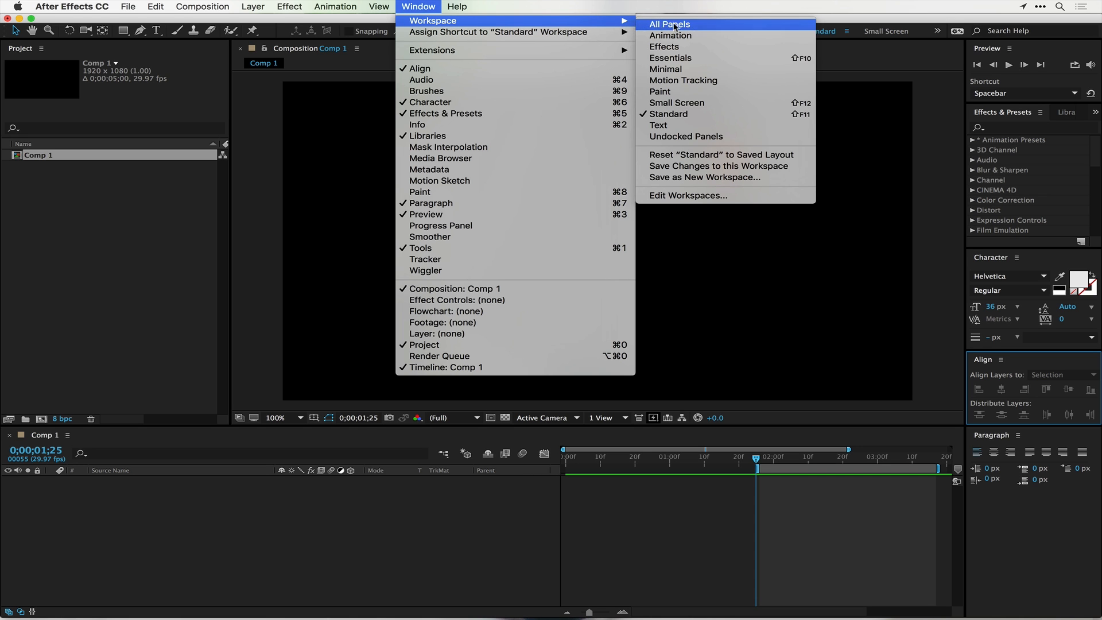
mouse_move(720, 154)
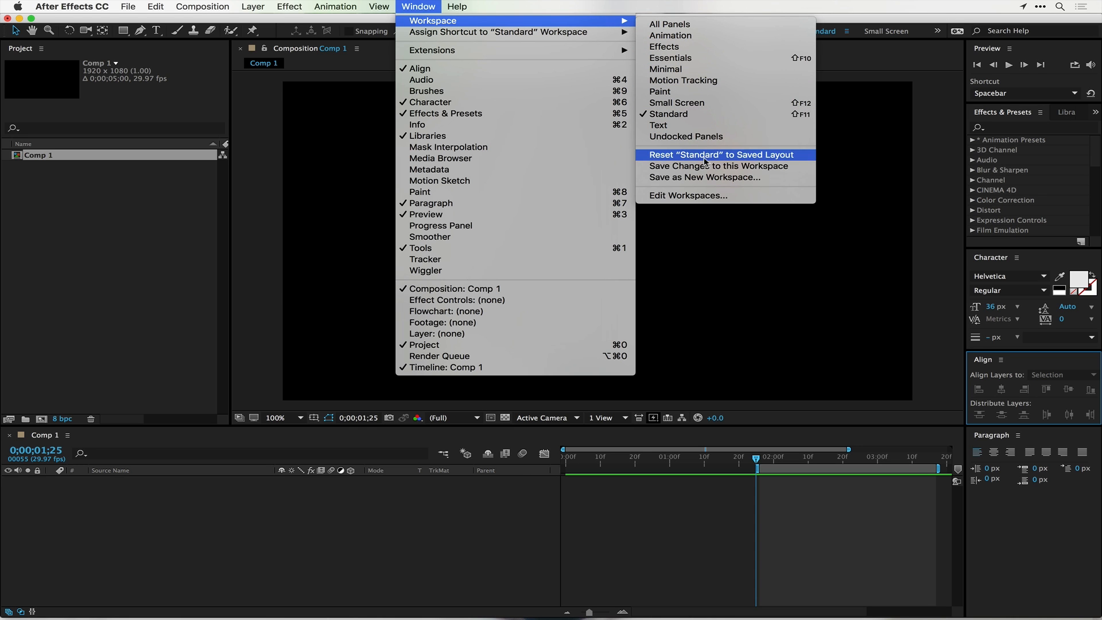
left_click(719, 154)
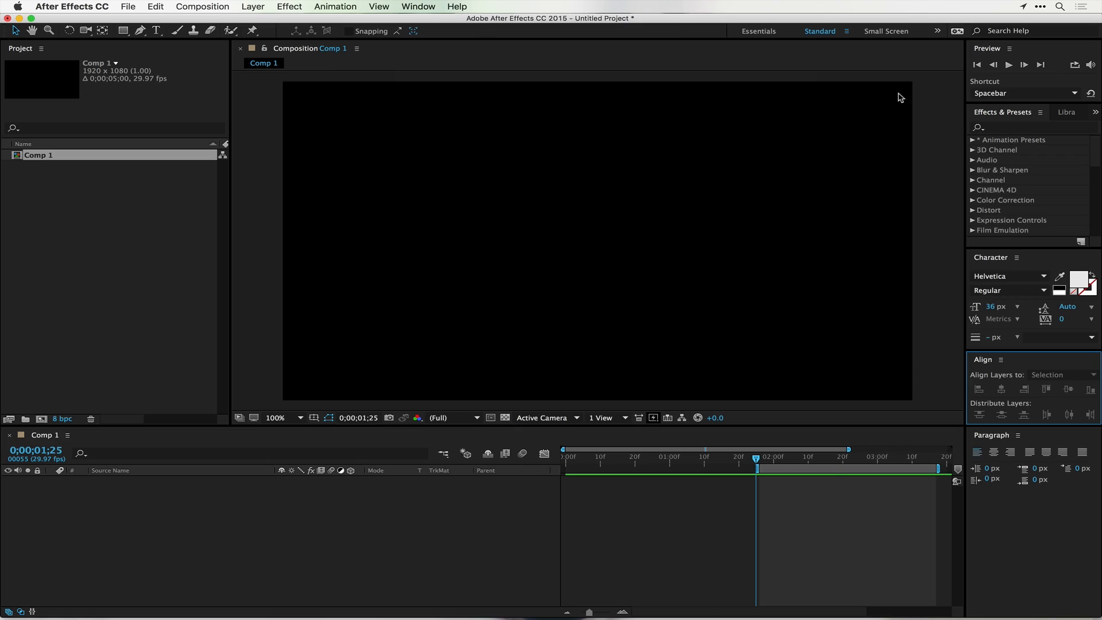
mouse_move(989, 50)
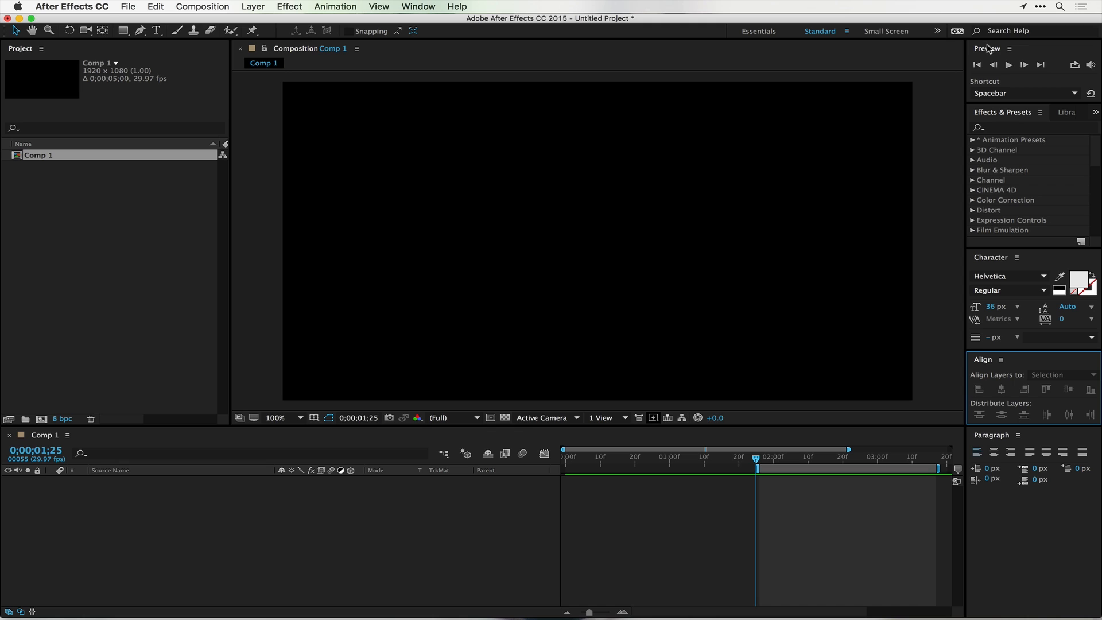
mouse_move(990, 50)
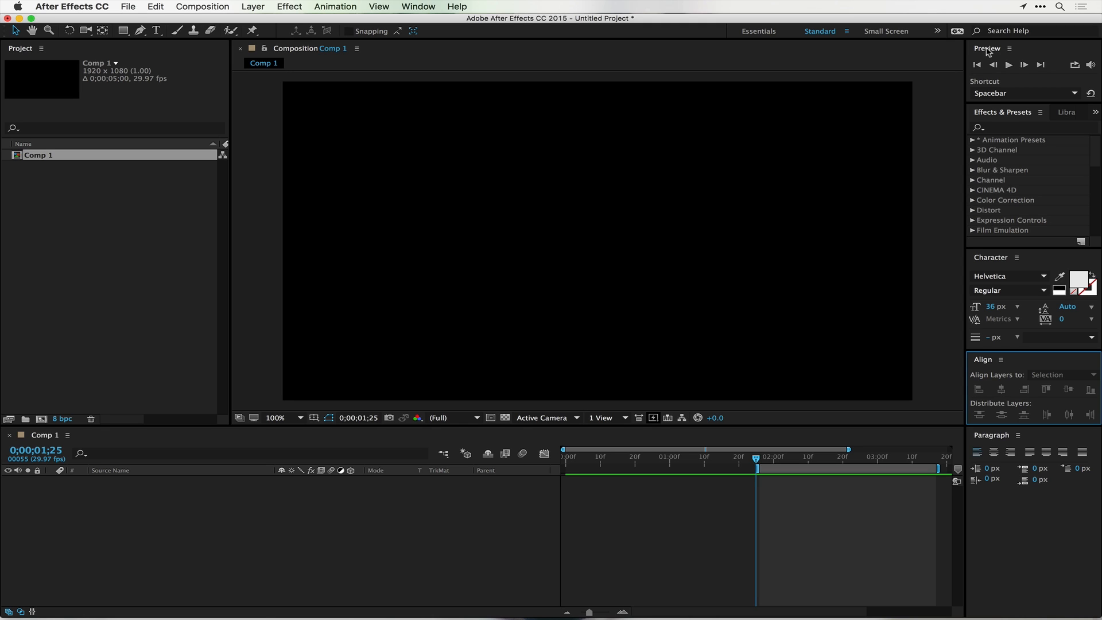
mouse_move(1014, 136)
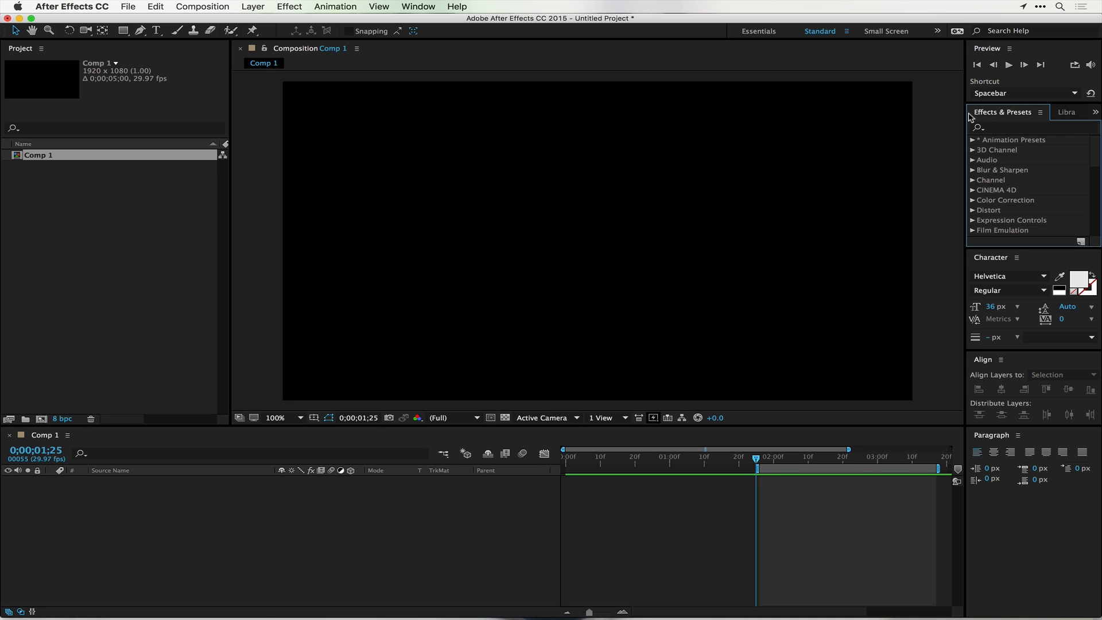
left_click(1066, 112)
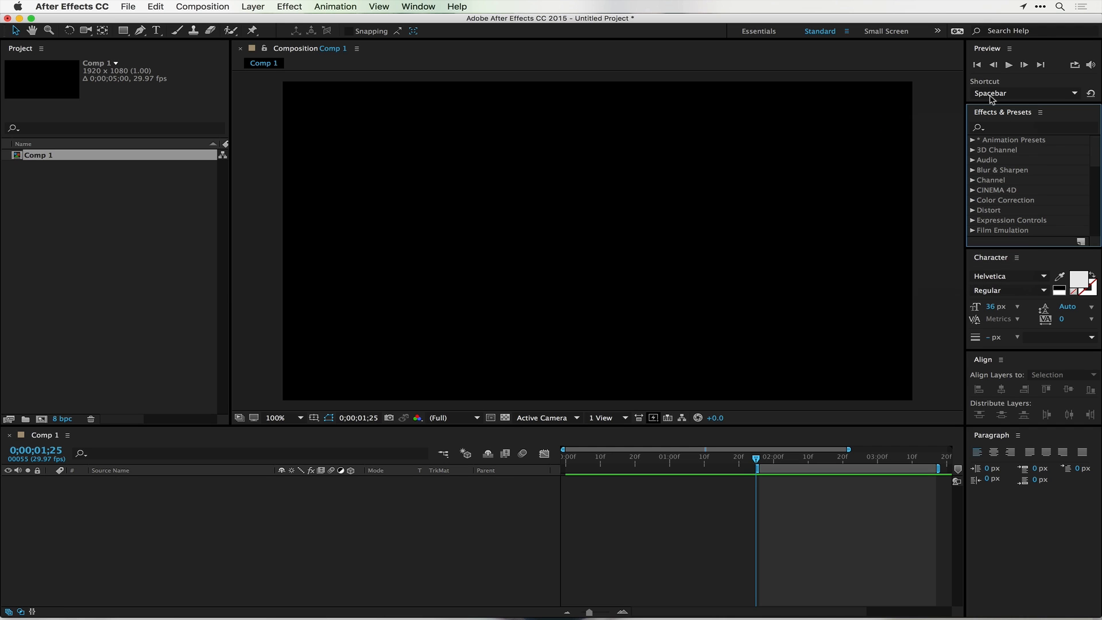
Show the Effect Controls panel from the Window menu, docked beside the Project panel
left_click(419, 7)
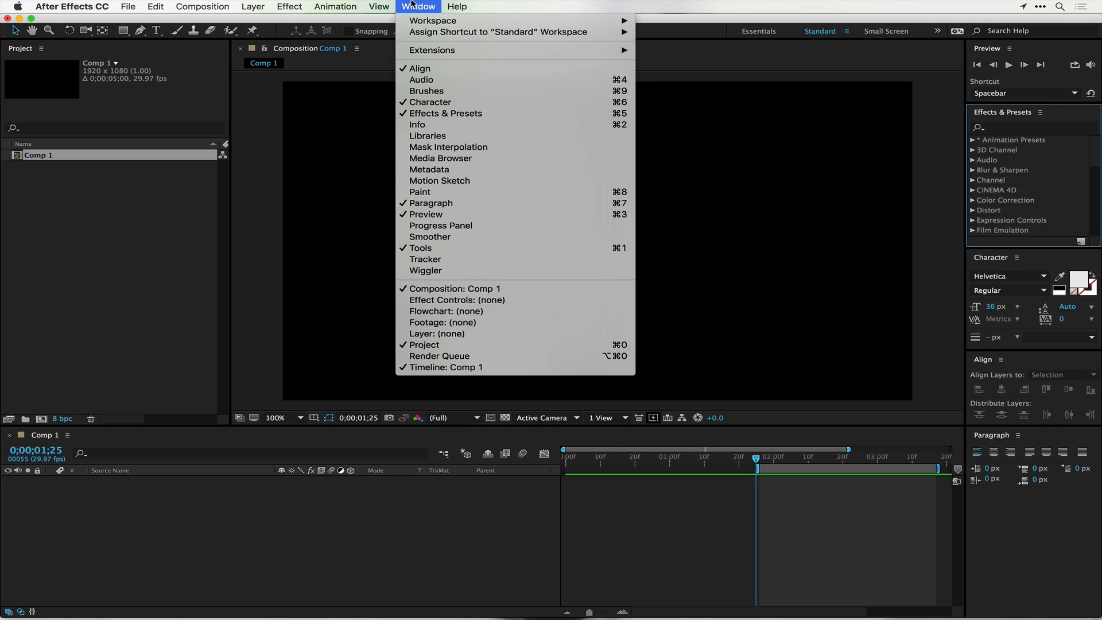
mouse_move(412, 18)
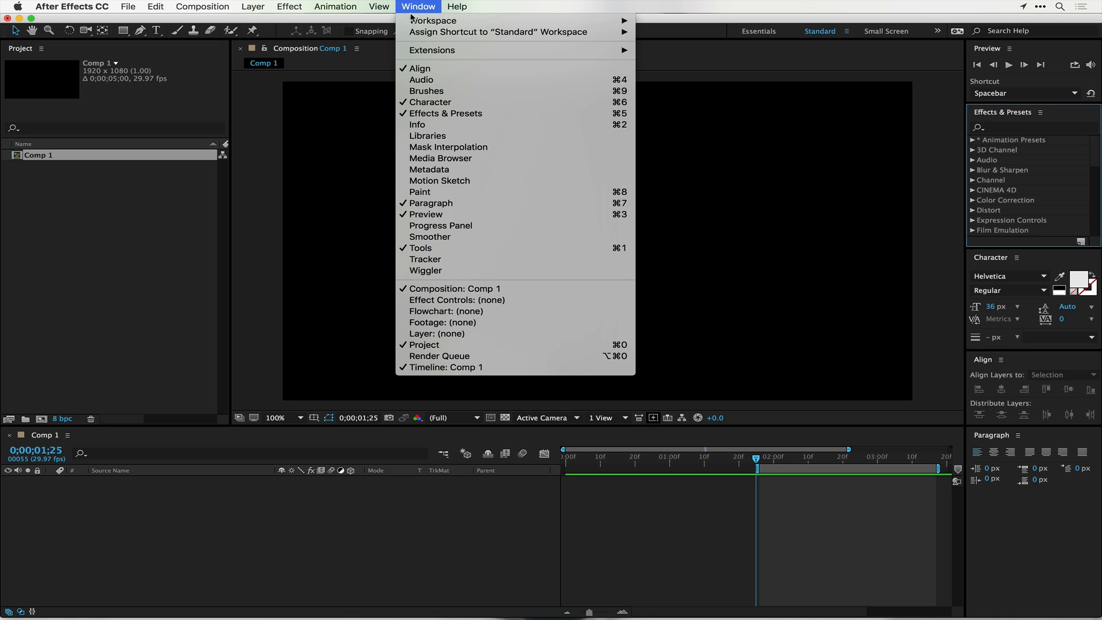
mouse_move(416, 125)
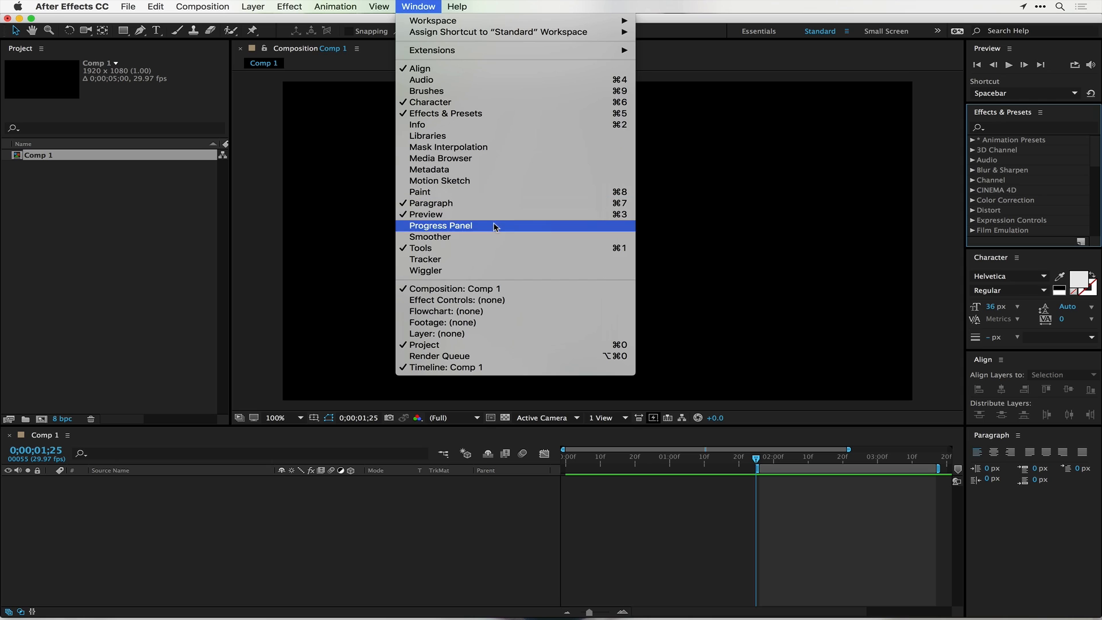
mouse_move(475, 299)
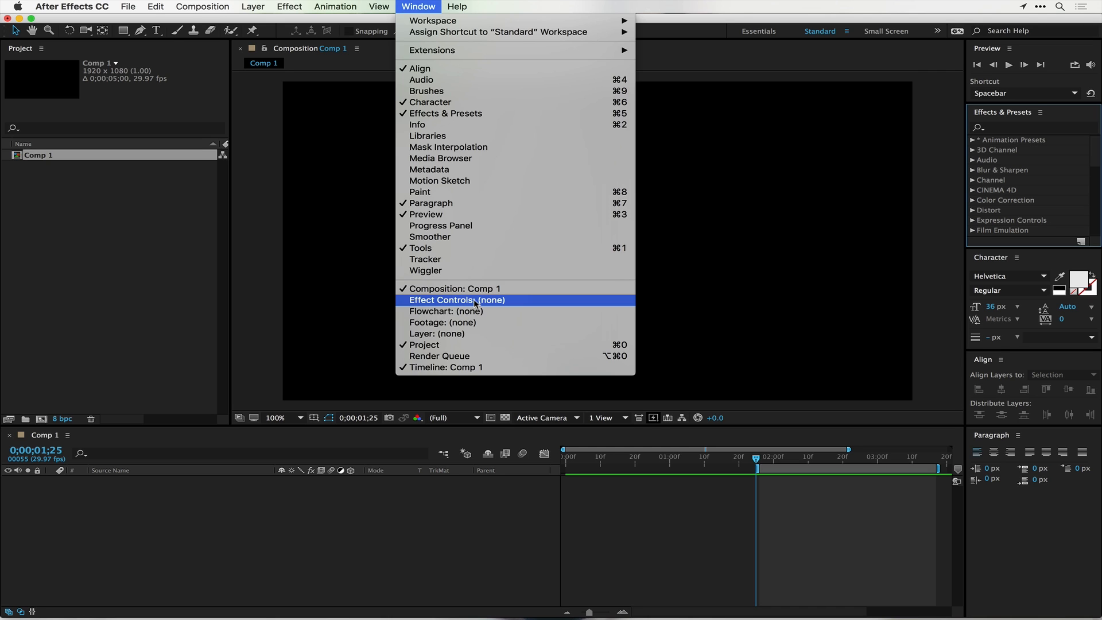
left_click(456, 300)
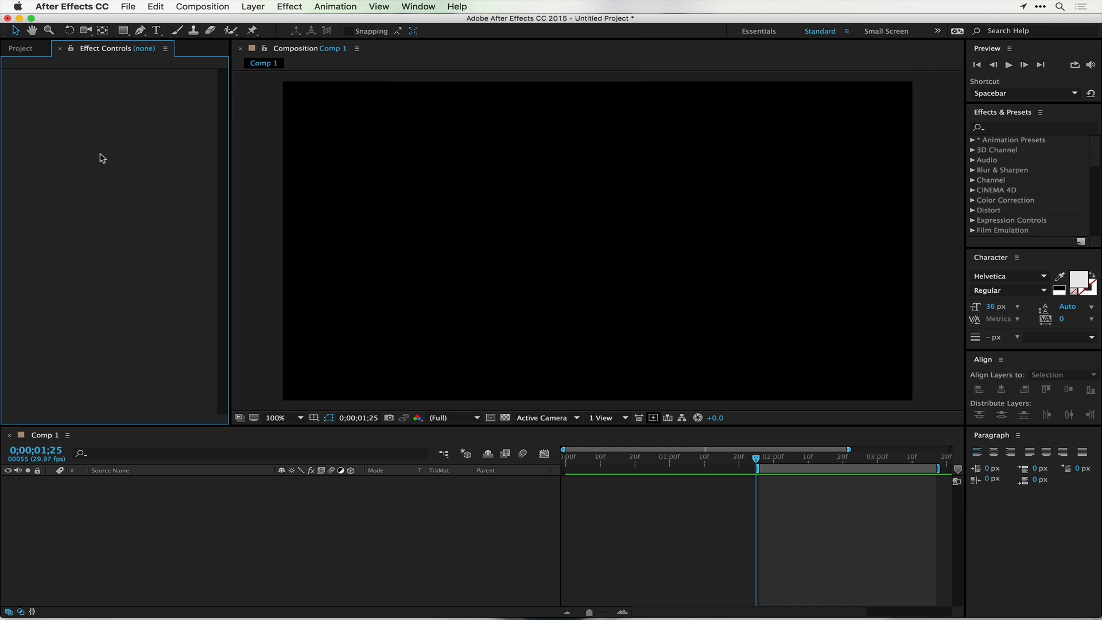
mouse_move(24, 49)
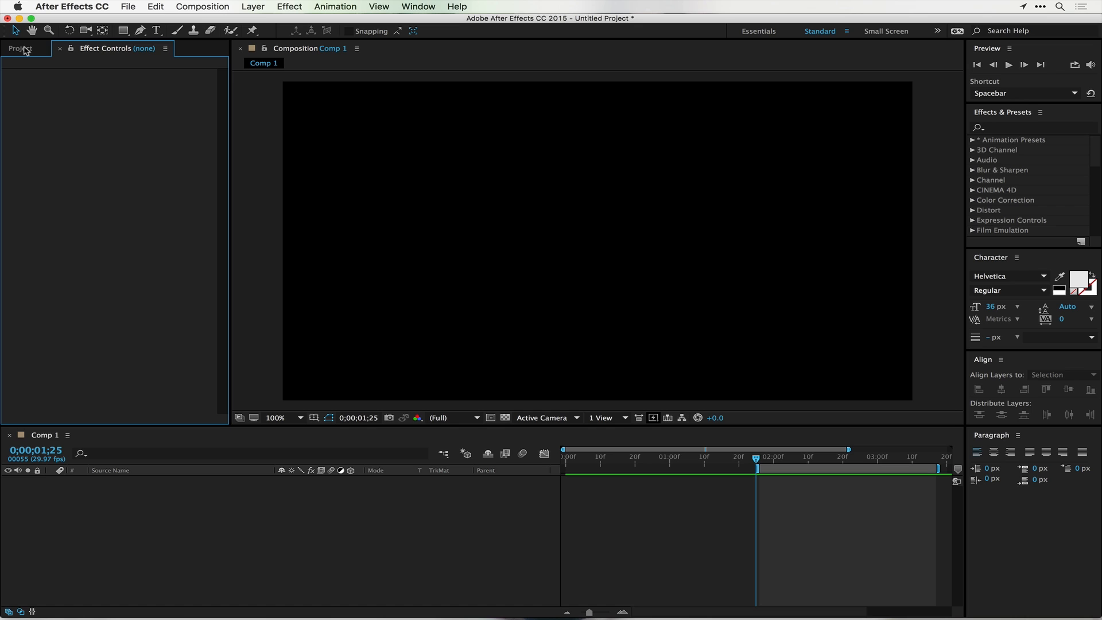